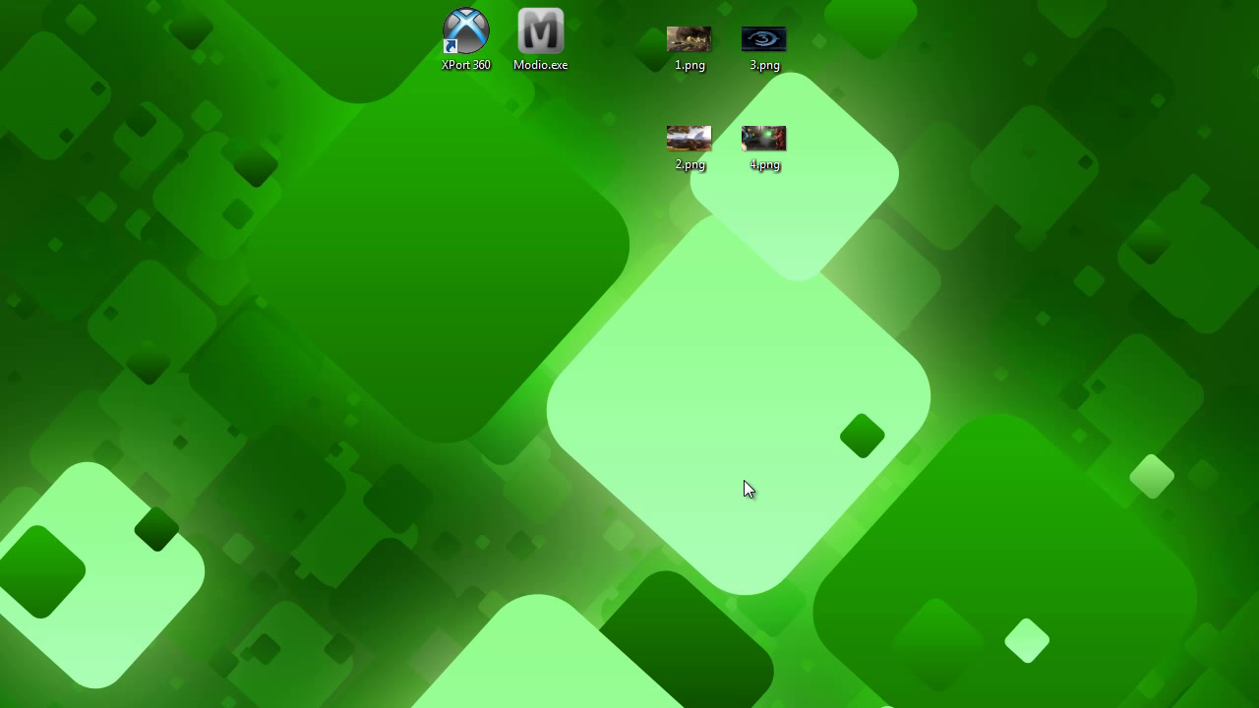
pyautogui.moveTo(761, 228)
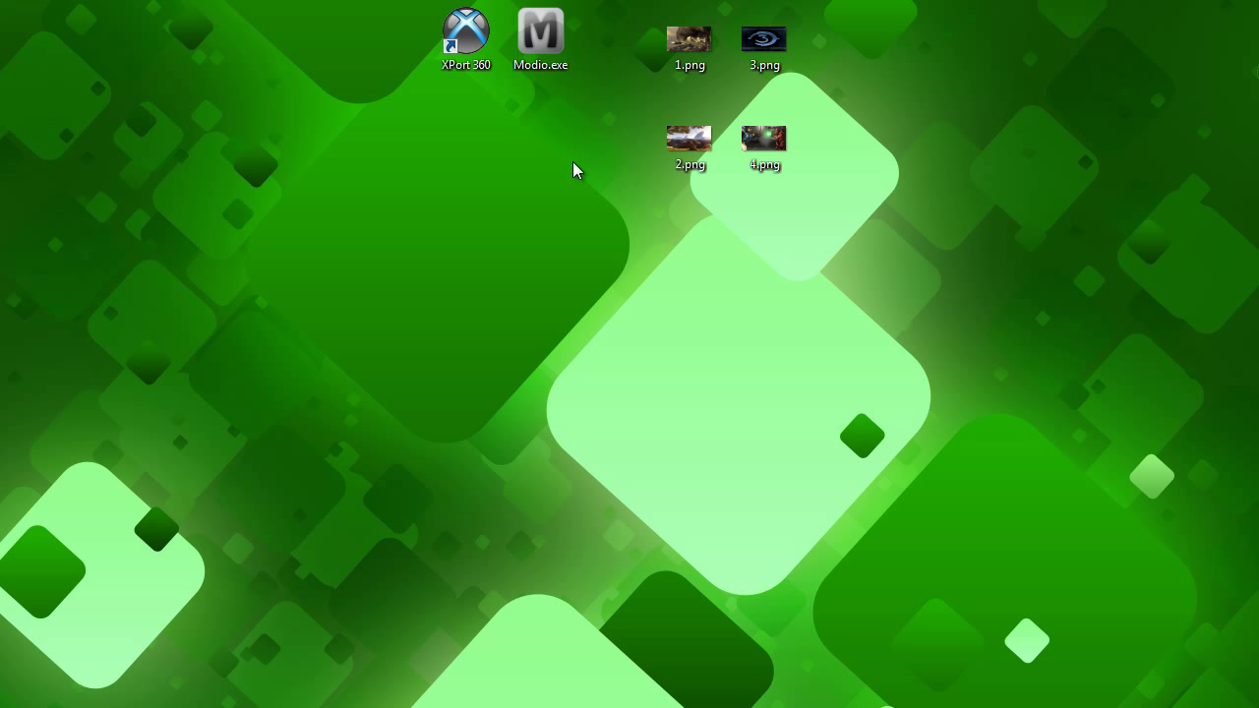
# - Browse the Halo screenshot images on the desktop, ending with 4.png selected
pyautogui.click(466, 37)
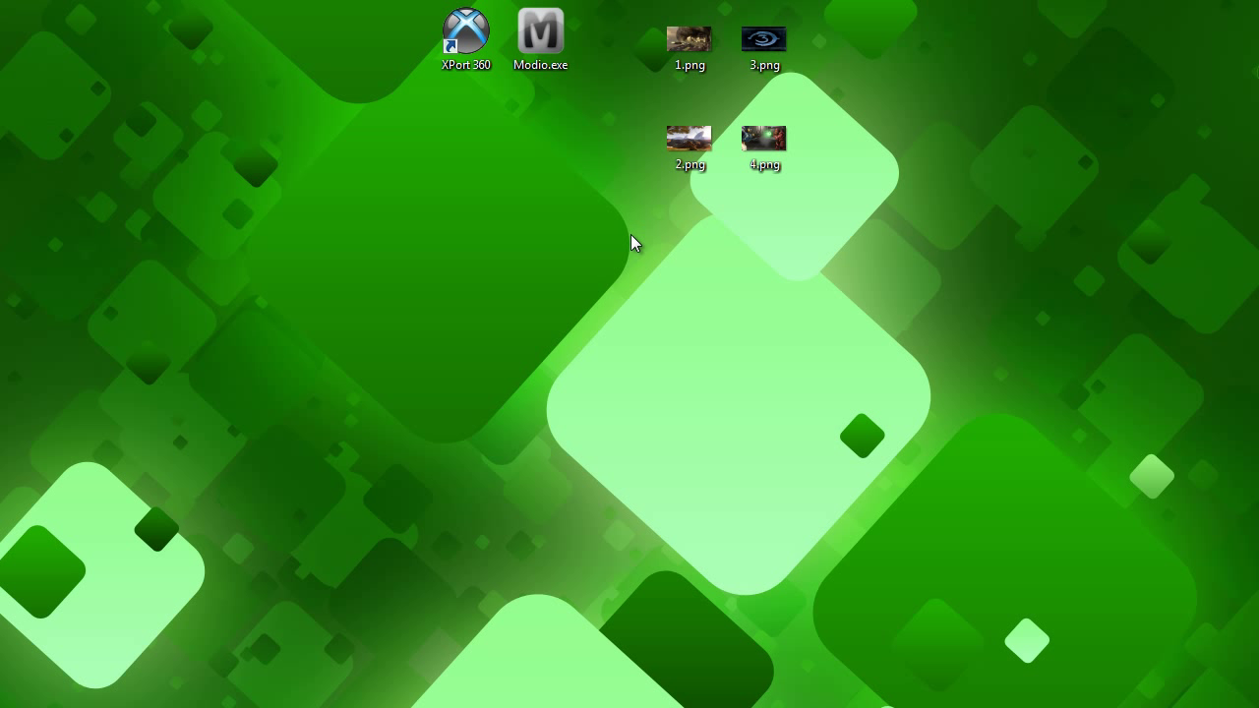
pyautogui.moveTo(422, 219)
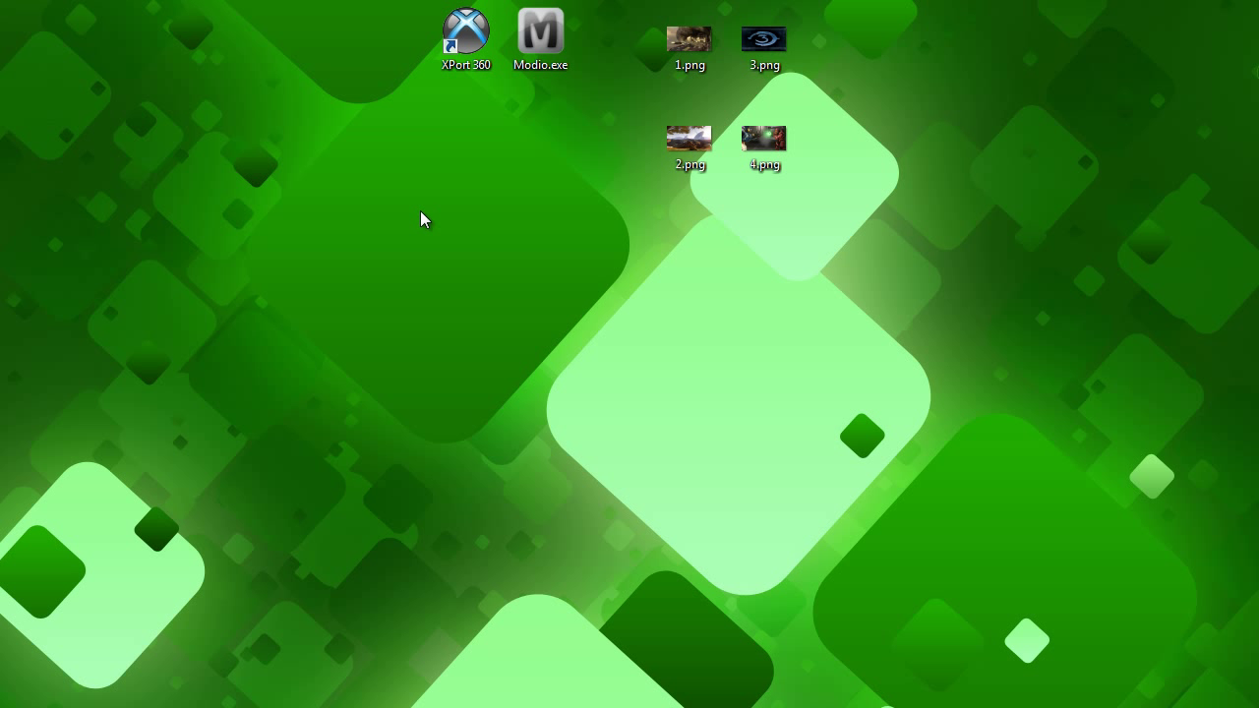
pyautogui.moveTo(355, 54)
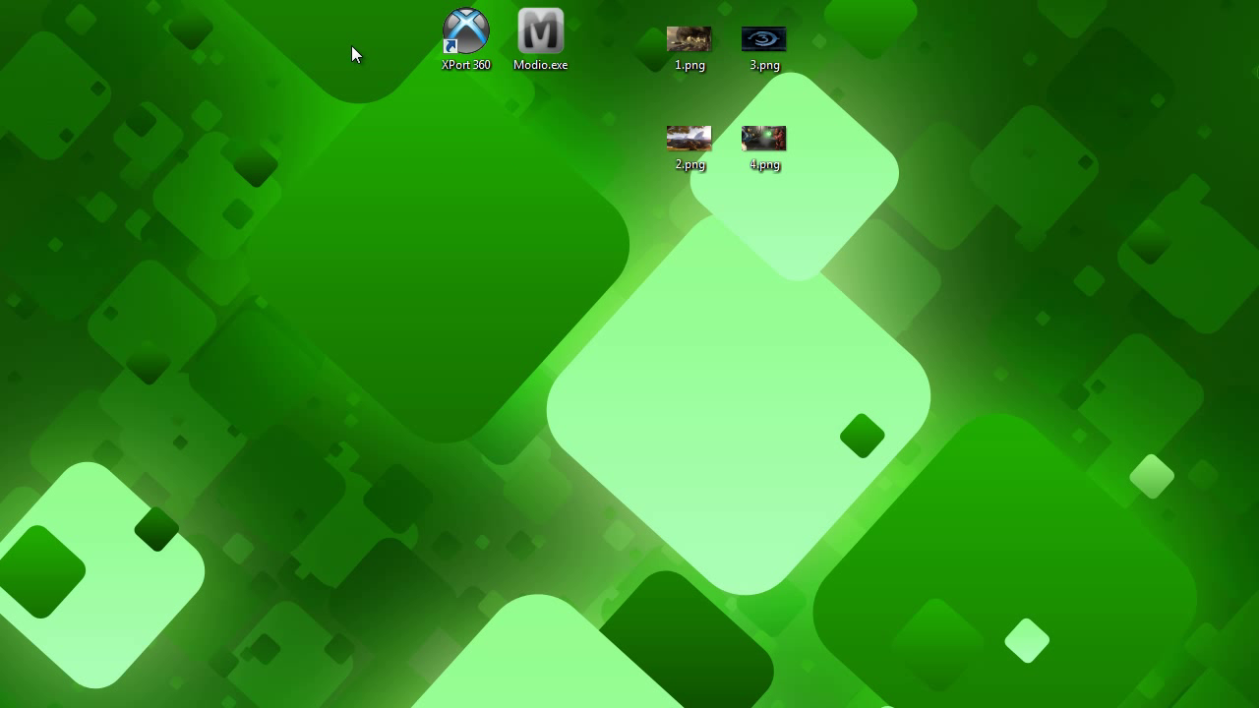
pyautogui.moveTo(390, 67)
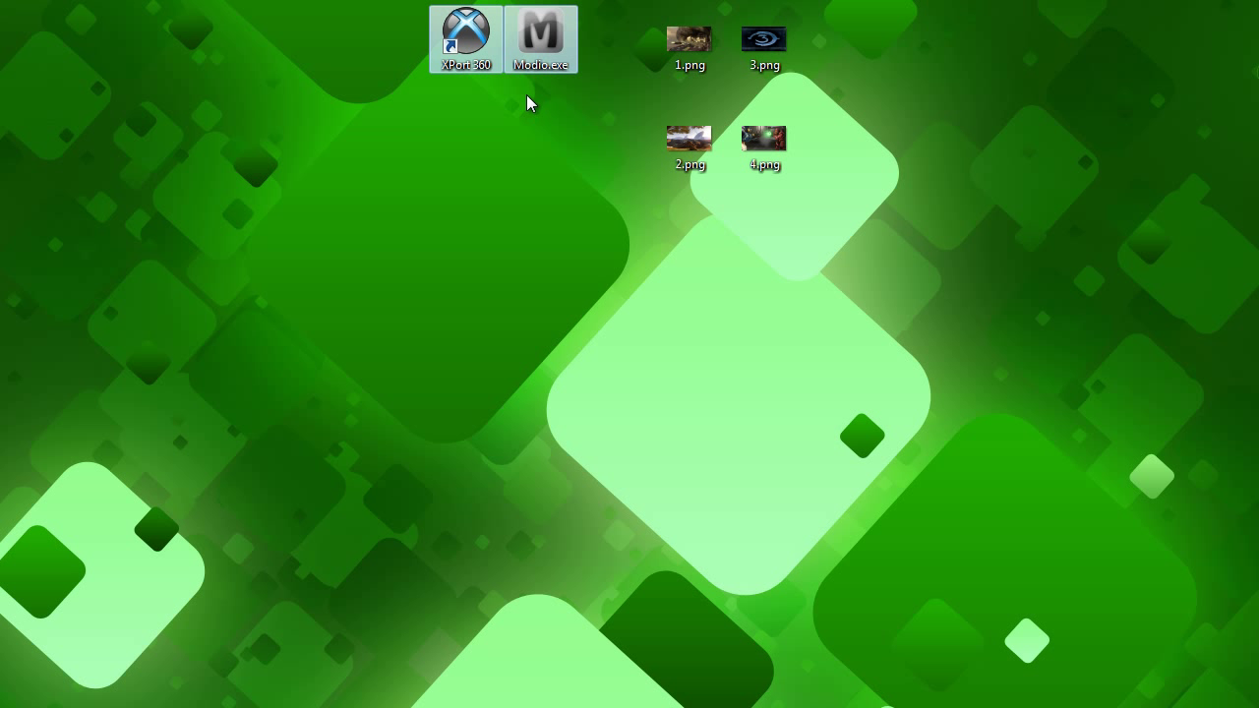
pyautogui.click(406, 335)
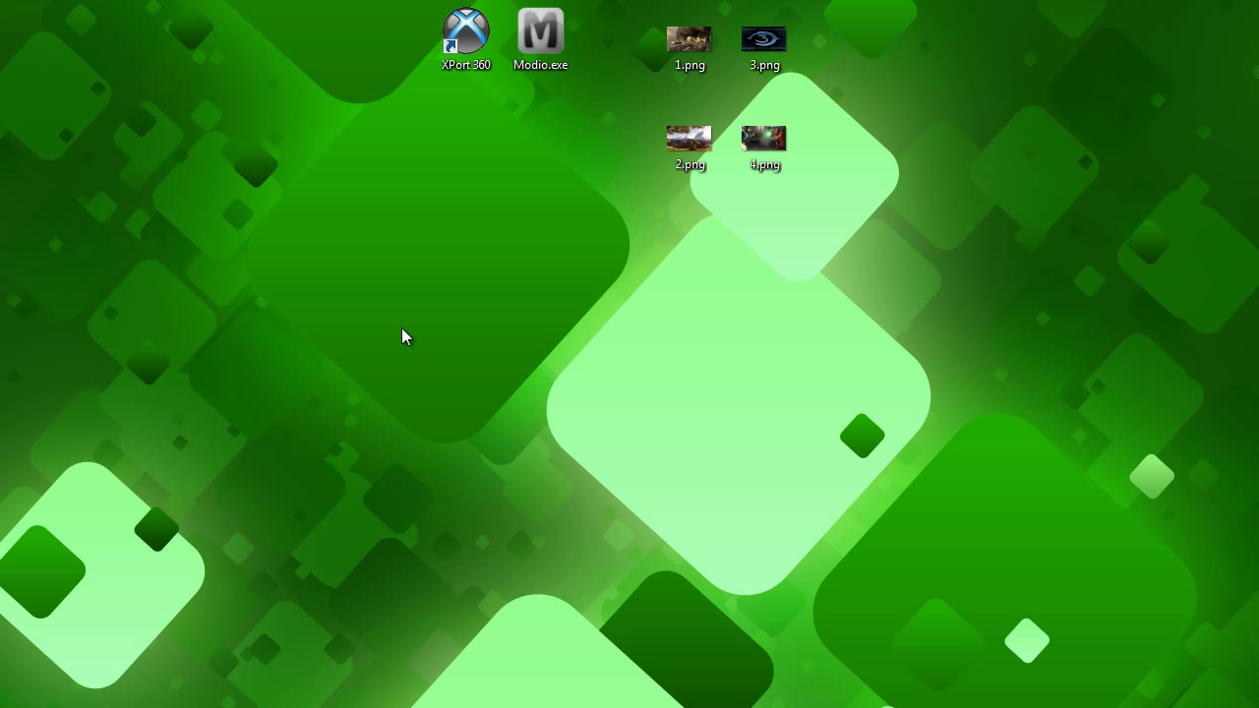
pyautogui.moveTo(372, 103)
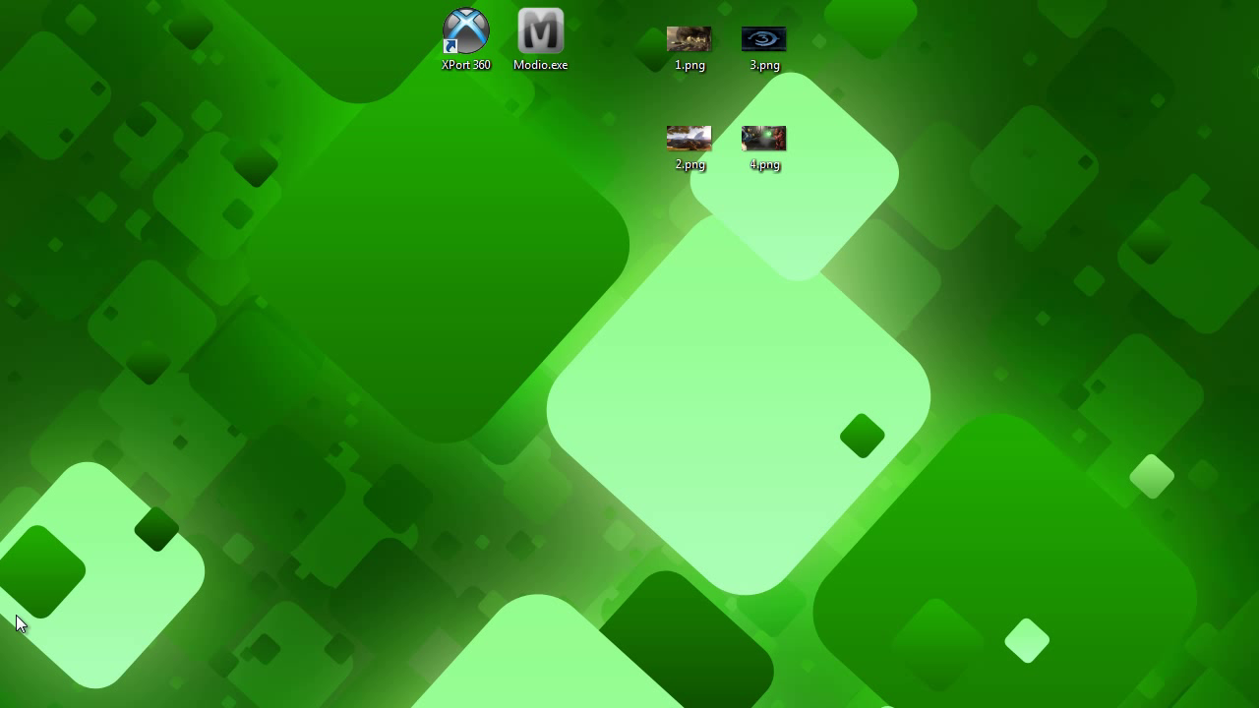
pyautogui.click(466, 34)
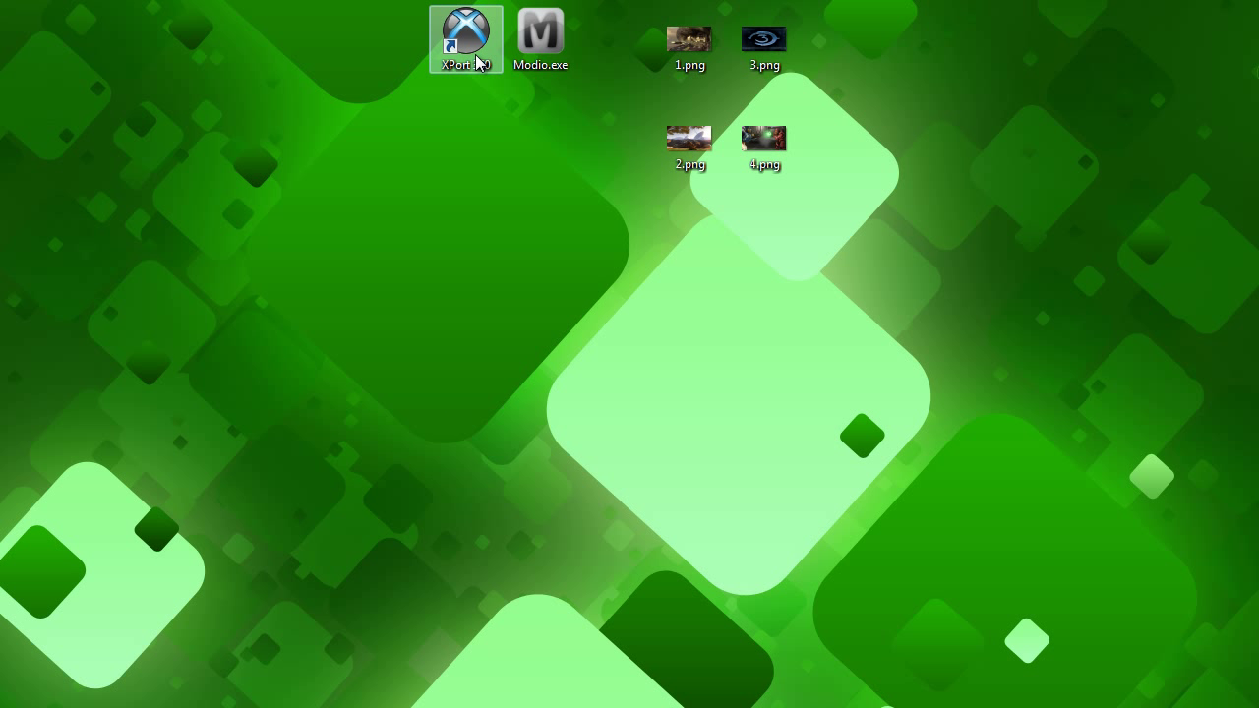
pyautogui.click(618, 491)
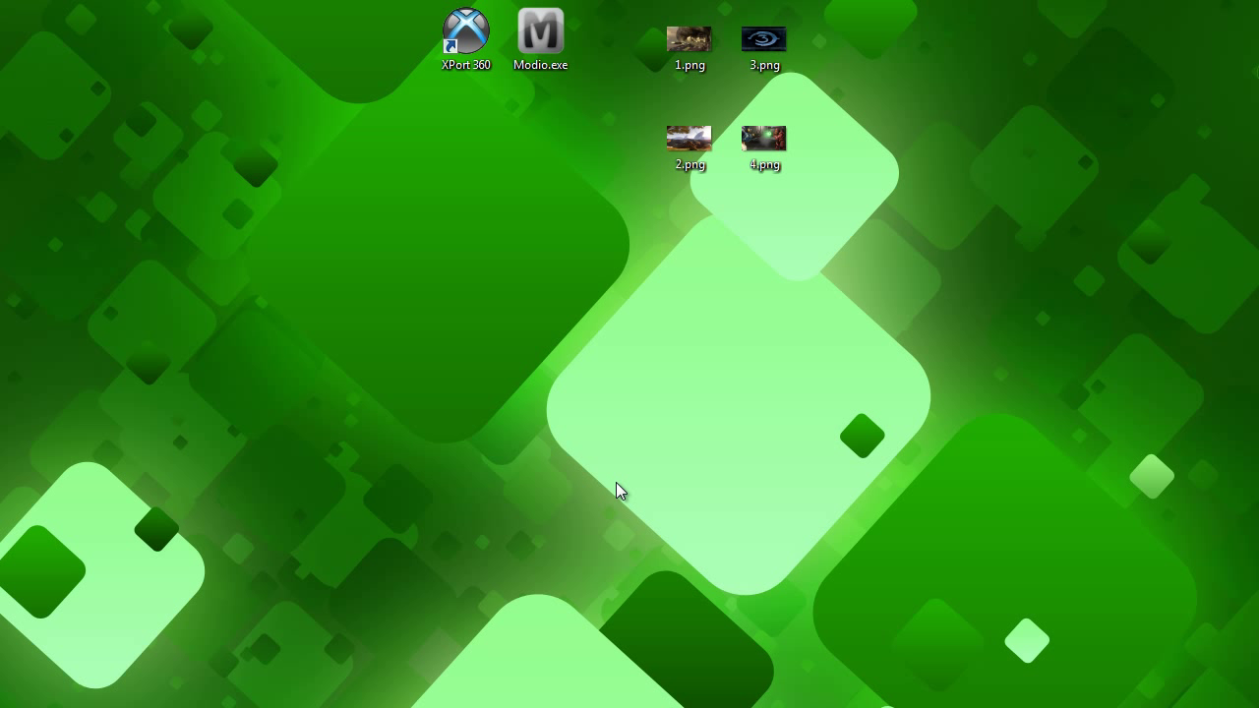
pyautogui.moveTo(310, 27)
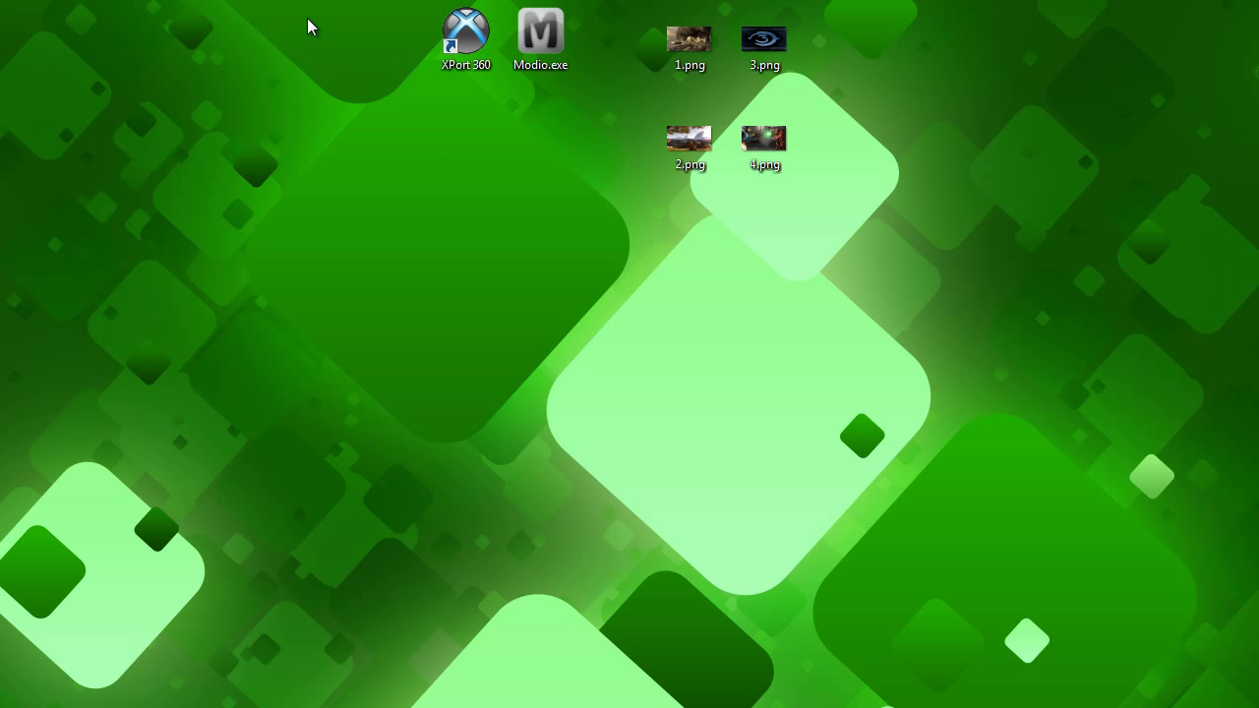
pyautogui.moveTo(509, 126)
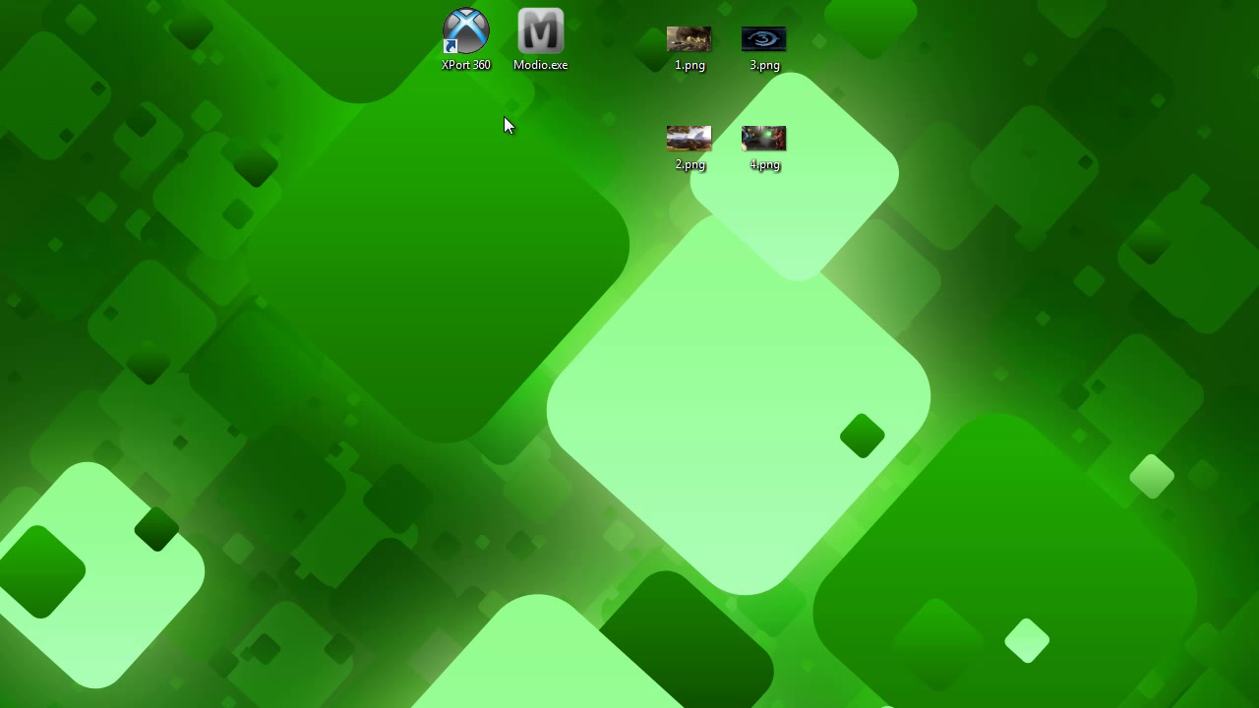
pyautogui.click(689, 137)
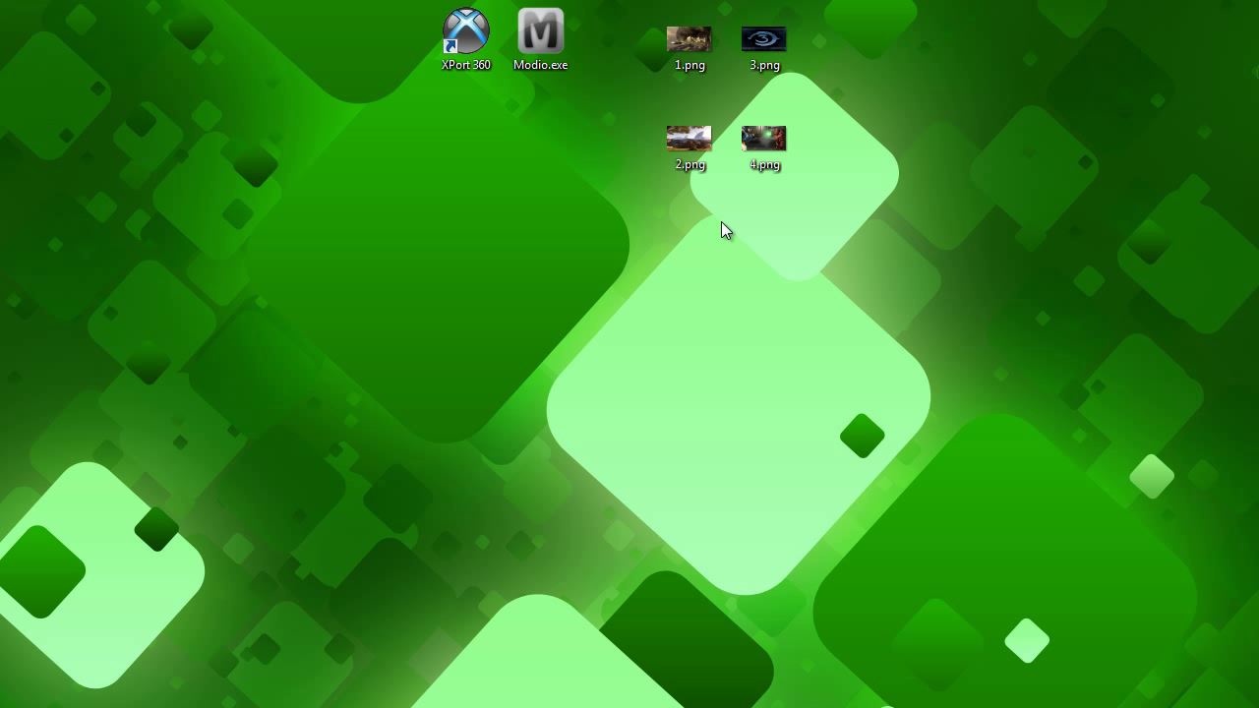
pyautogui.click(689, 137)
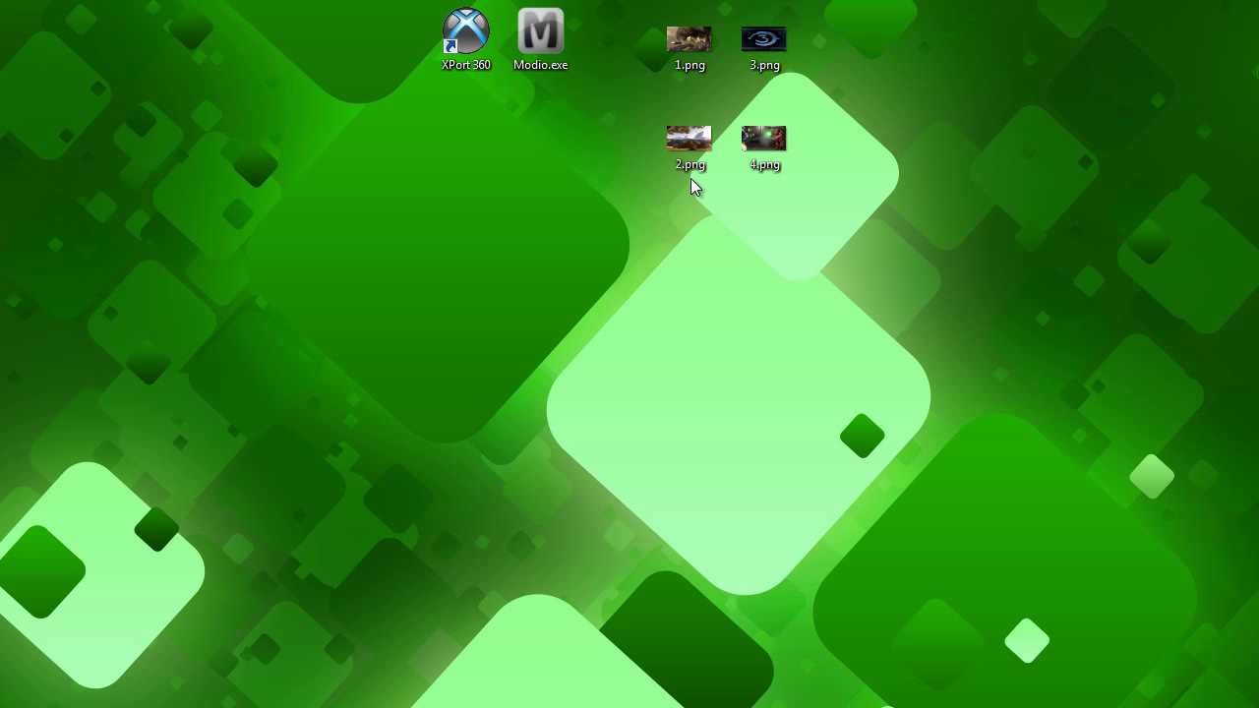
pyautogui.moveTo(690, 137)
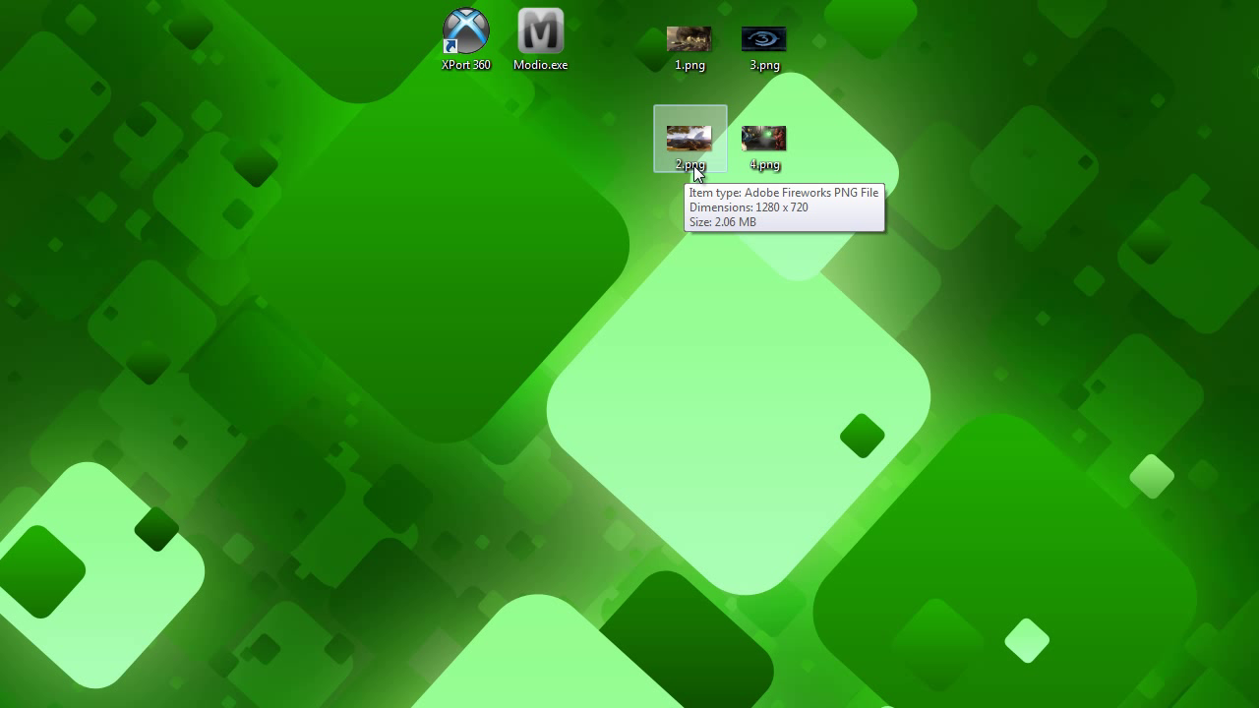
pyautogui.moveTo(704, 172)
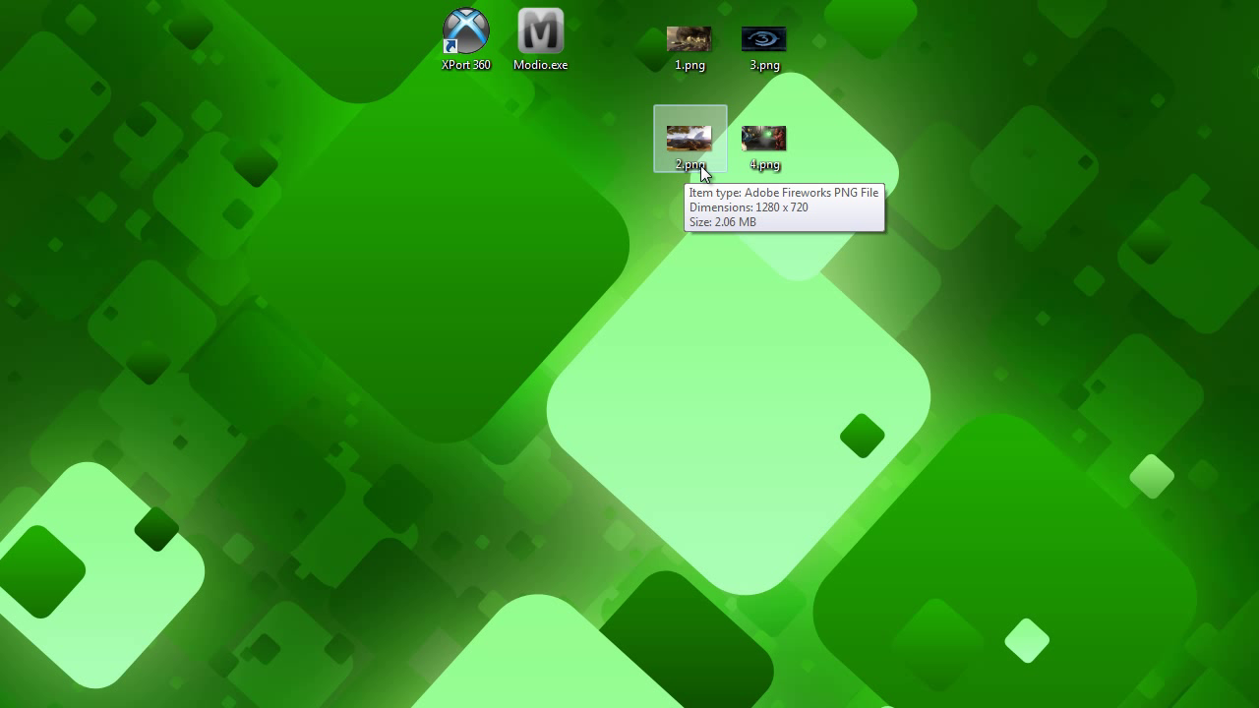
pyautogui.moveTo(579, 178)
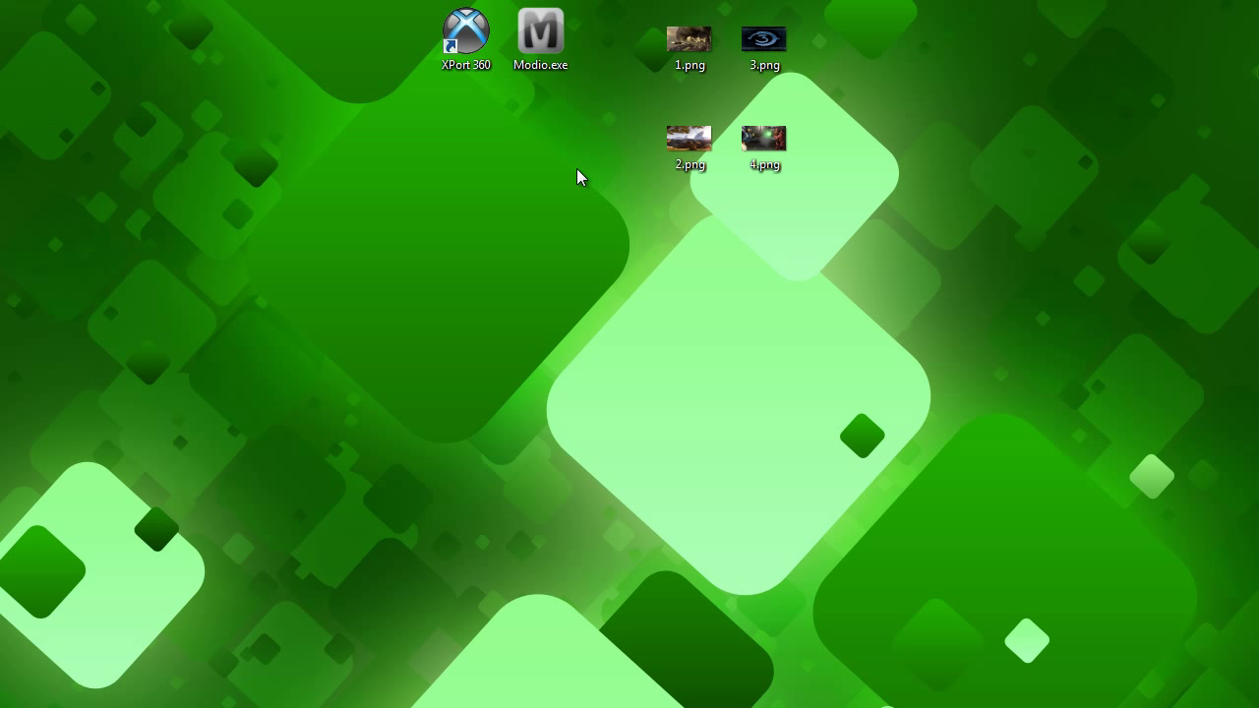
pyautogui.moveTo(567, 166)
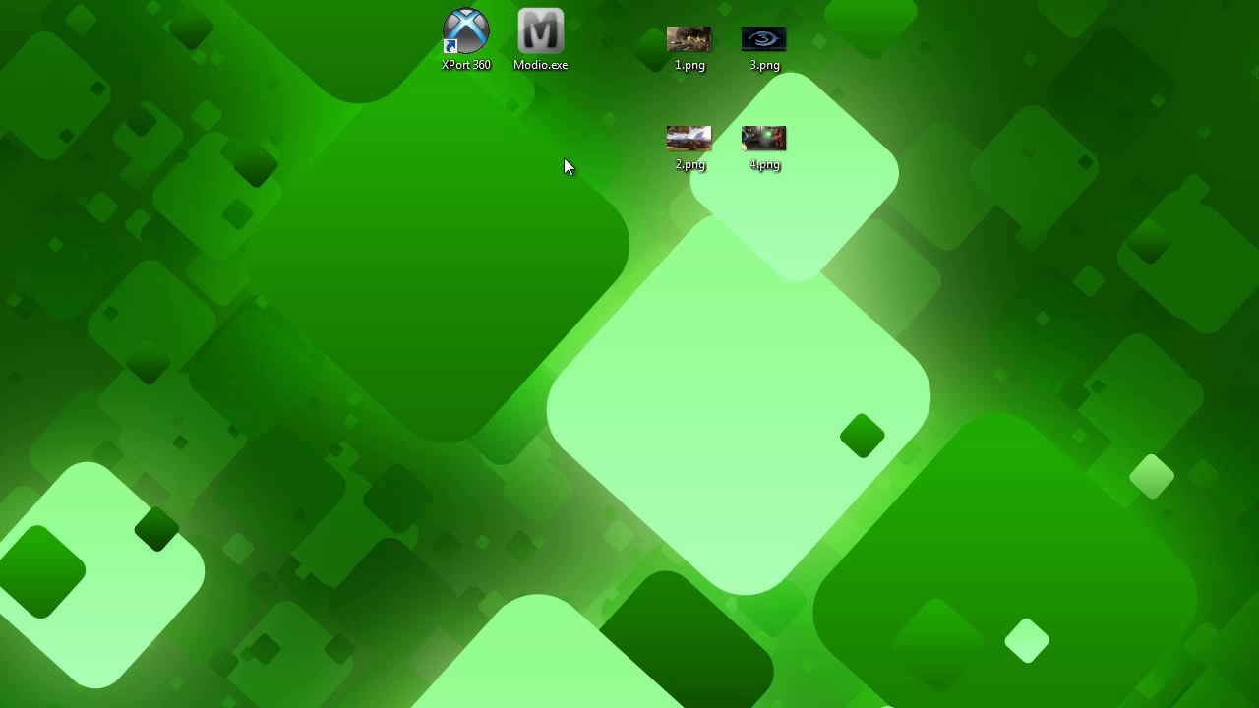
pyautogui.moveTo(635, 160)
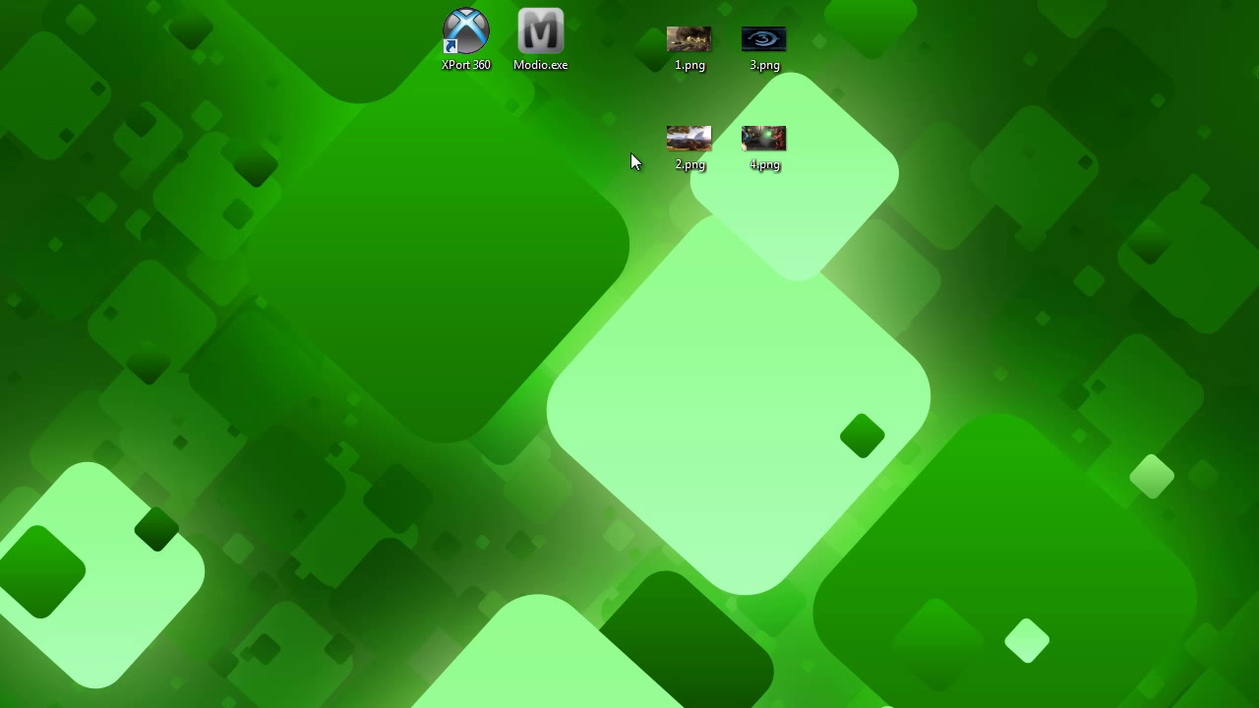
pyautogui.moveTo(648, 41)
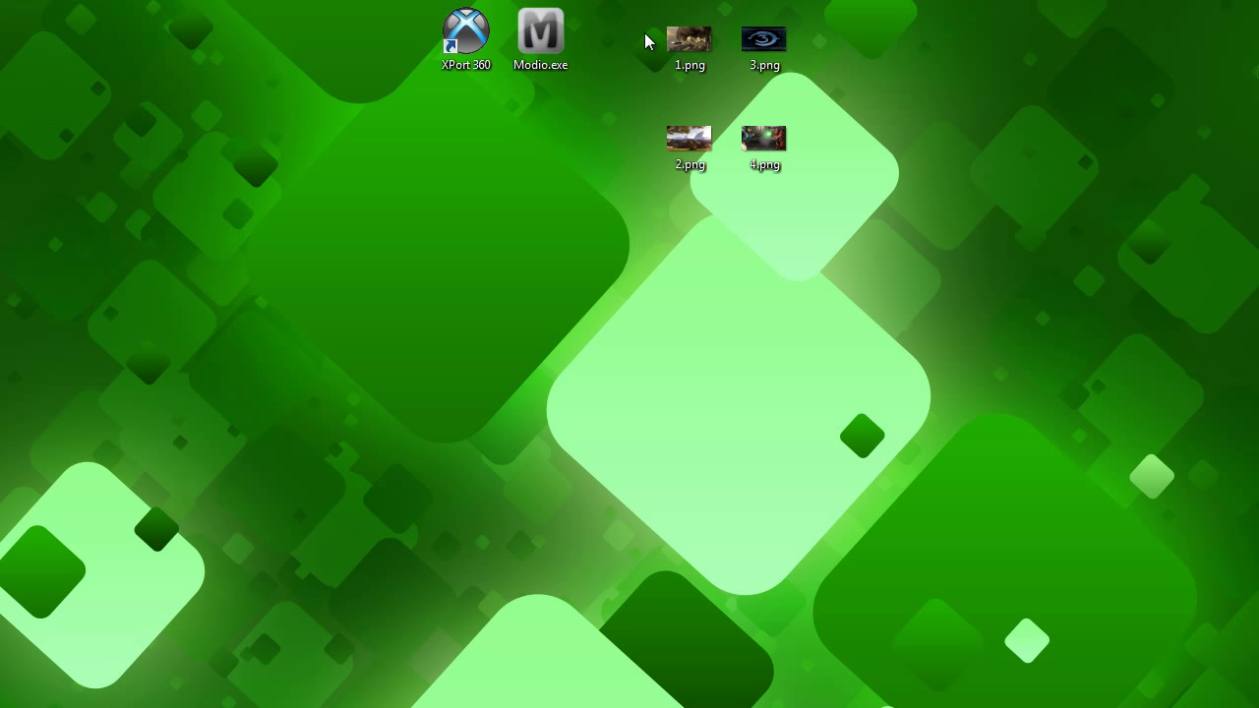
pyautogui.moveTo(689, 147)
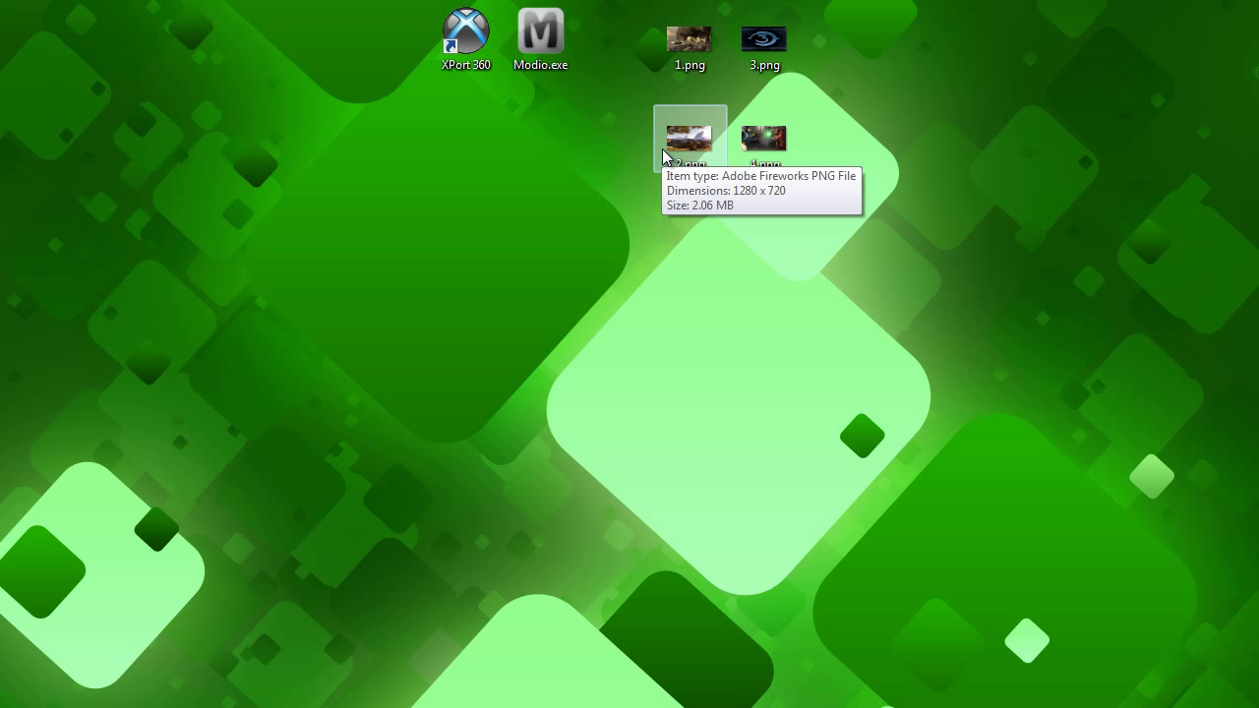
pyautogui.moveTo(577, 157)
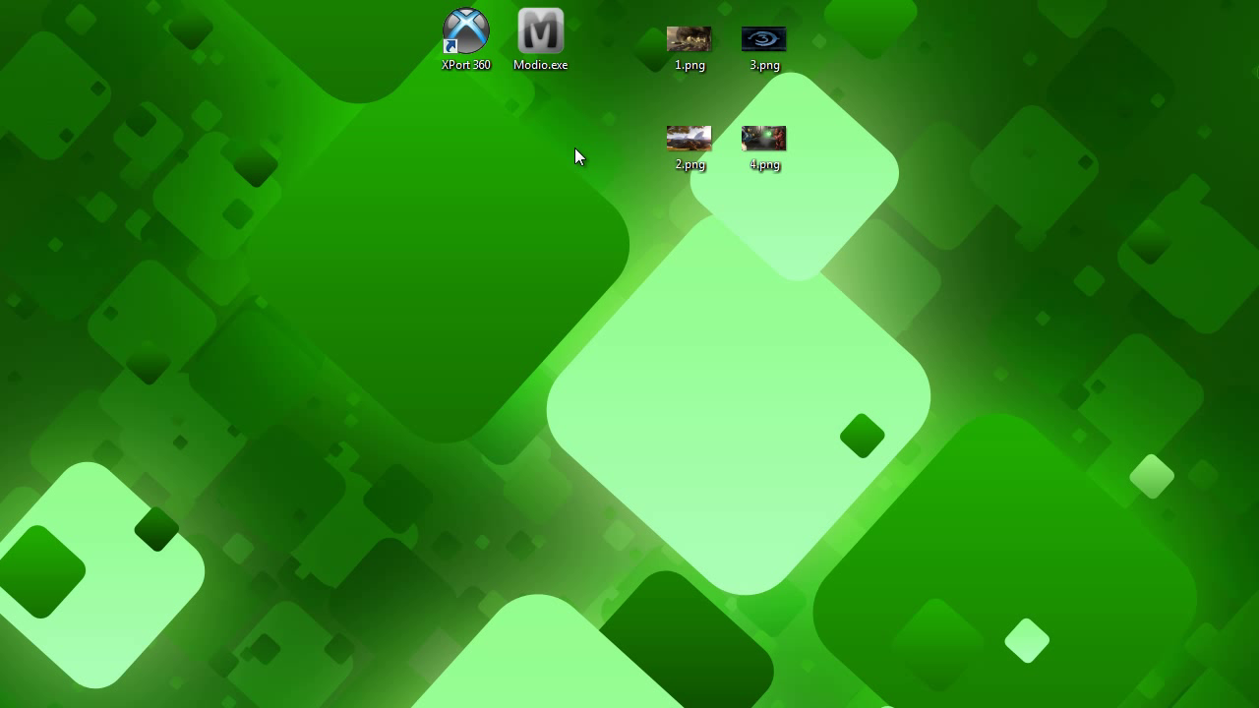
pyautogui.moveTo(595, 154)
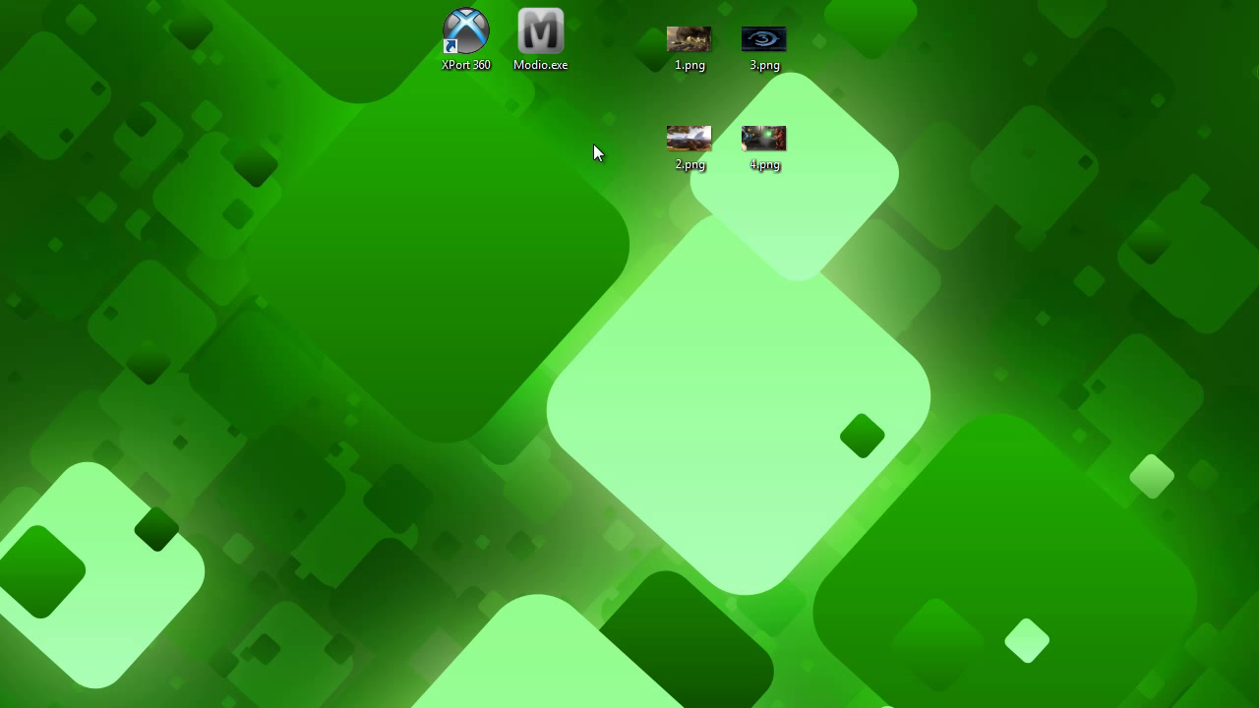
pyautogui.moveTo(905, 126)
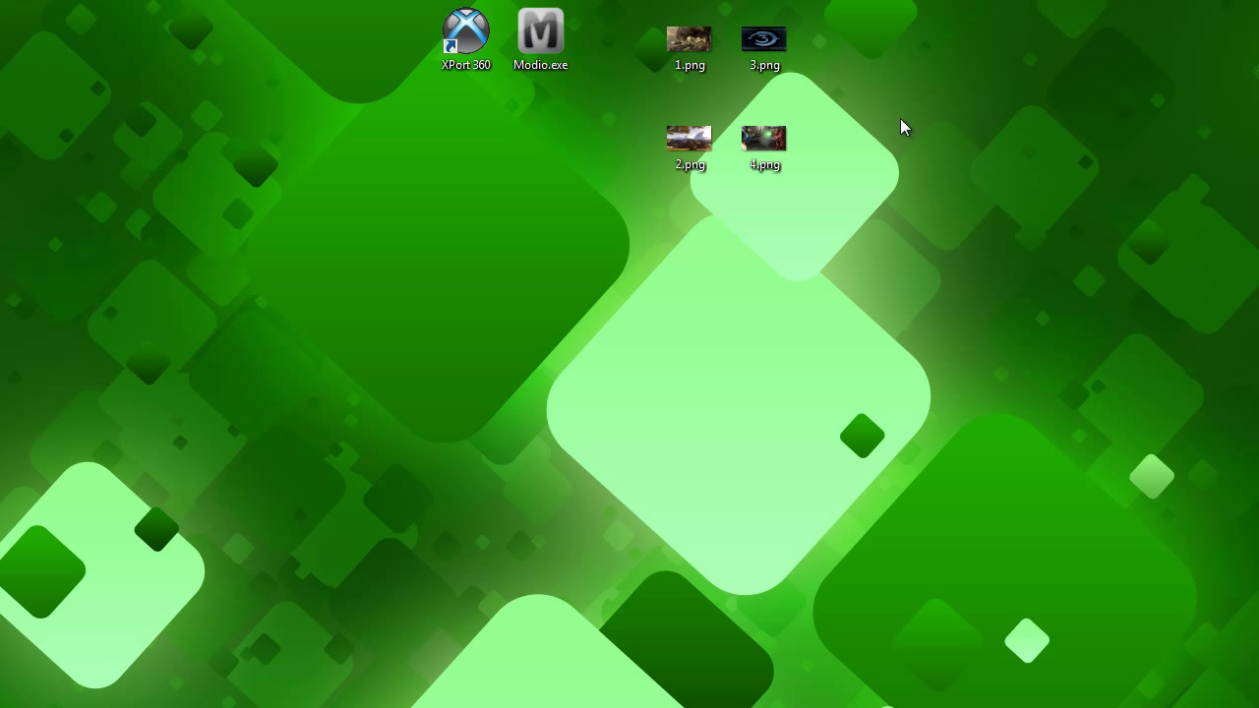
pyautogui.moveTo(834, 33)
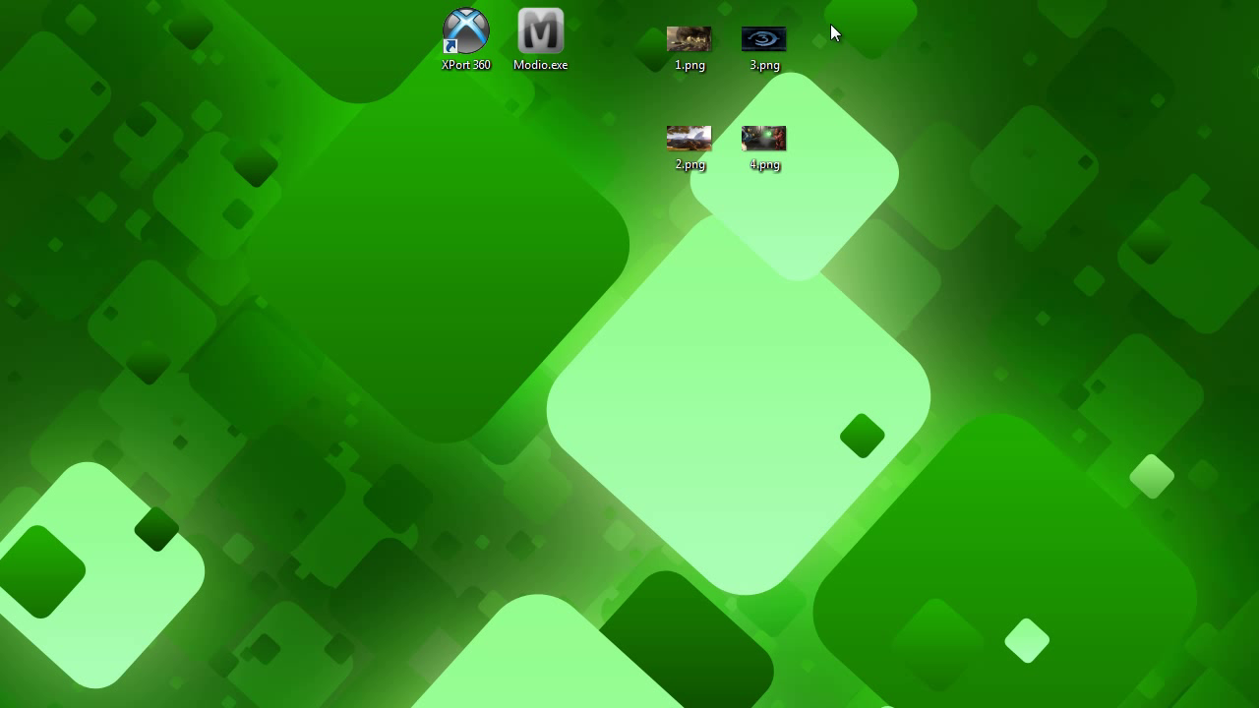
pyautogui.click(764, 40)
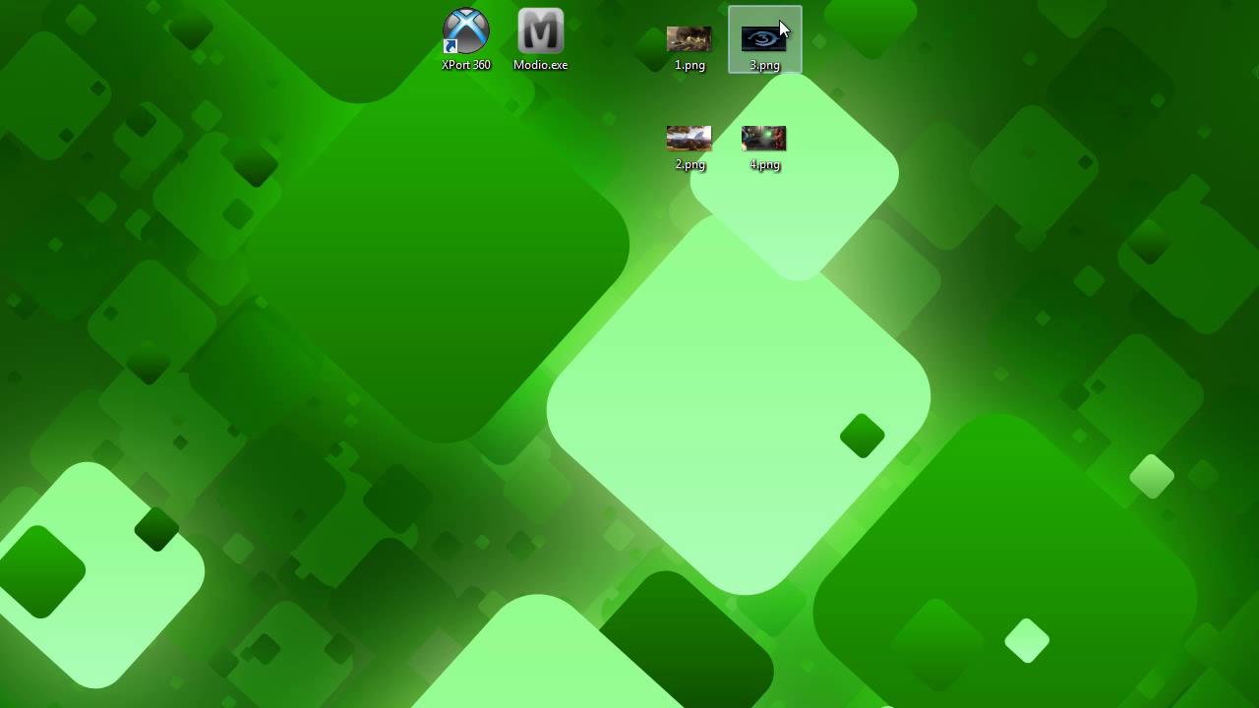
pyautogui.click(764, 137)
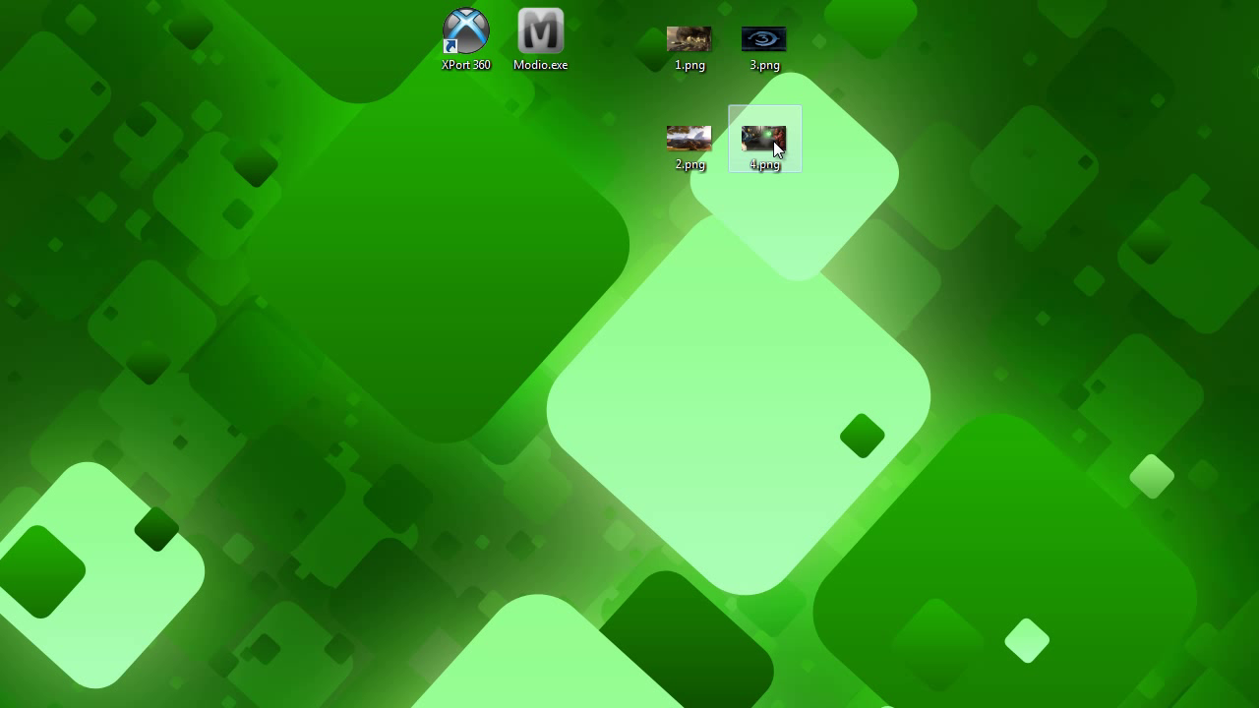
pyautogui.moveTo(762, 143)
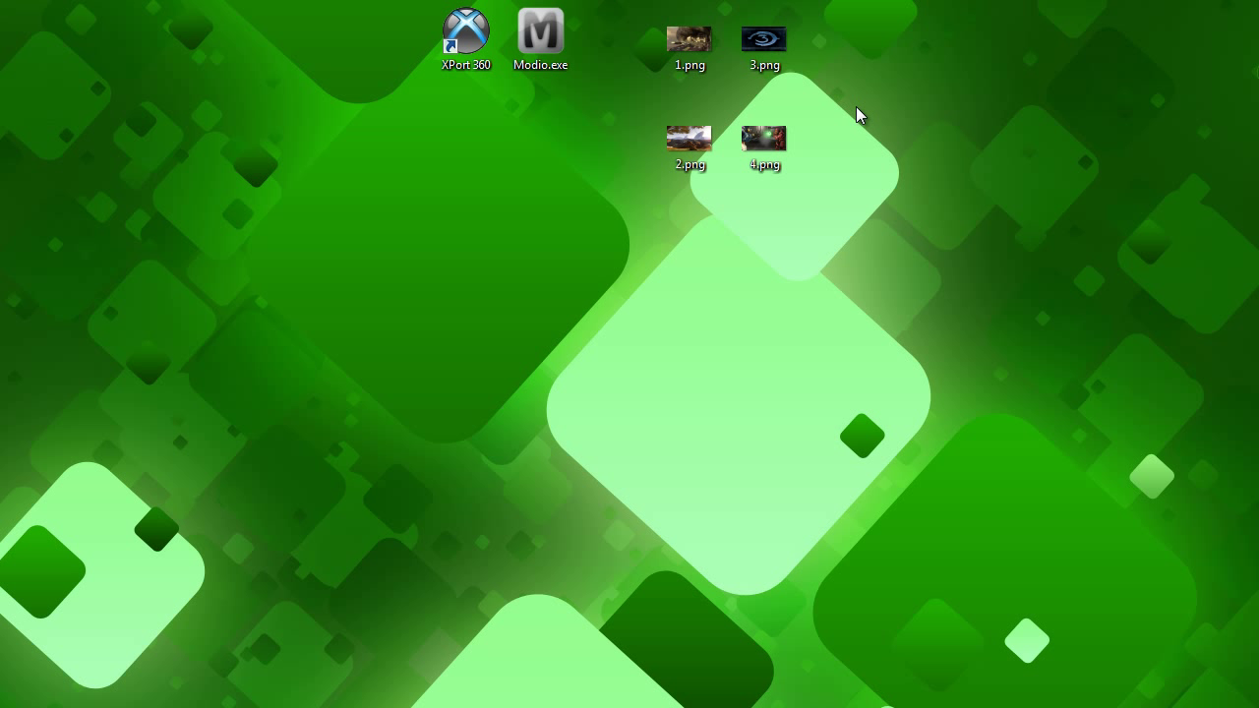
pyautogui.click(765, 138)
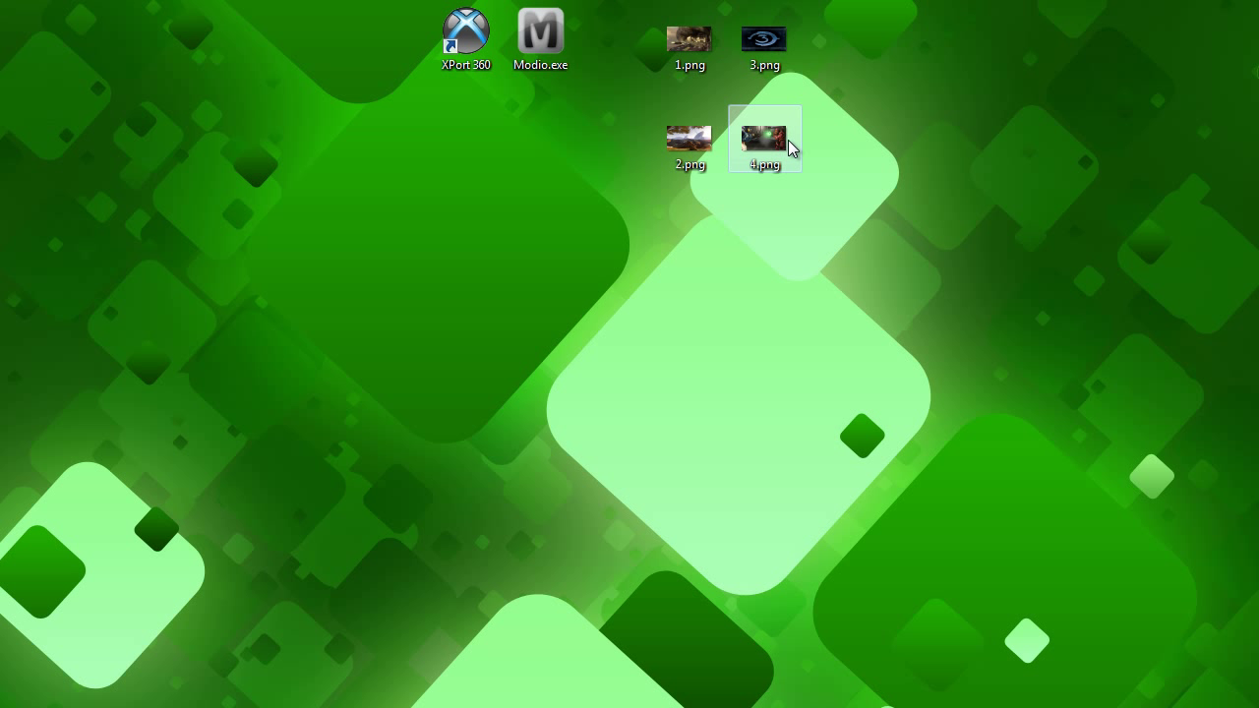
pyautogui.click(764, 40)
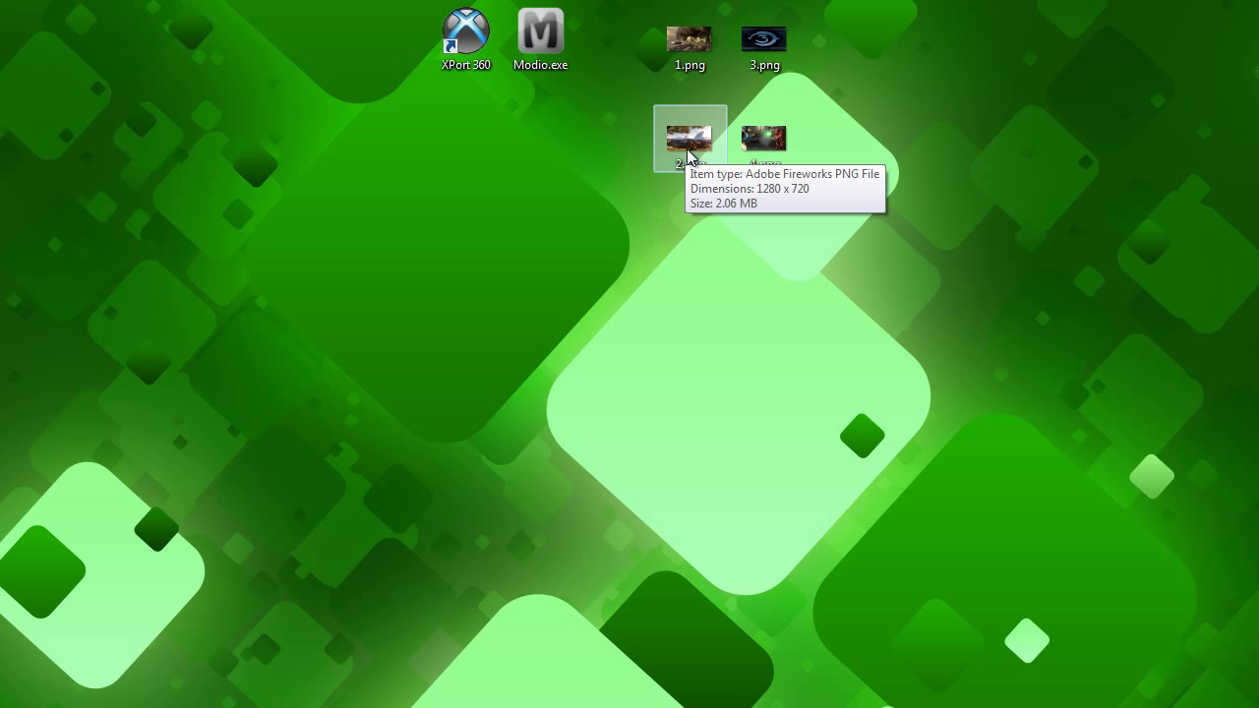
pyautogui.moveTo(934, 119)
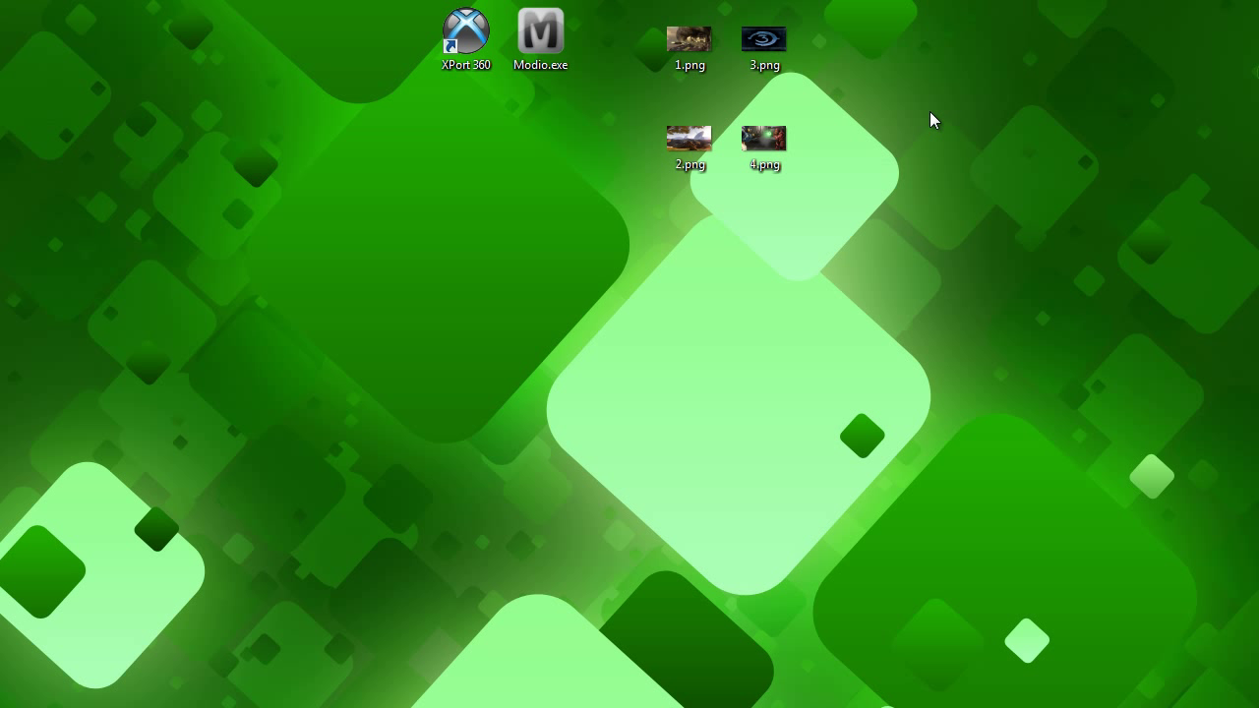
pyautogui.click(765, 138)
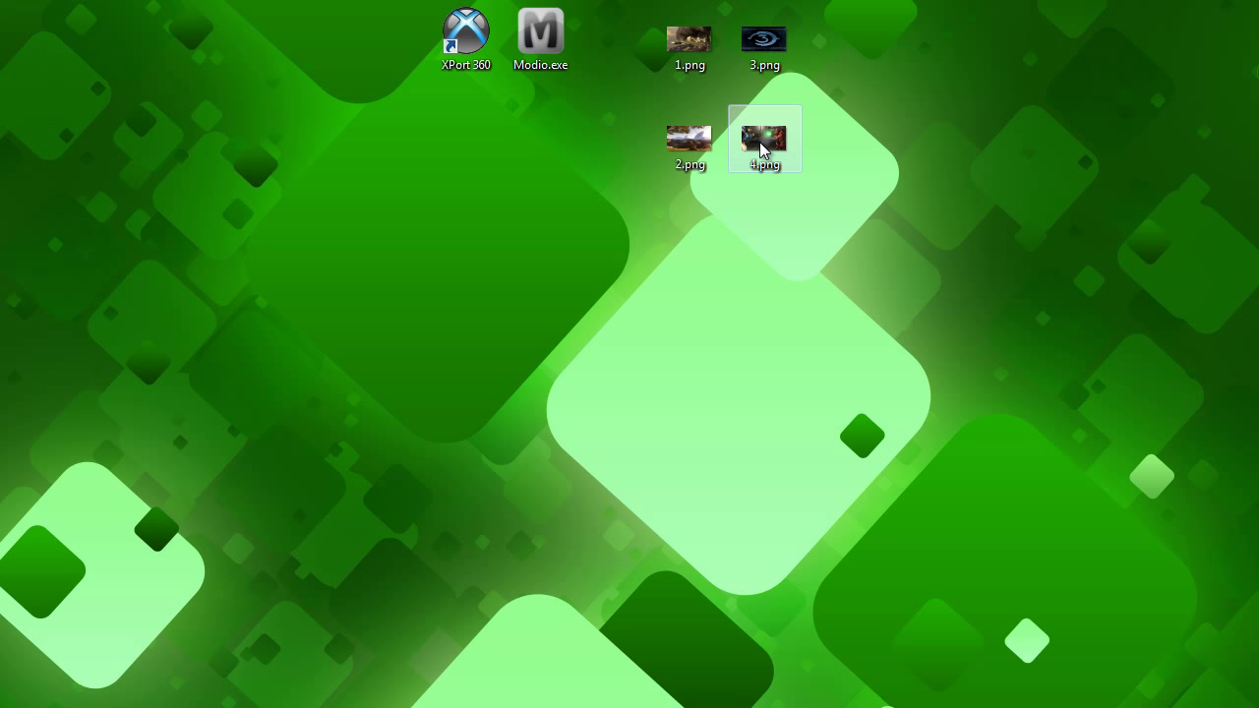
pyautogui.moveTo(764, 145)
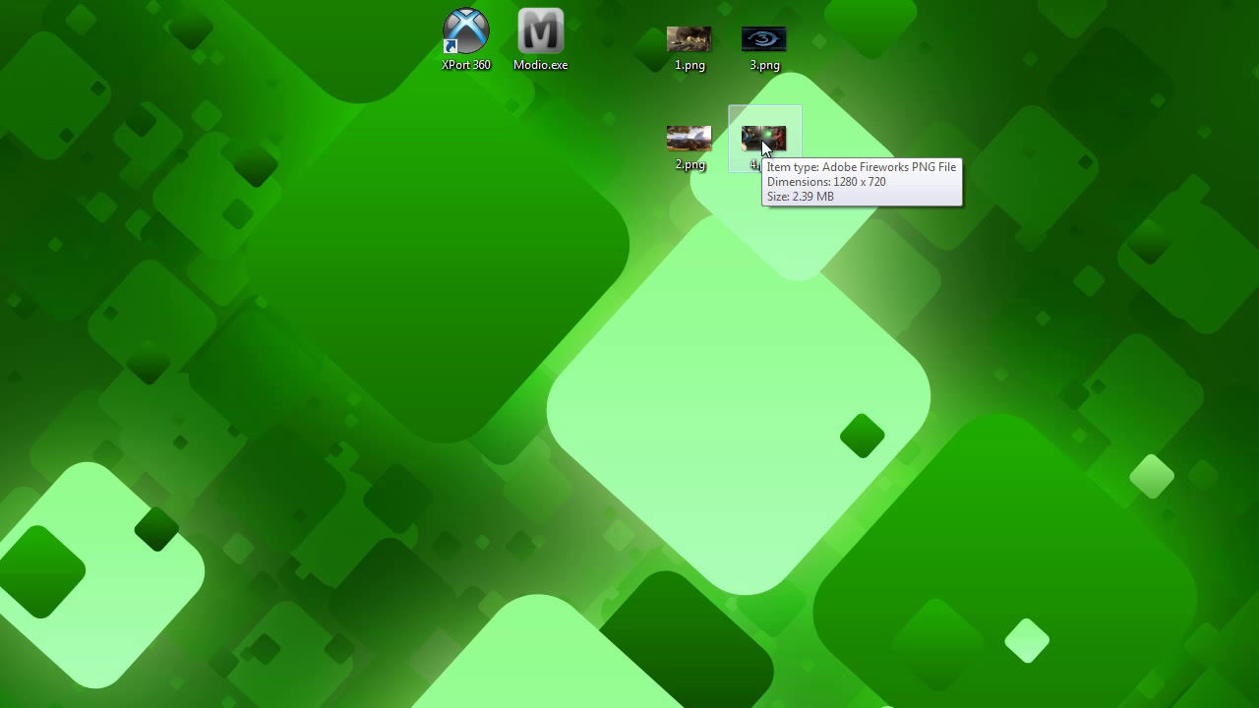
pyautogui.moveTo(812, 103)
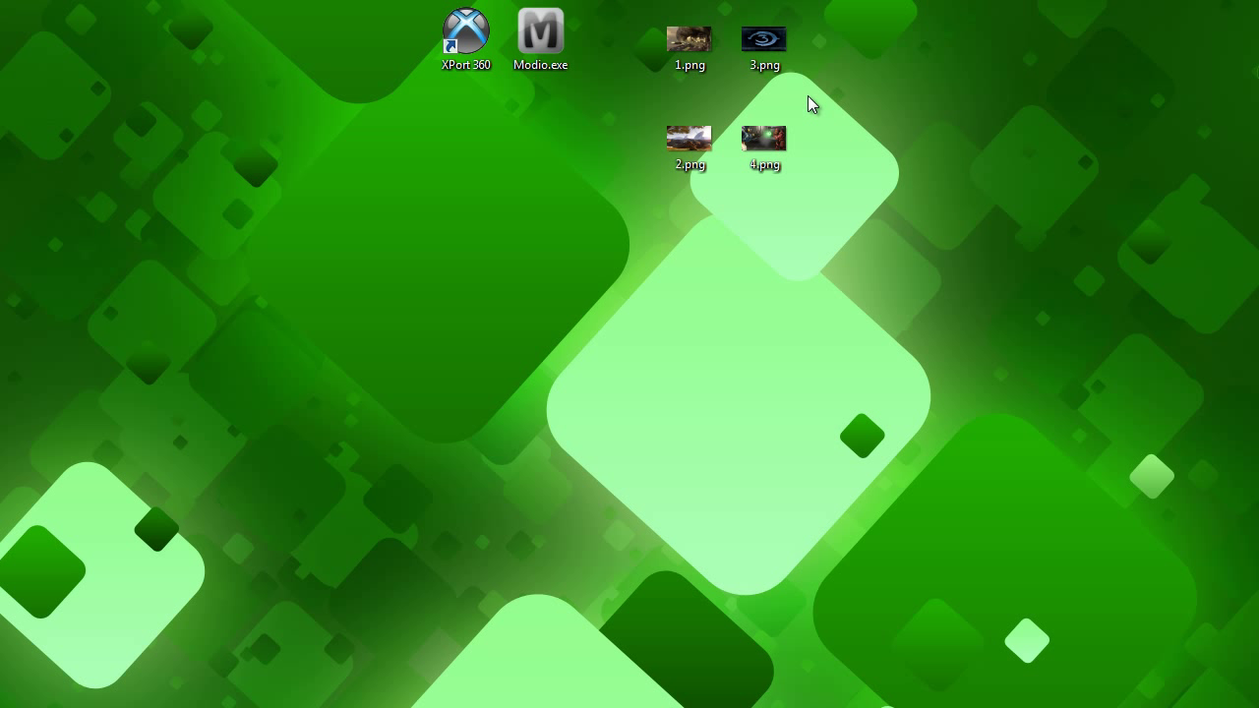
pyautogui.moveTo(764, 39)
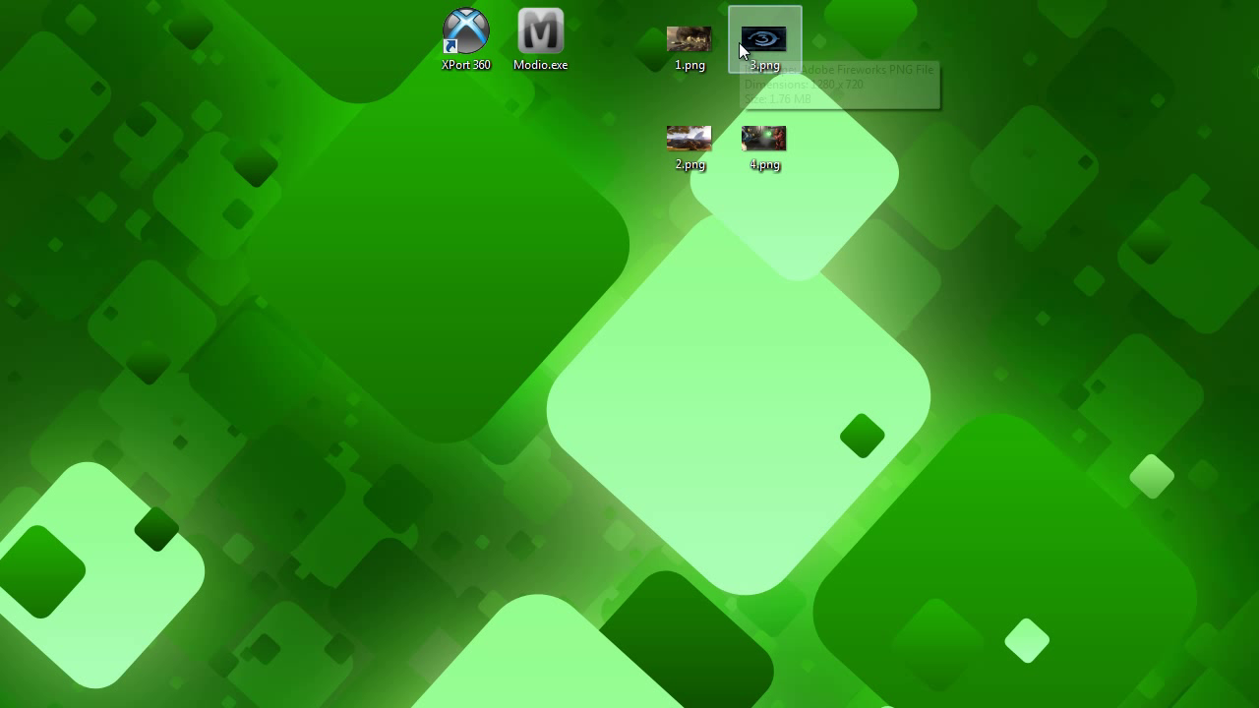
pyautogui.moveTo(850, 129)
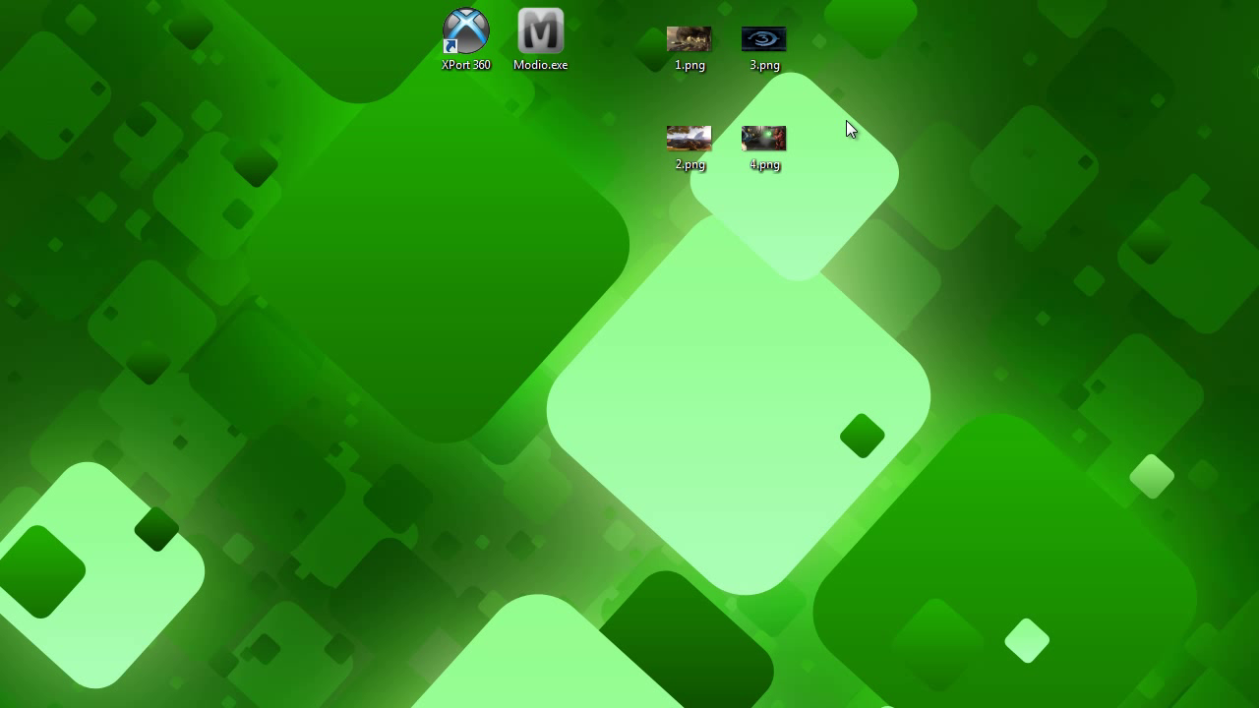
# - Launch Modio, move its window to the top and close the Shoutbox panel
pyautogui.doubleClick(540, 33)
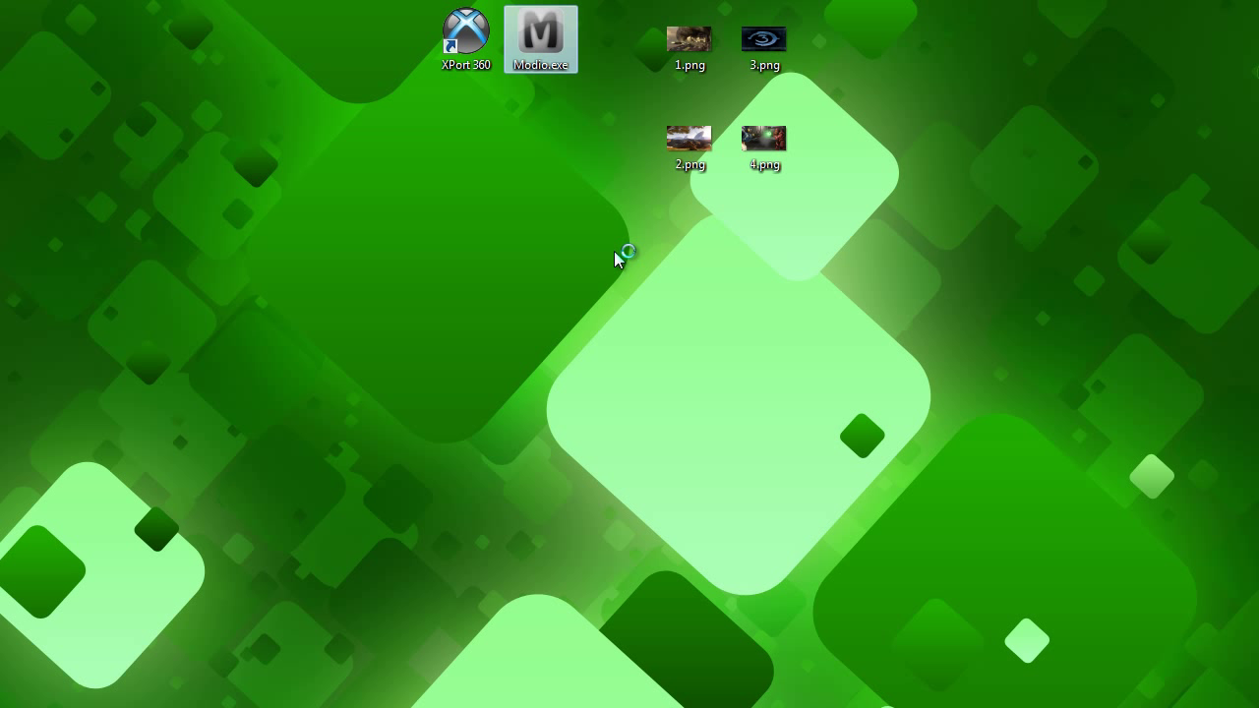
pyautogui.doubleClick(540, 34)
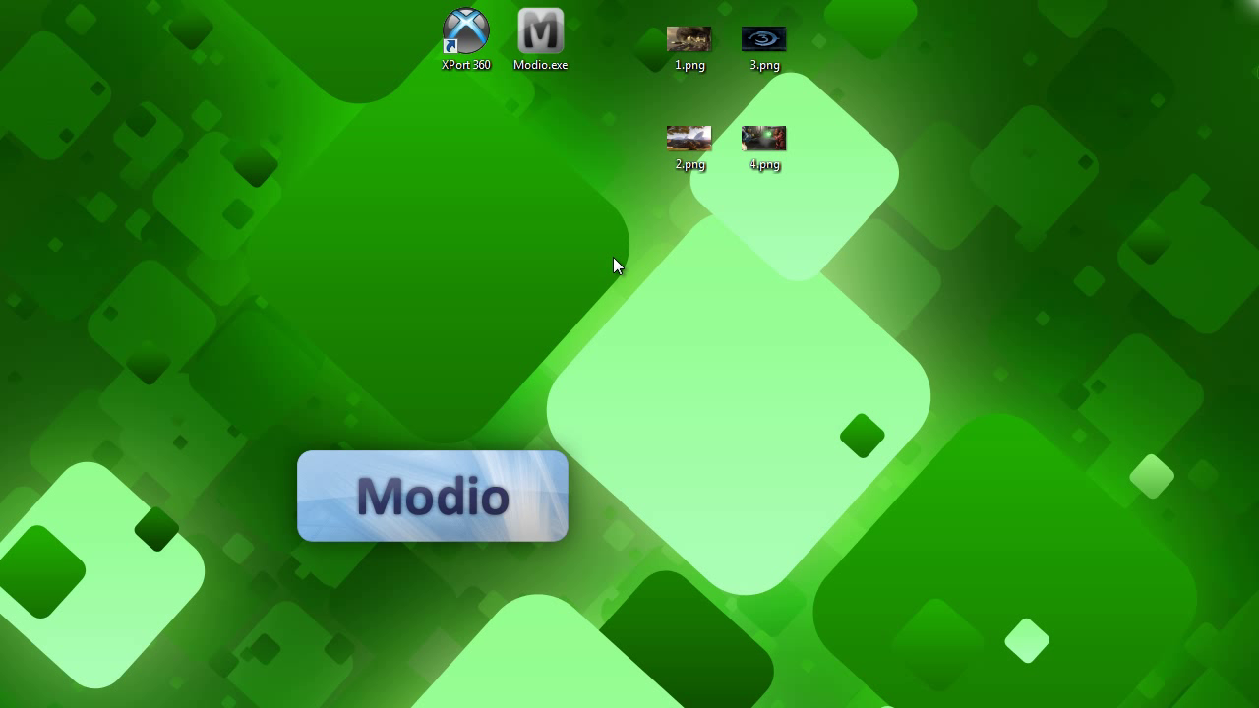
pyautogui.moveTo(522, 423)
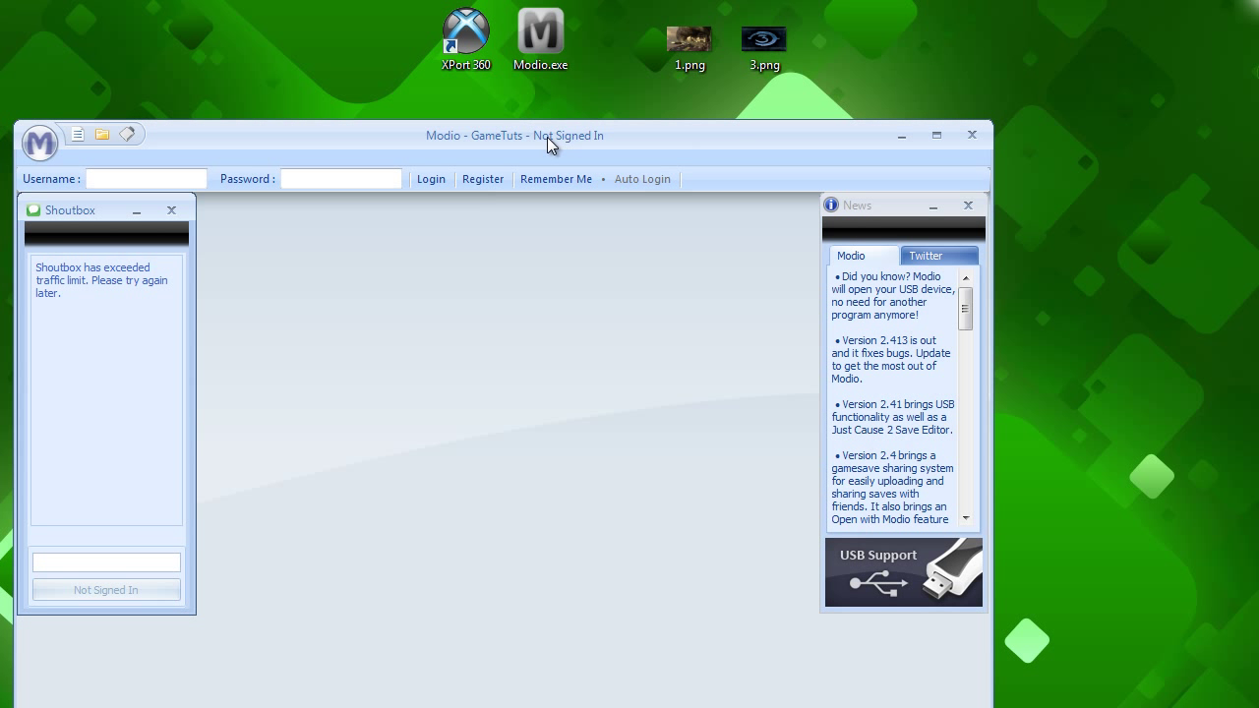
pyautogui.moveTo(549, 136); pyautogui.dragTo(538, 41)
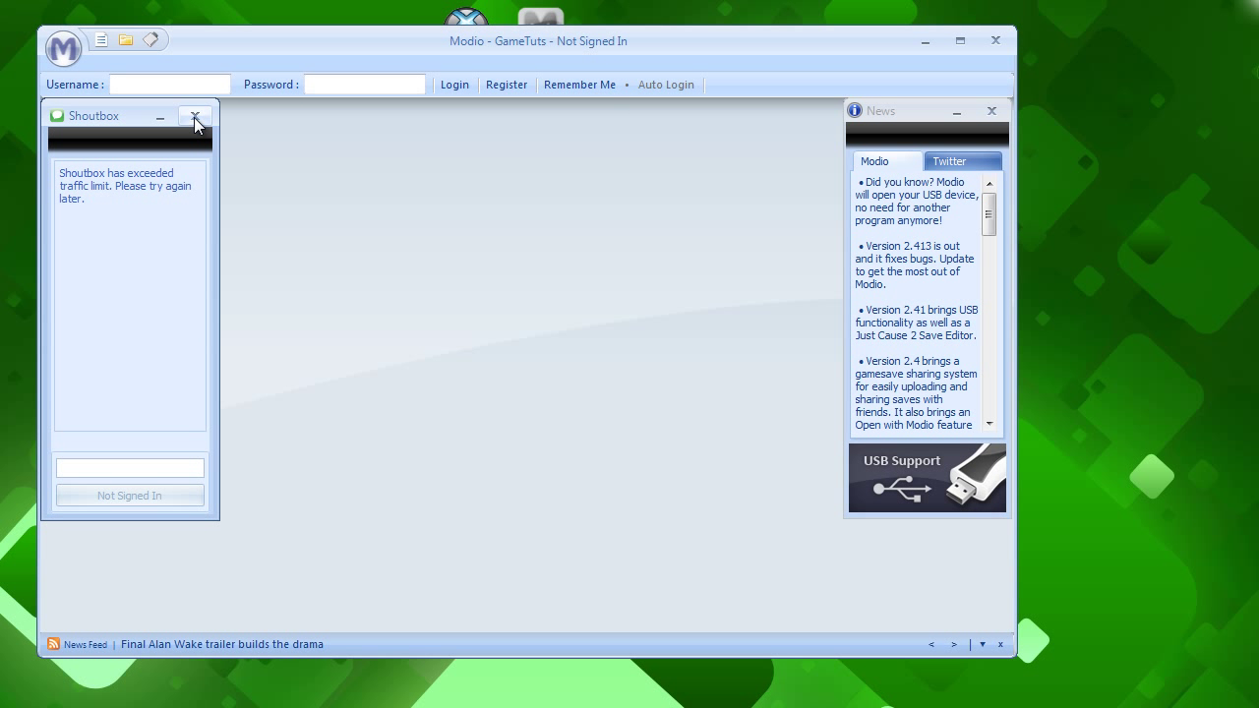
pyautogui.click(196, 116)
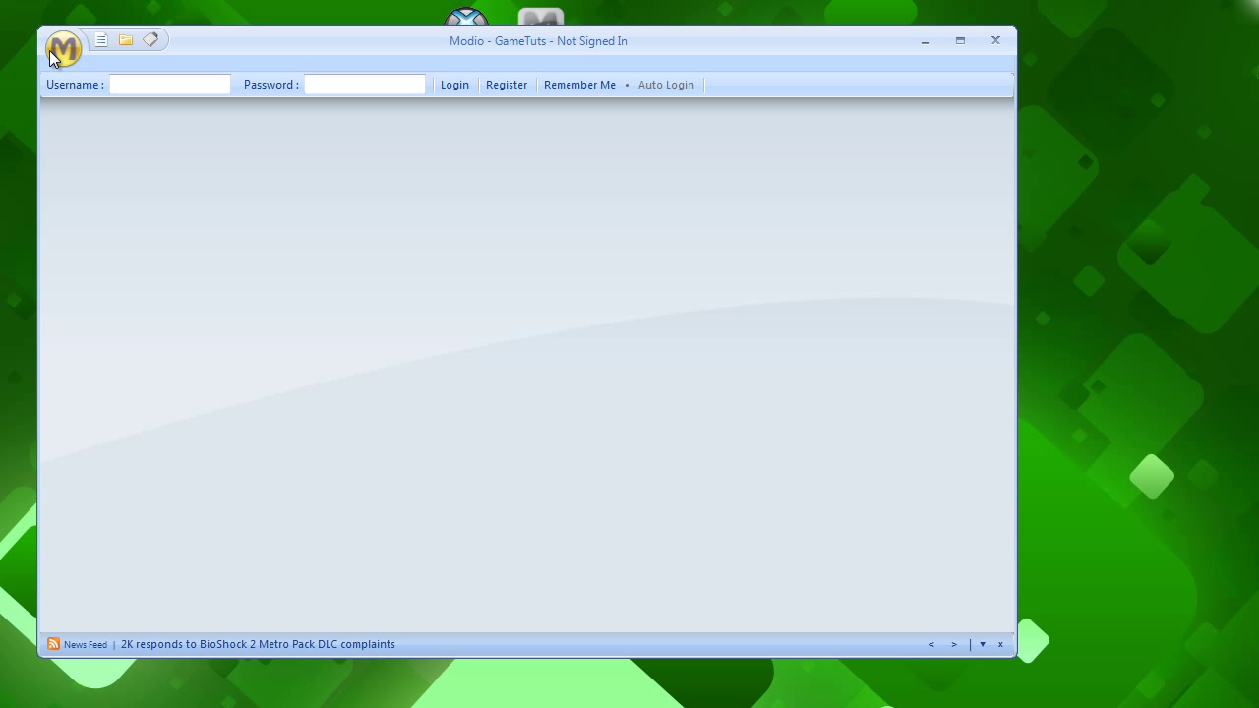
# - Open Modio's orb menu of tools to reach the Theme Creator
pyautogui.click(62, 49)
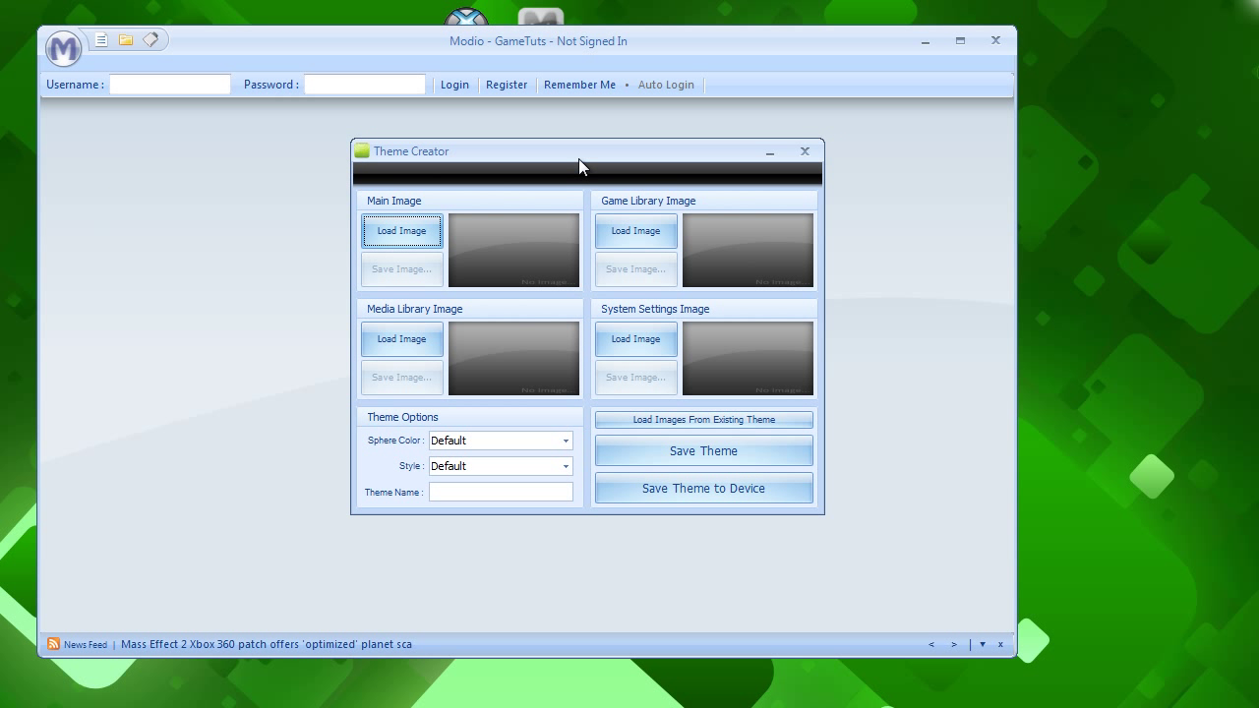
pyautogui.moveTo(637, 339)
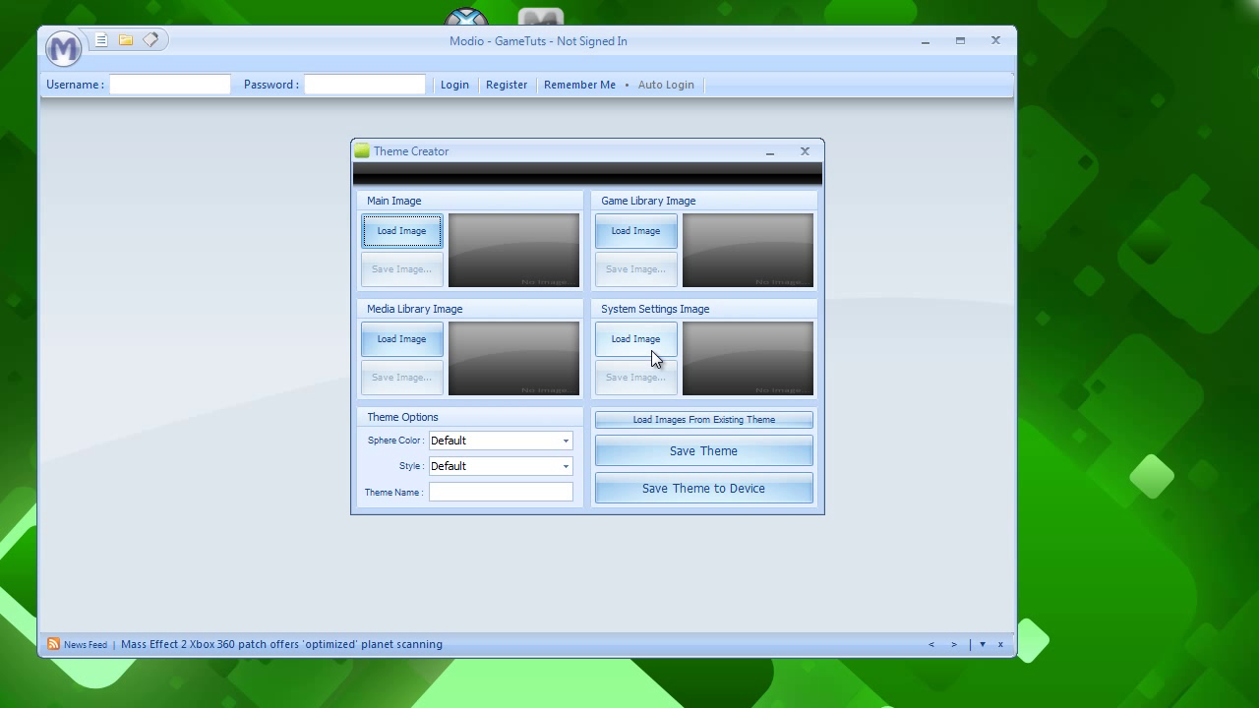
pyautogui.moveTo(621, 226)
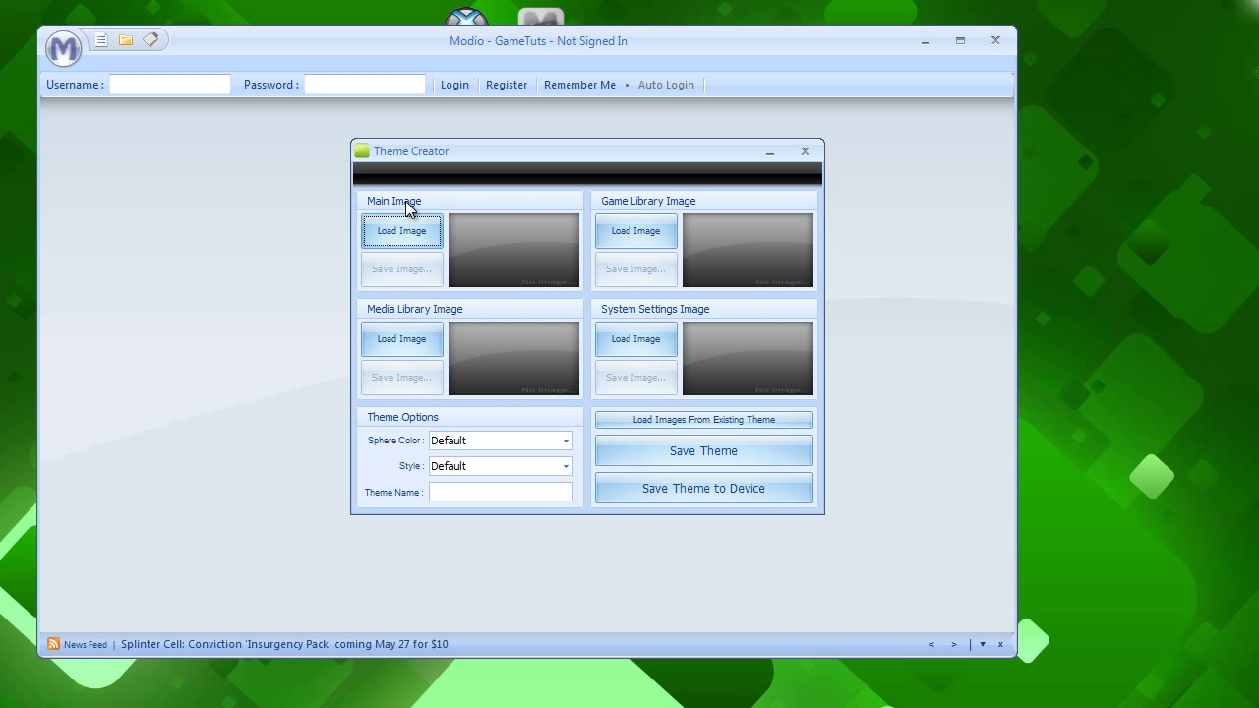
pyautogui.moveTo(431, 315)
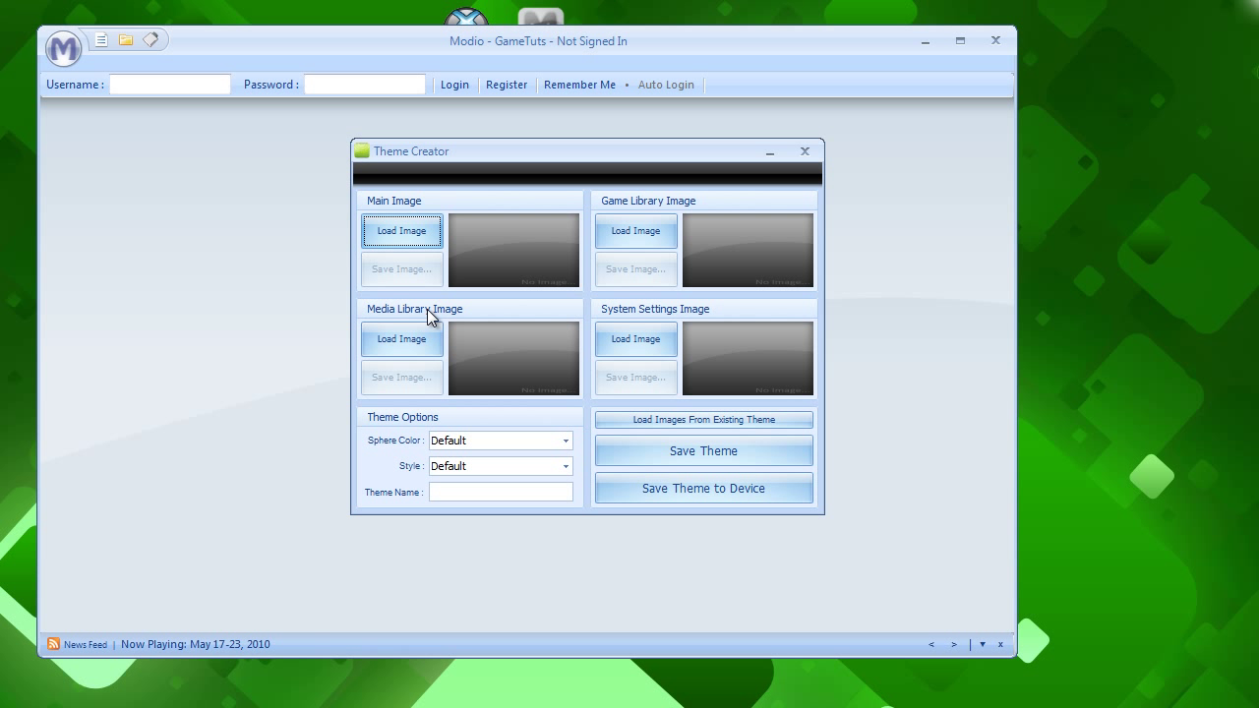
pyautogui.moveTo(662, 206)
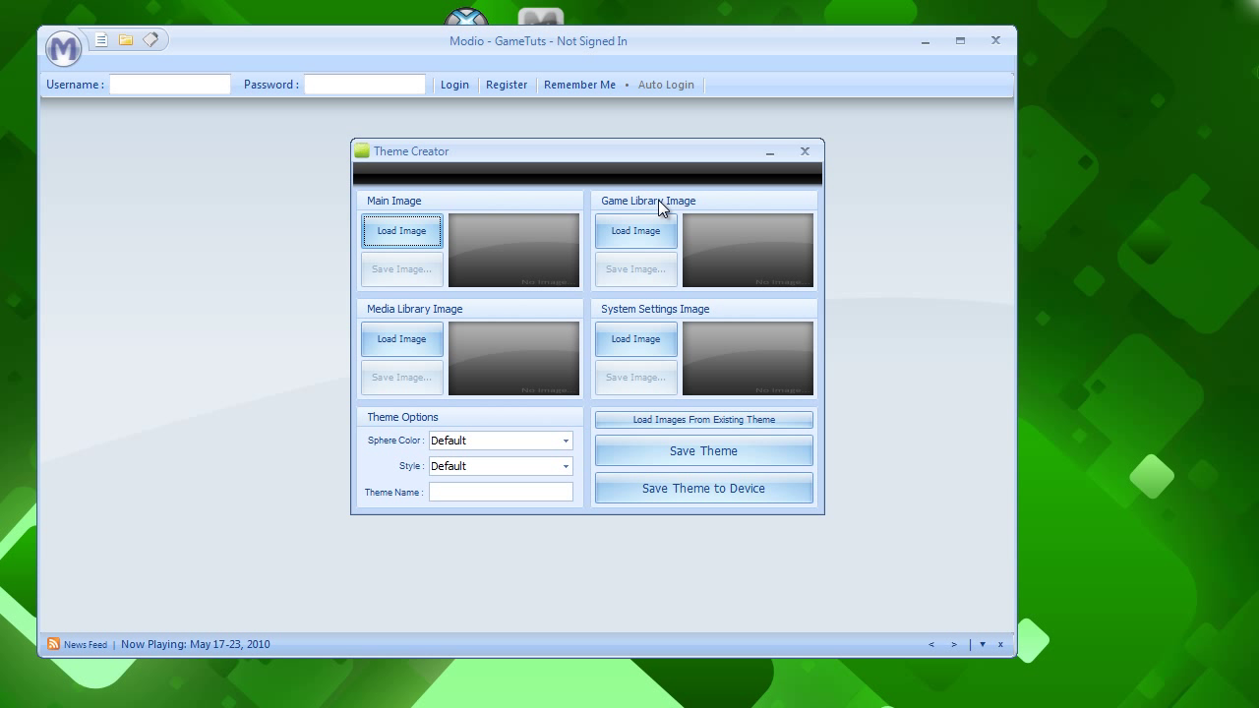
pyautogui.moveTo(613, 325)
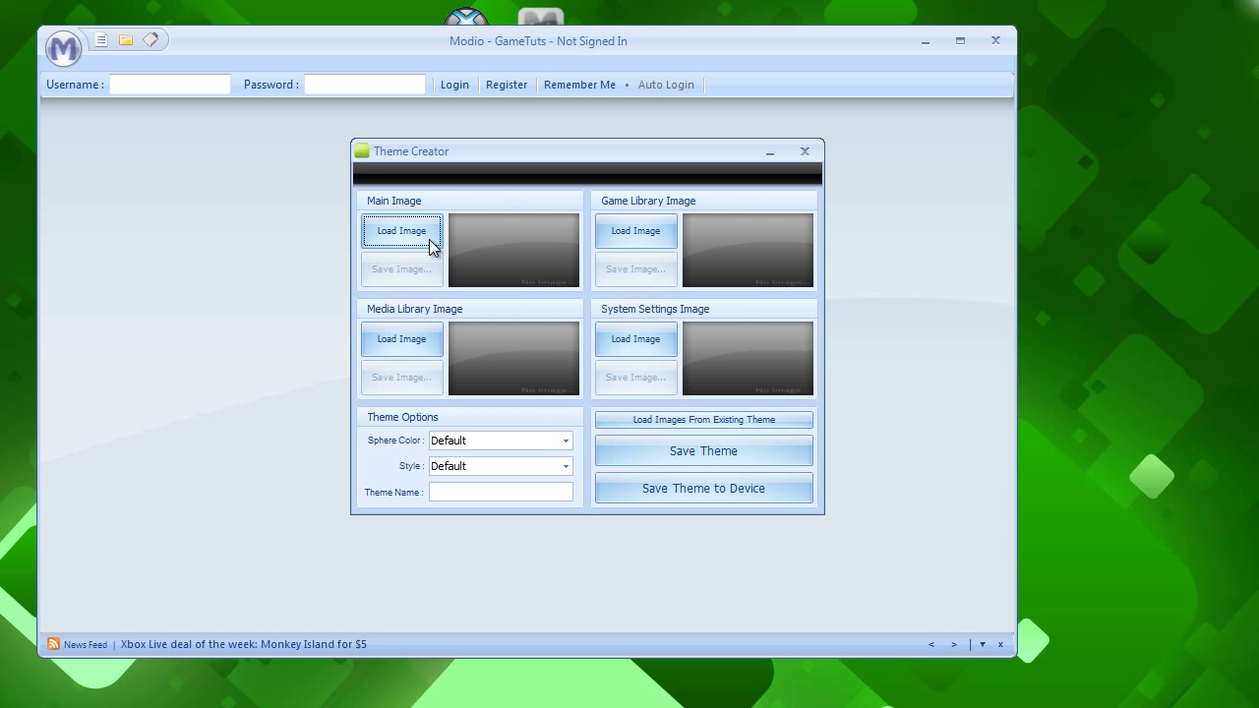
pyautogui.moveTo(416, 241)
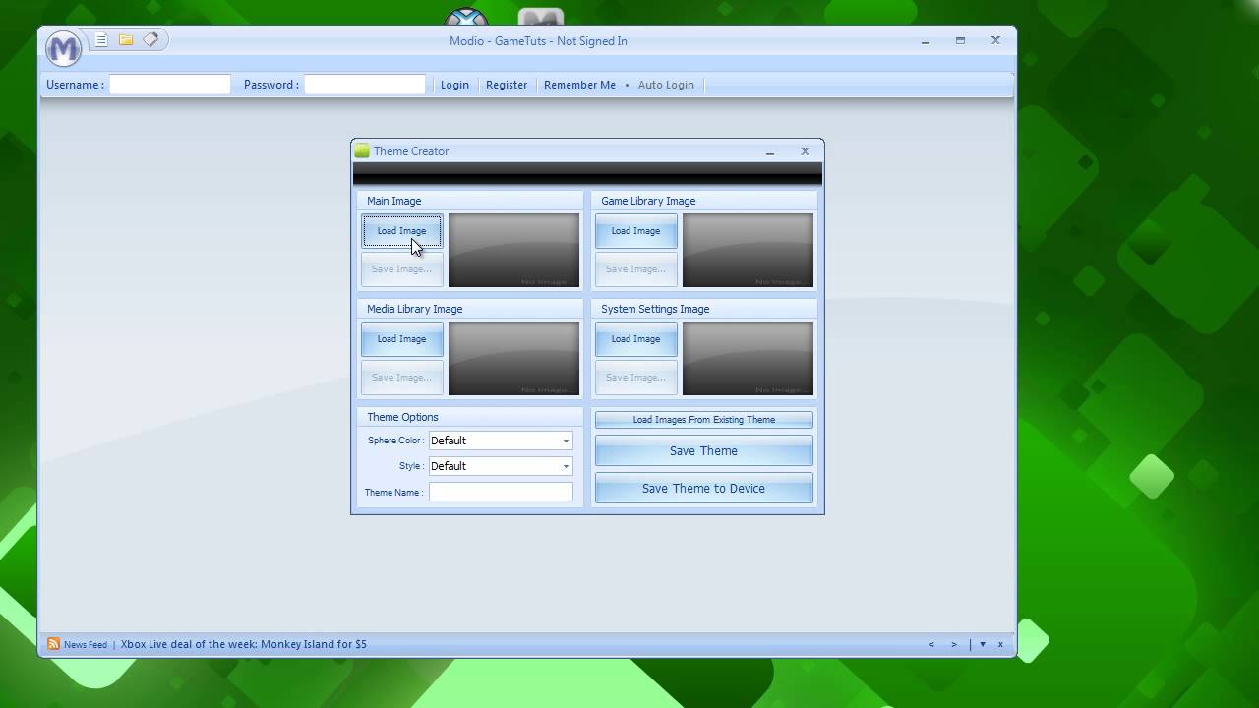
# - Load 4.png as the main image and a screenshot as the game library image
pyautogui.click(401, 230)
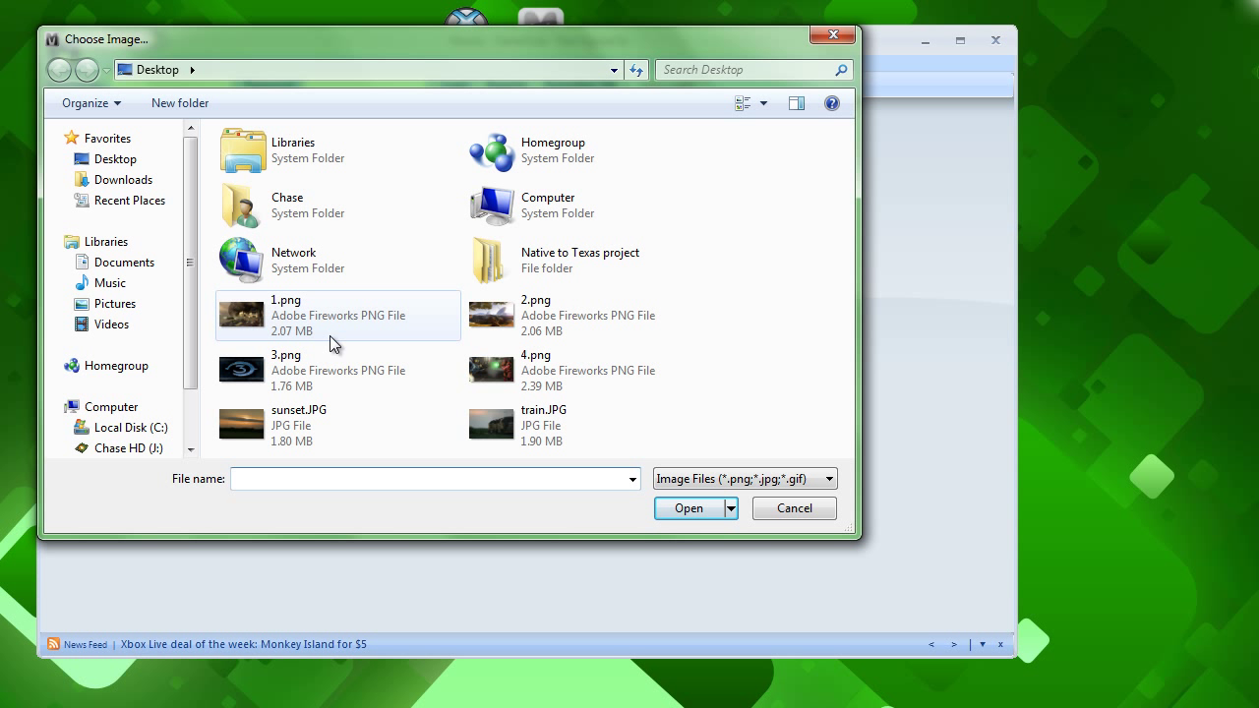
pyautogui.click(587, 425)
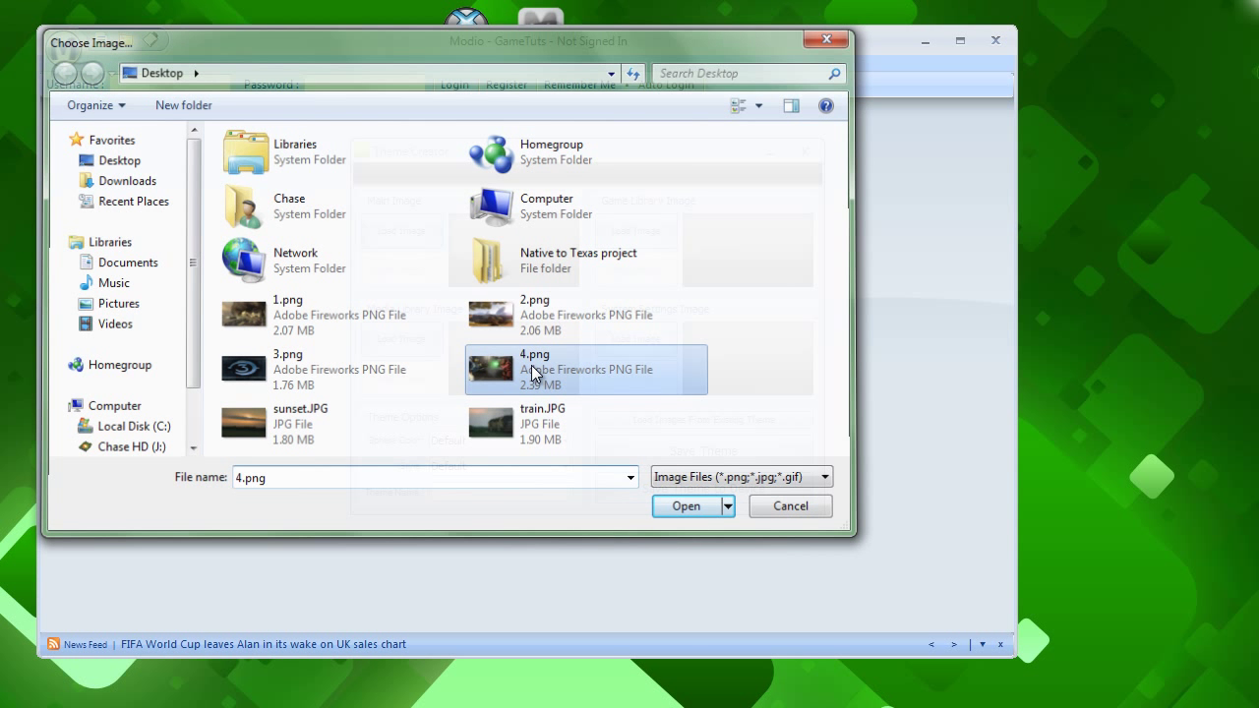
pyautogui.click(686, 506)
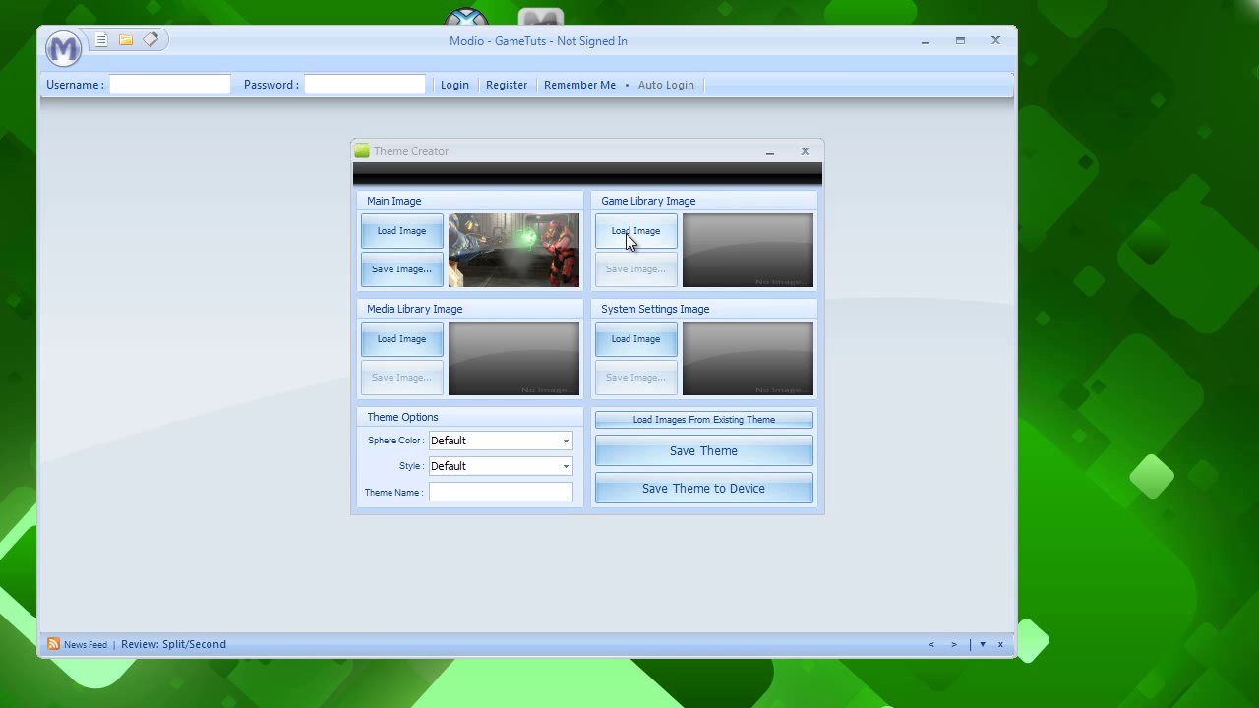
pyautogui.click(636, 231)
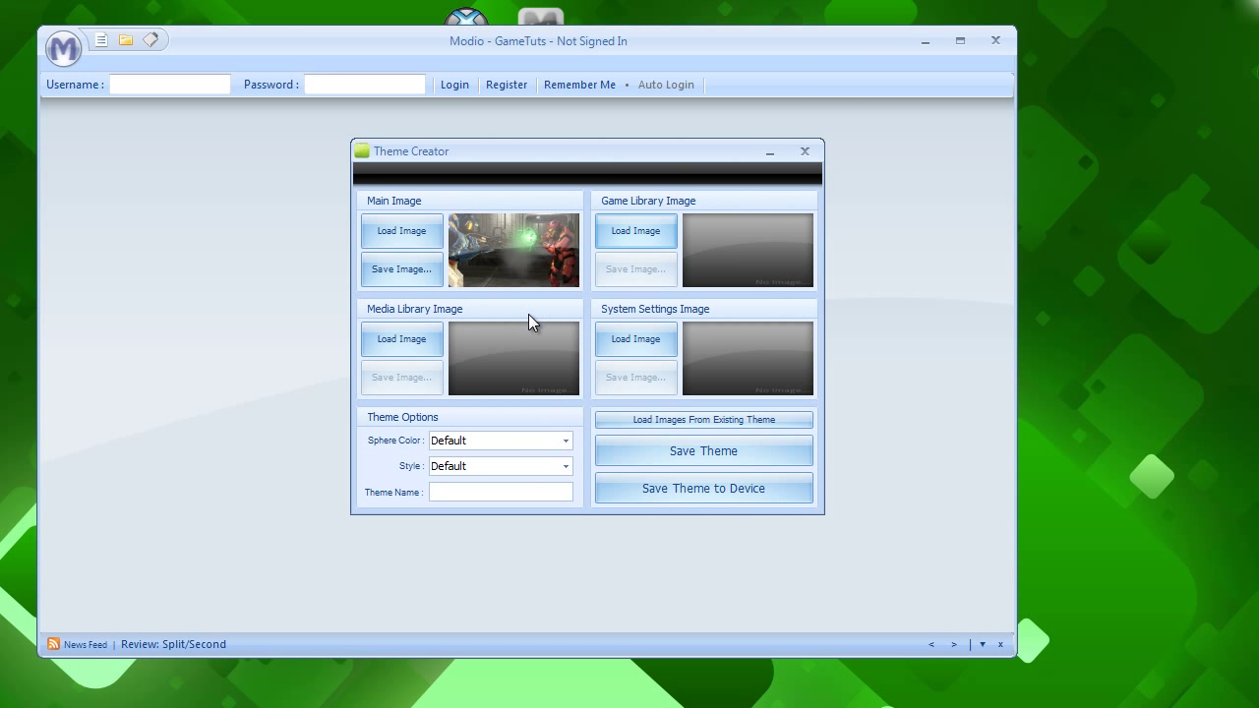
pyautogui.click(635, 230)
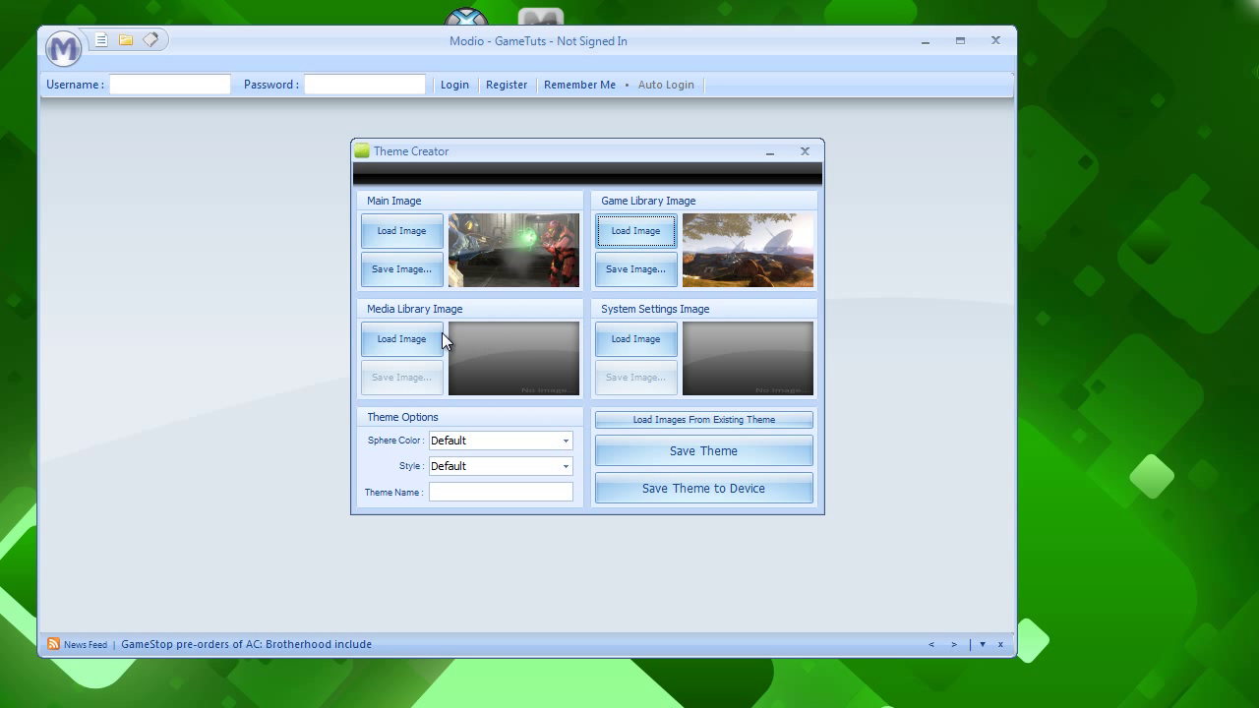
# - Load a screenshot for the media library image and 3.png for System Settings
pyautogui.click(402, 339)
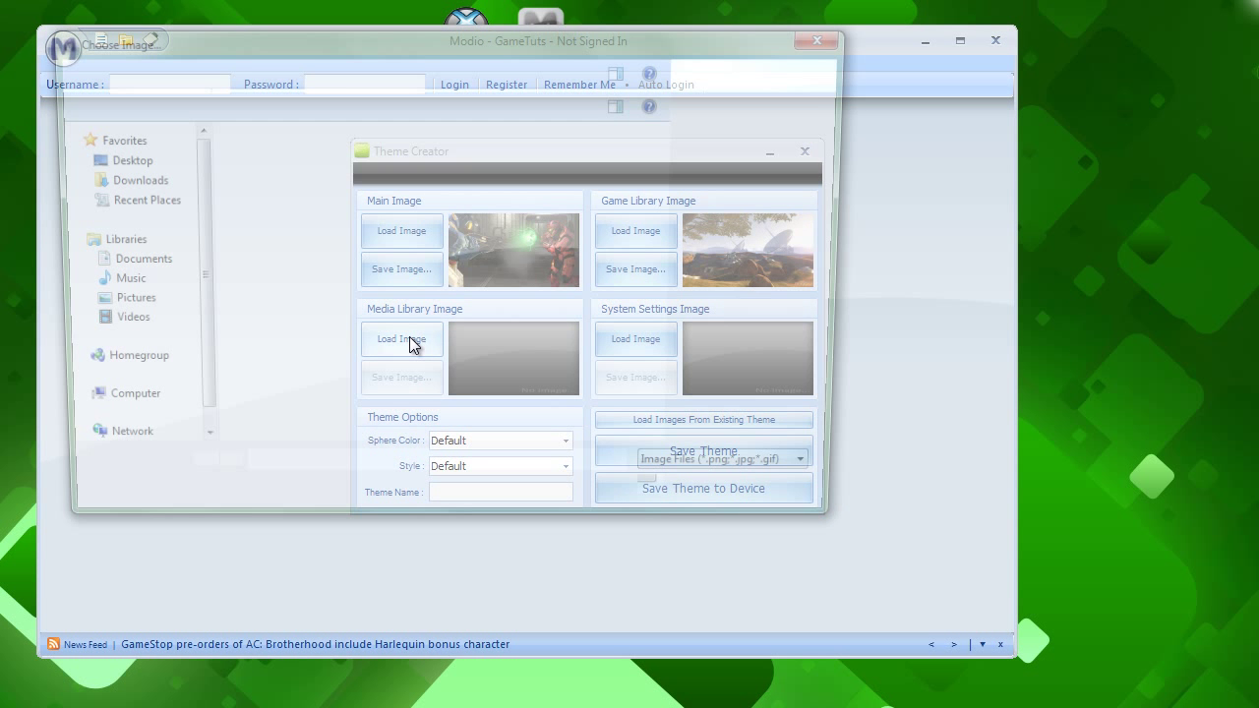
pyautogui.click(400, 339)
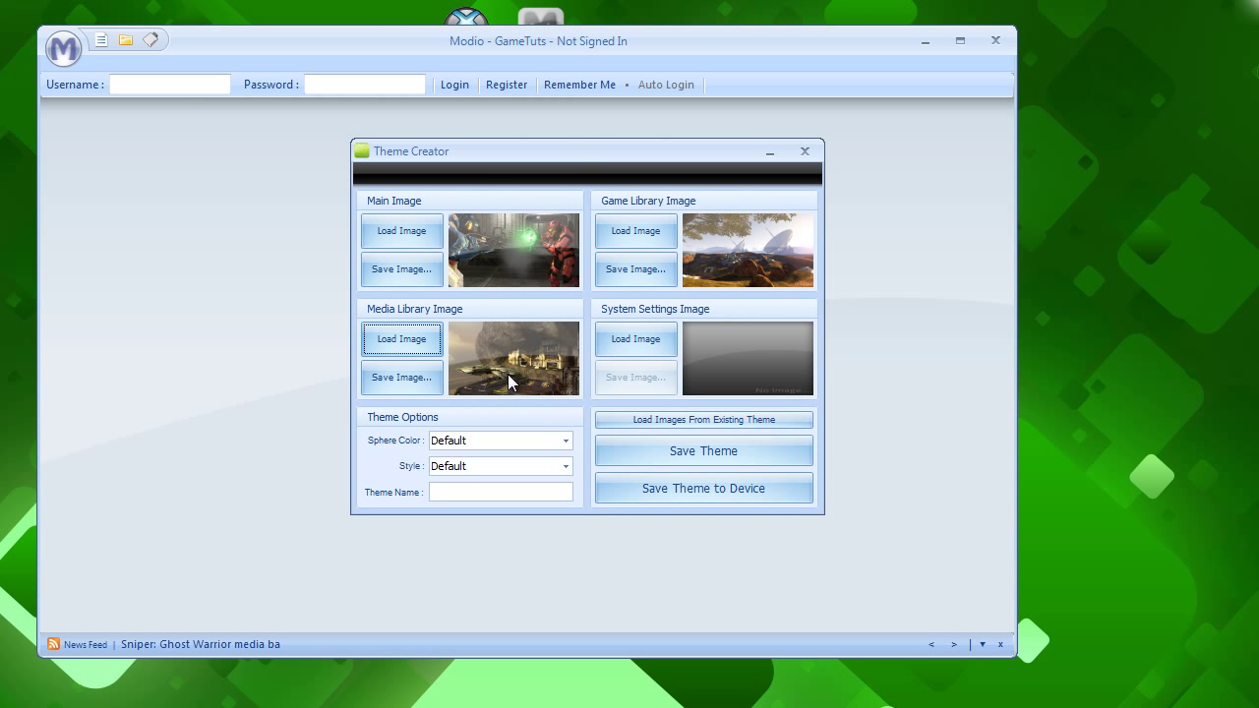
pyautogui.moveTo(636, 340)
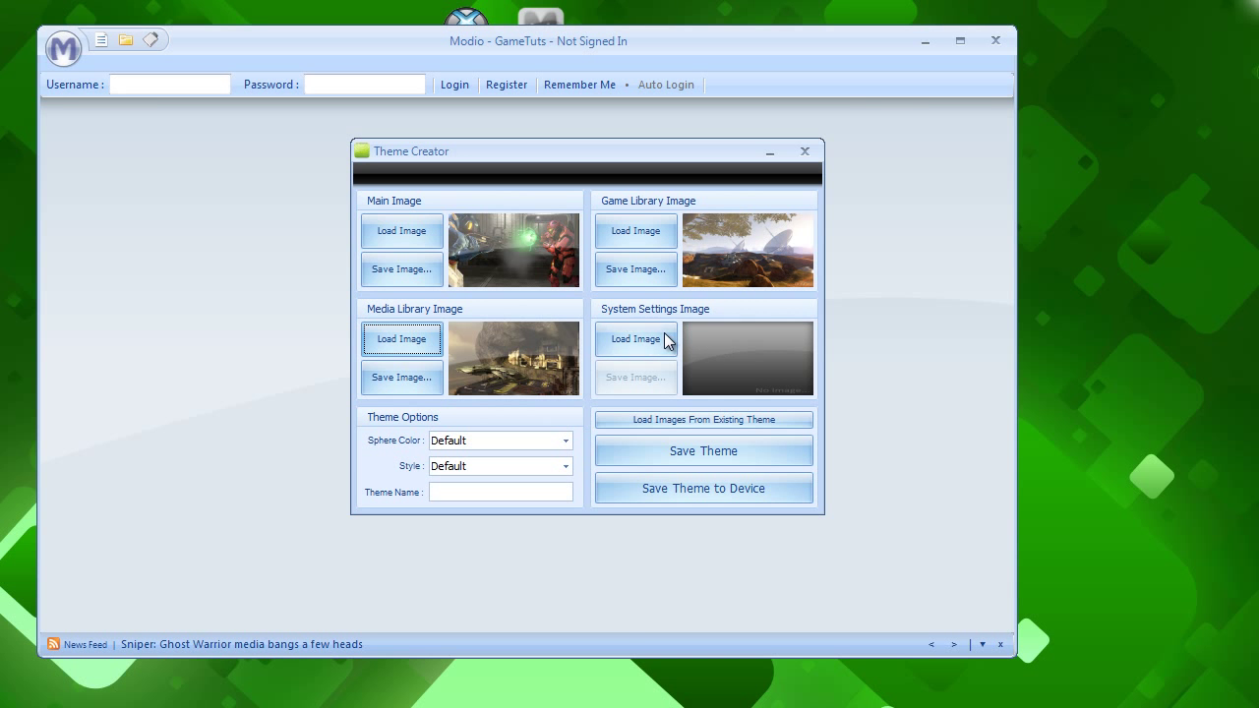
pyautogui.click(636, 339)
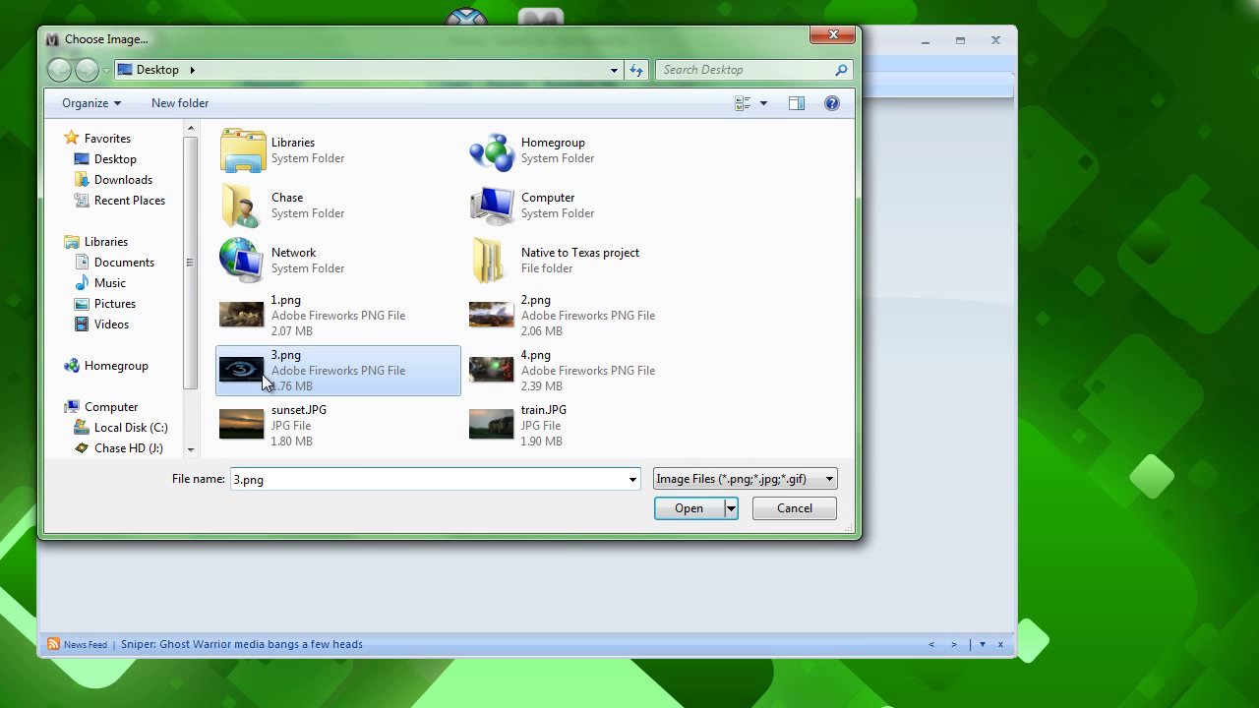
pyautogui.click(689, 509)
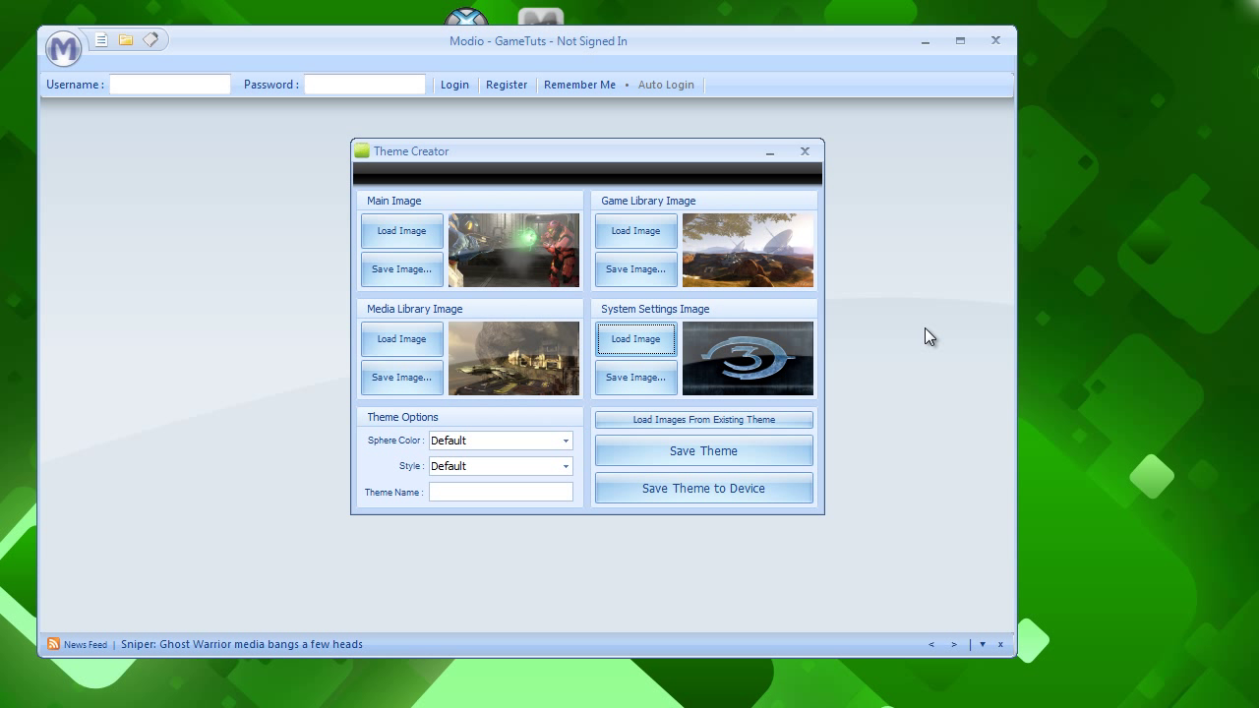
pyautogui.moveTo(868, 333)
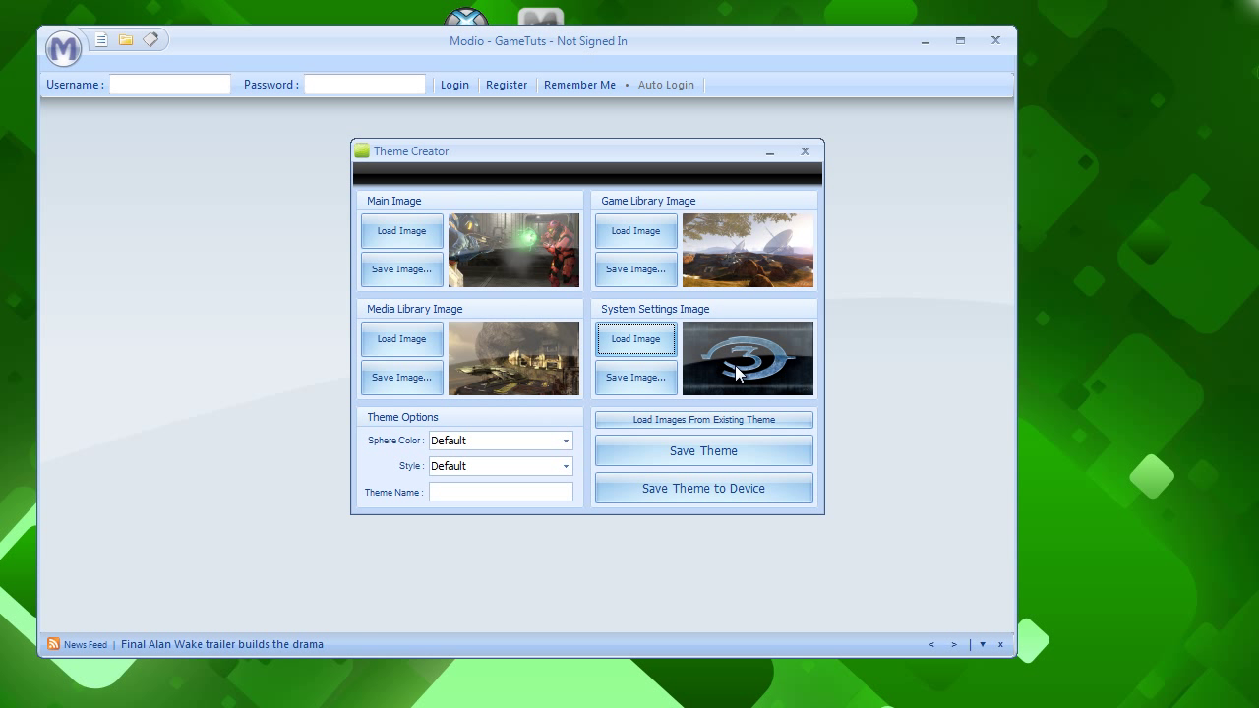
pyautogui.moveTo(383, 465)
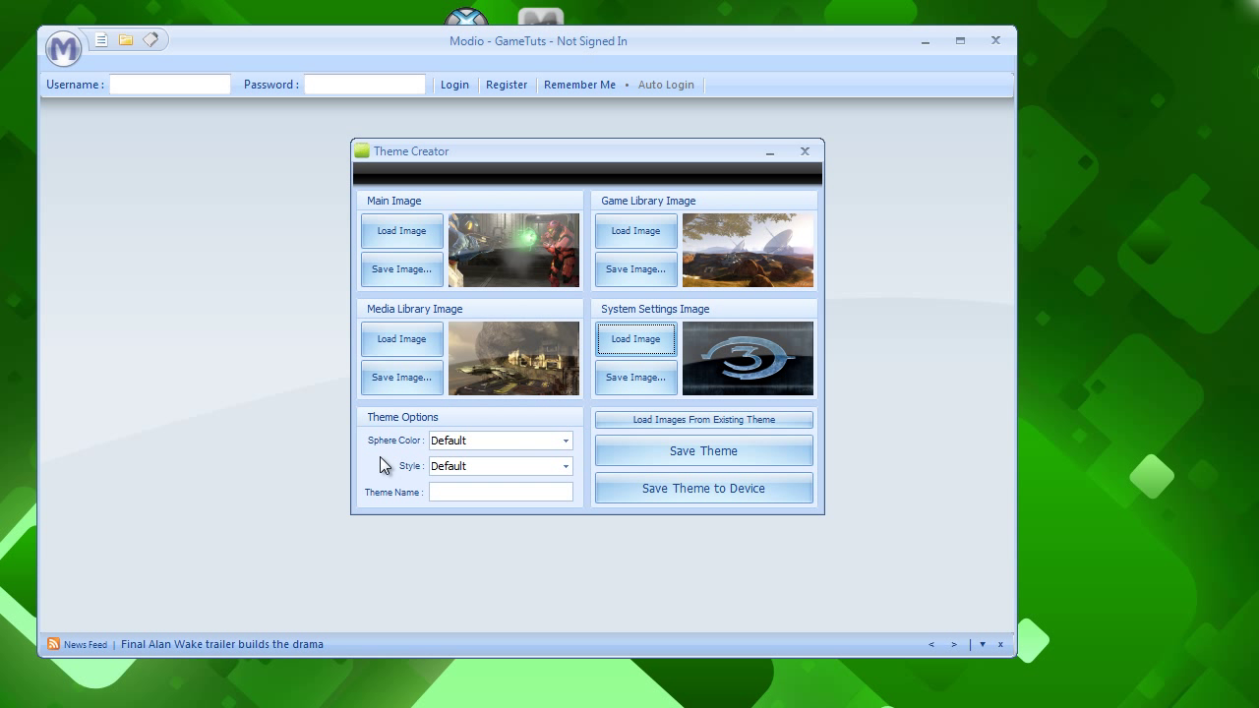
# - Set the theme's sphere colour to Gold and its style to Dark
pyautogui.click(565, 440)
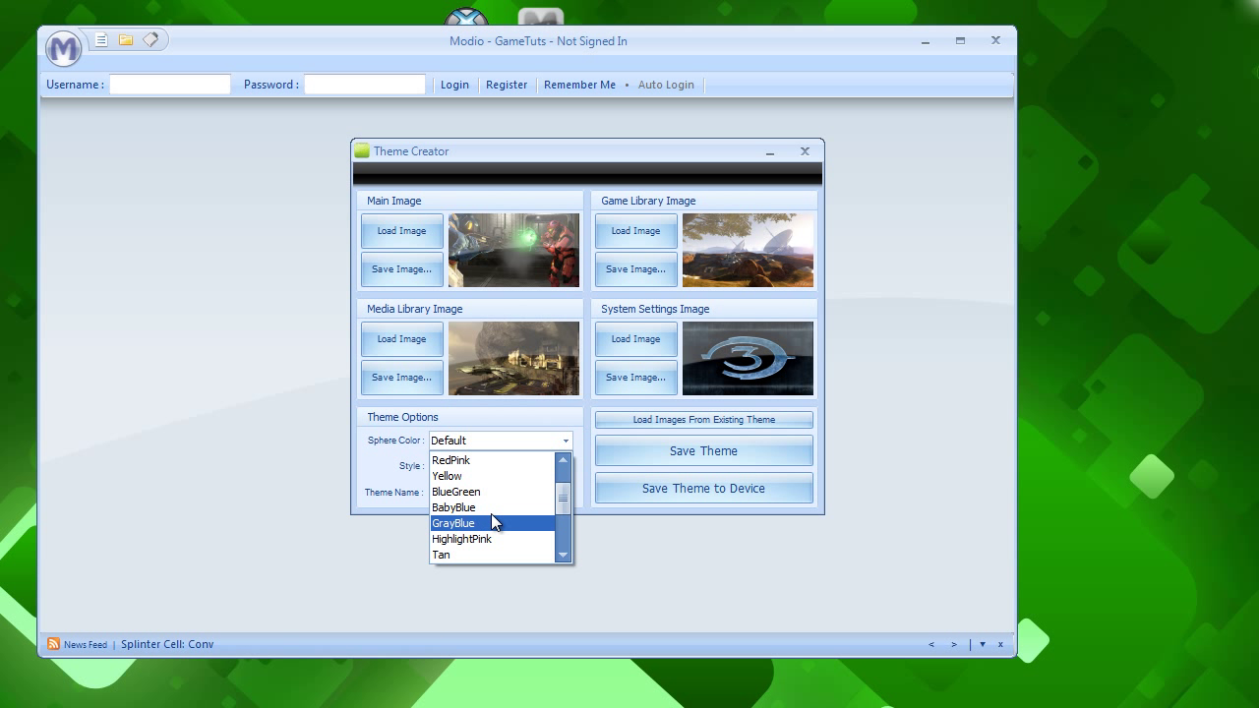
pyautogui.scroll(-3)
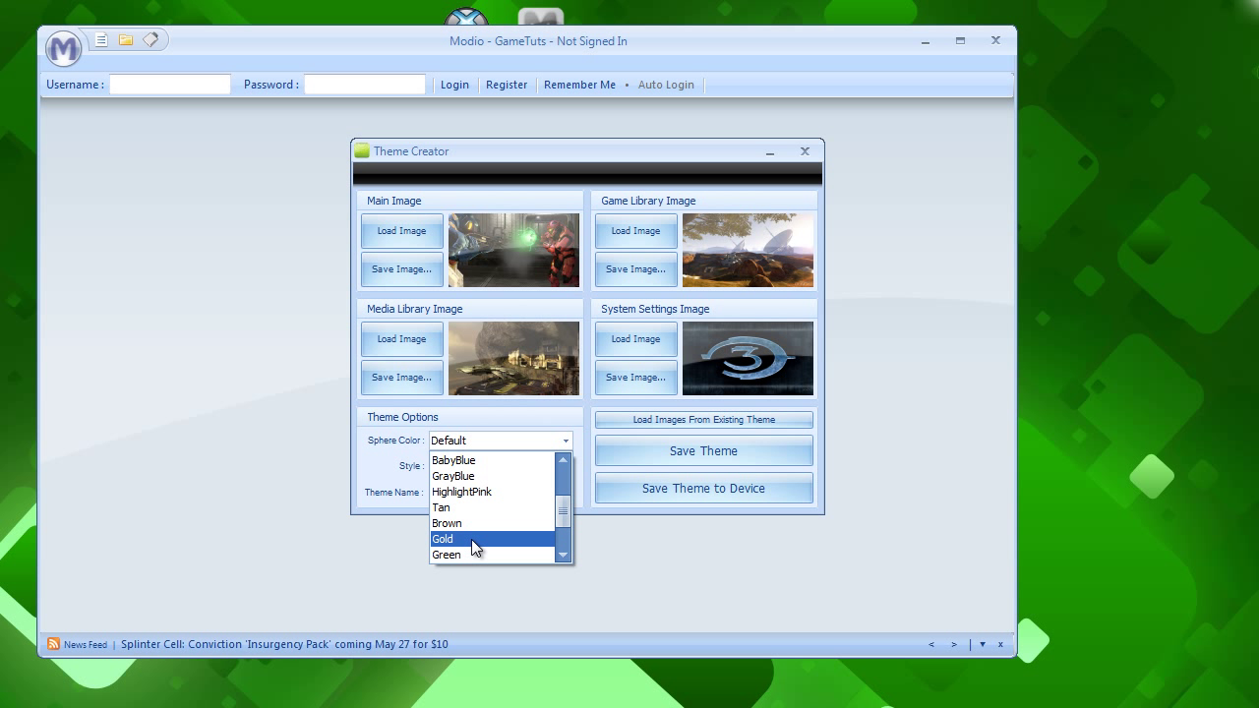
pyautogui.click(444, 538)
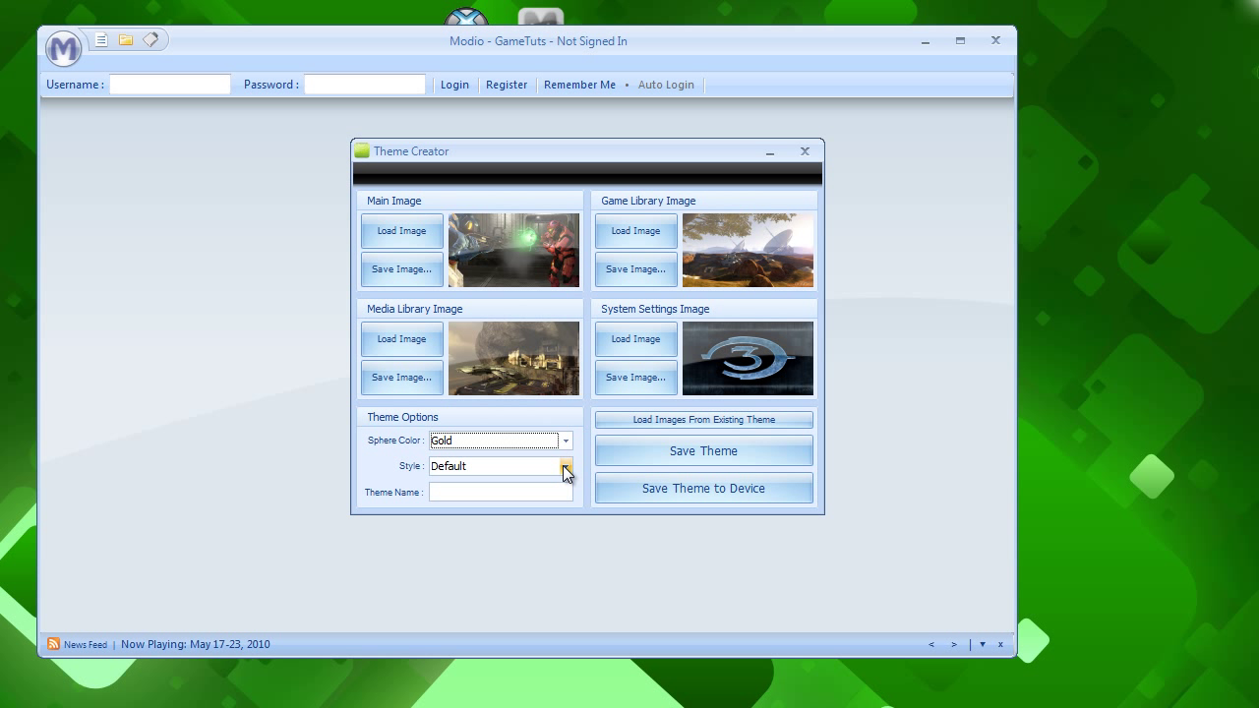
pyautogui.click(565, 467)
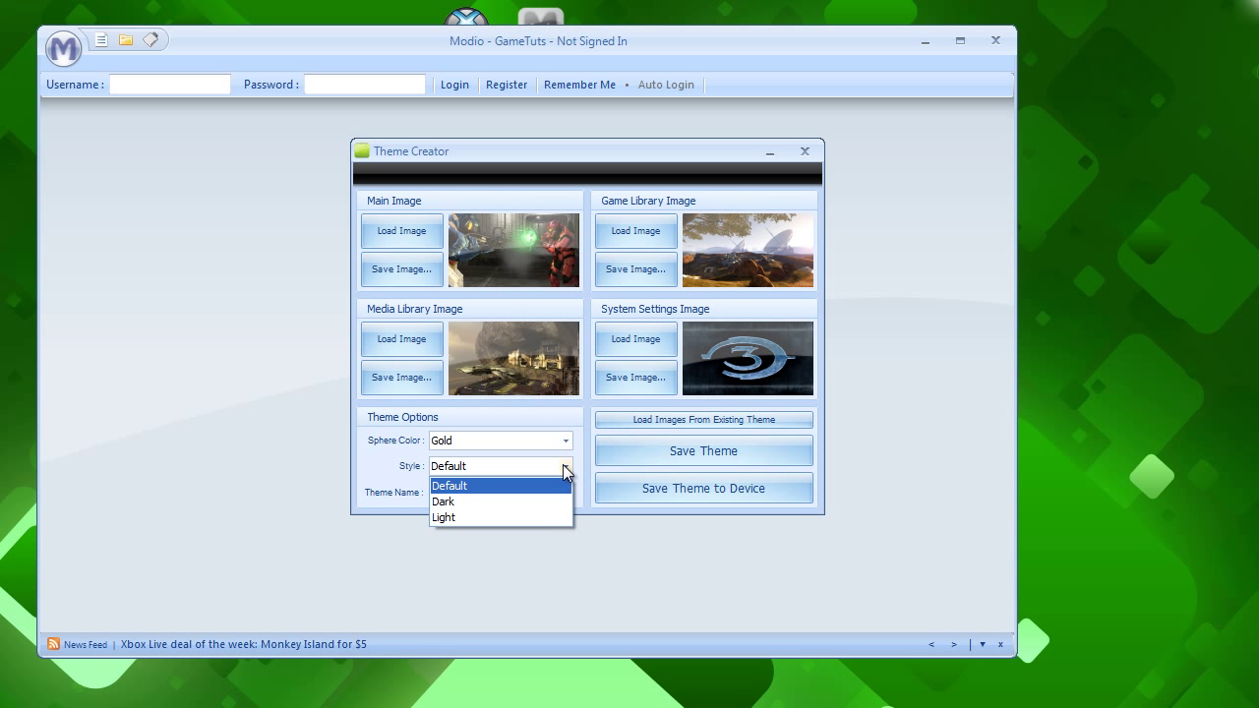
pyautogui.click(444, 501)
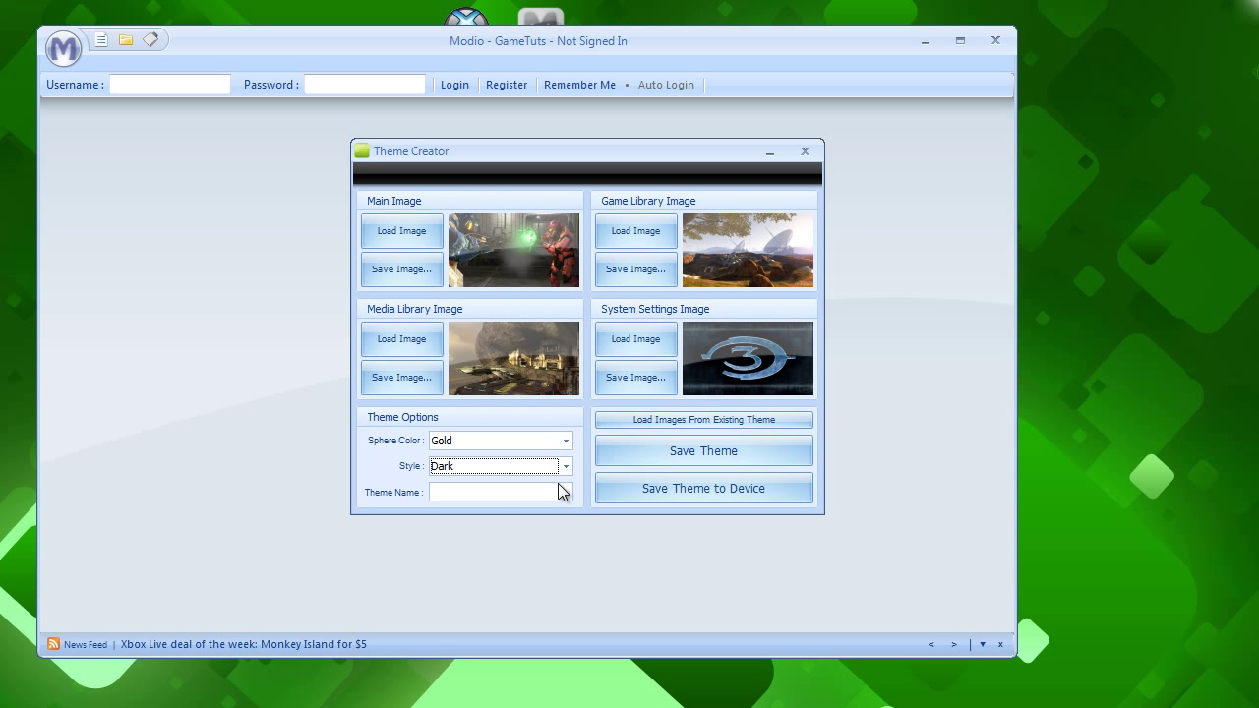
# - Name the theme 'Halo 3 Theme'
pyautogui.click(497, 491)
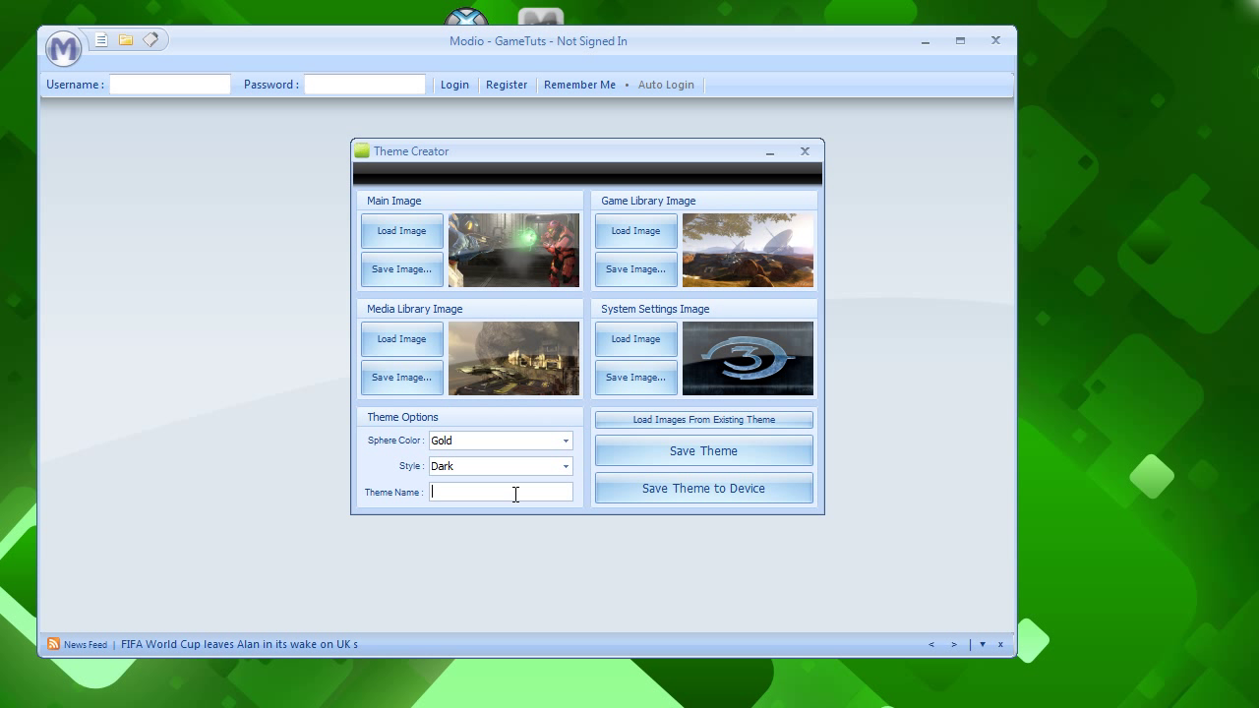
pyautogui.write('Halo 3')
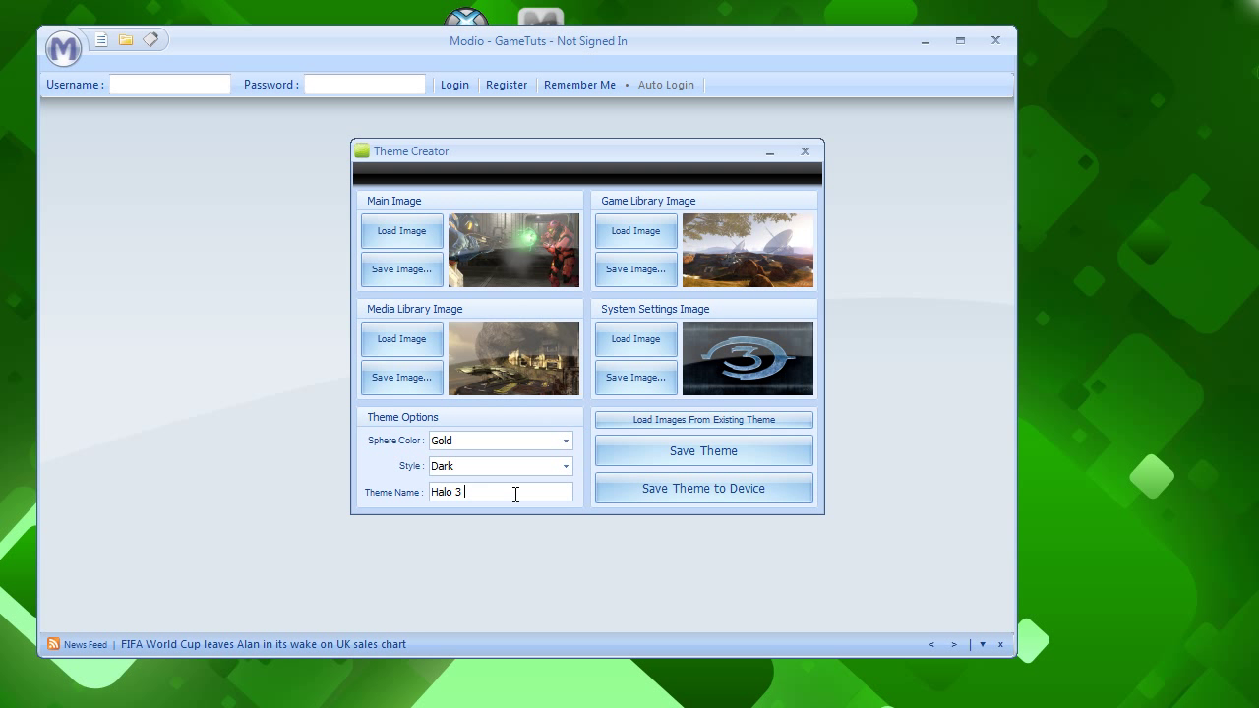
pyautogui.write('Theme')
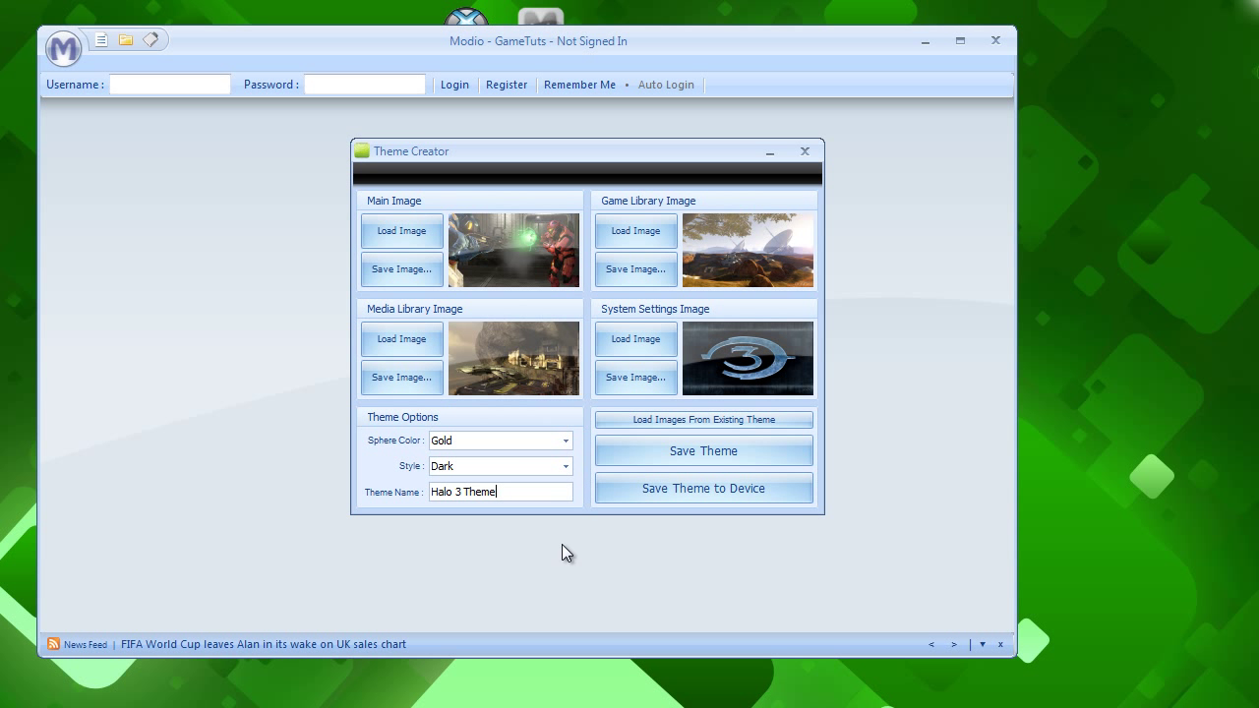
pyautogui.moveTo(935, 459)
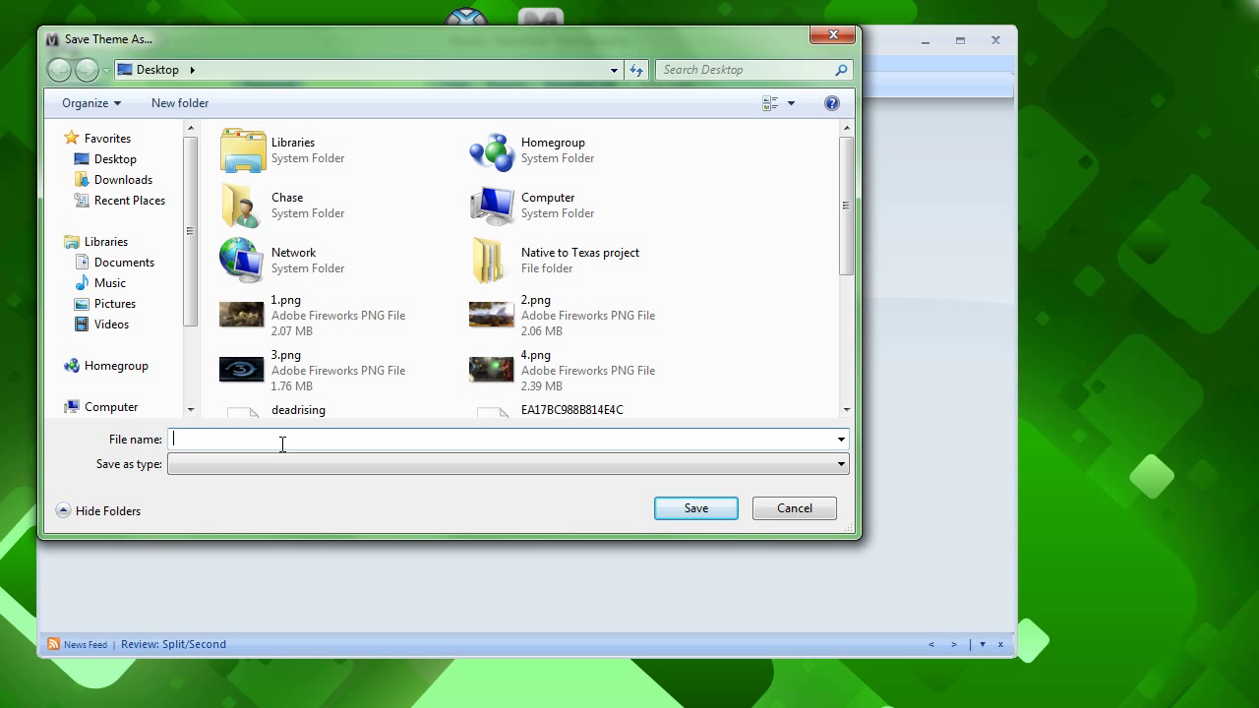
# - Save the theme as h3the, dismiss the success message, and close Modio
pyautogui.write('h3the')
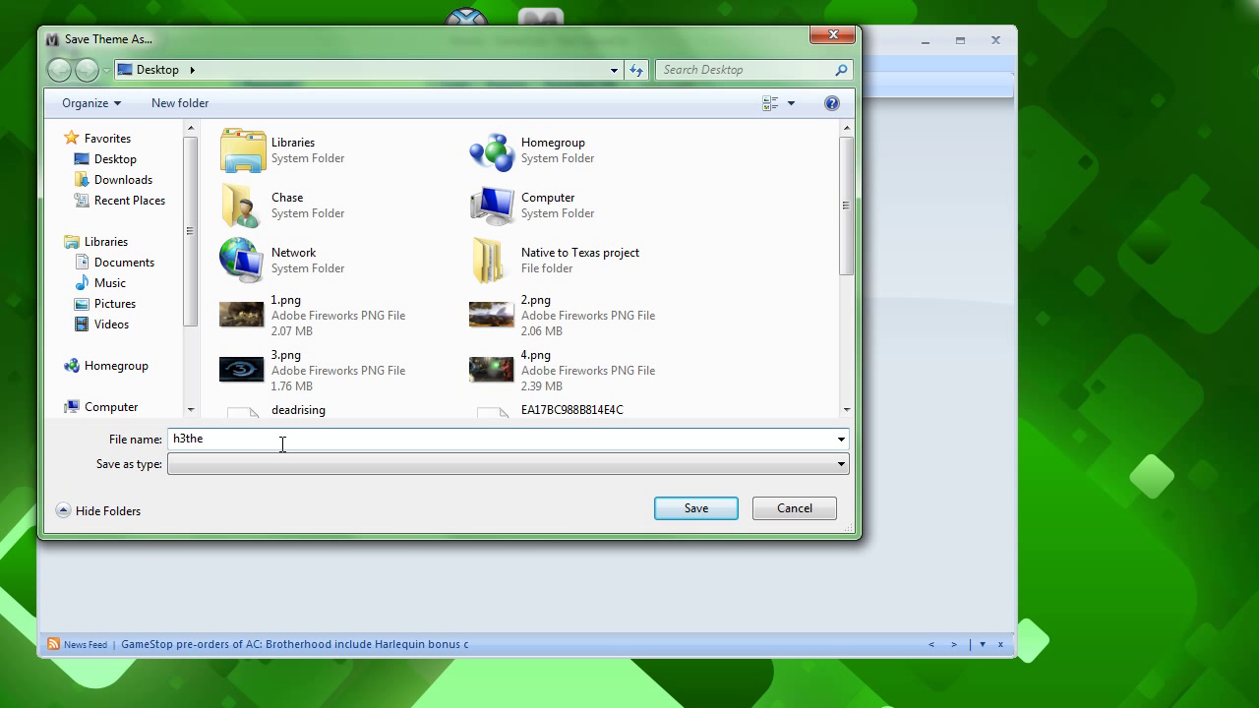
pyautogui.click(696, 509)
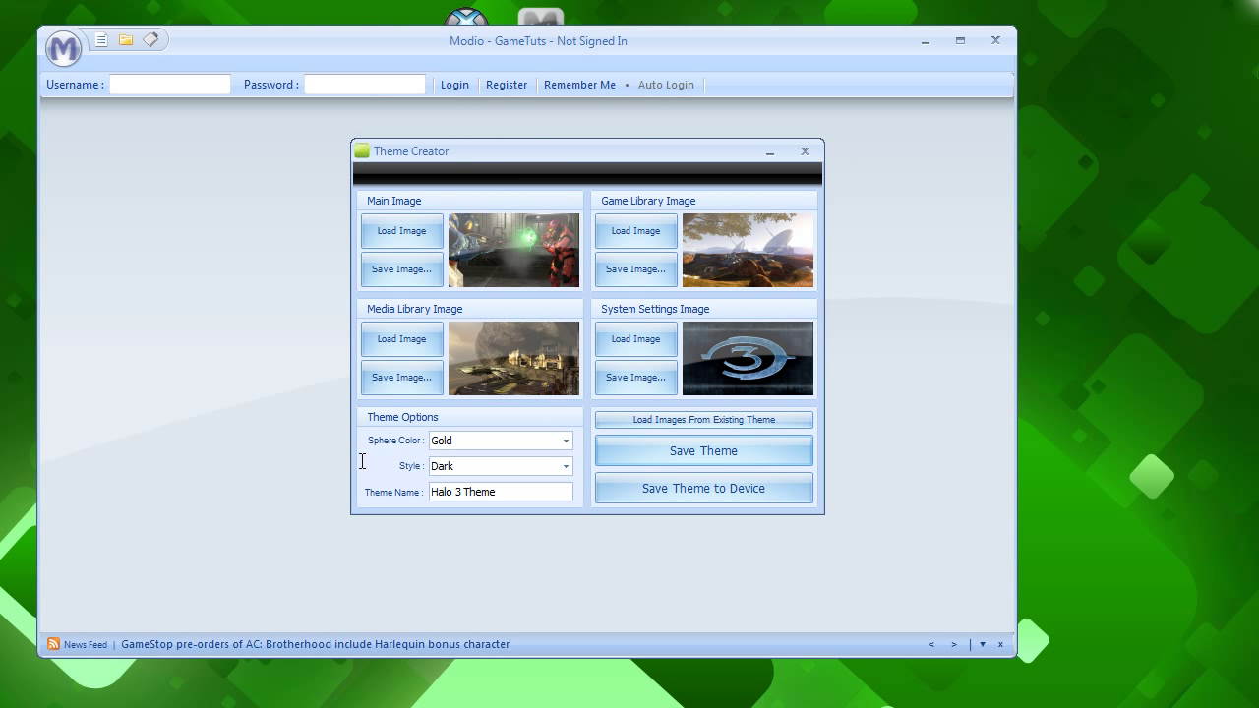
pyautogui.moveTo(317, 364)
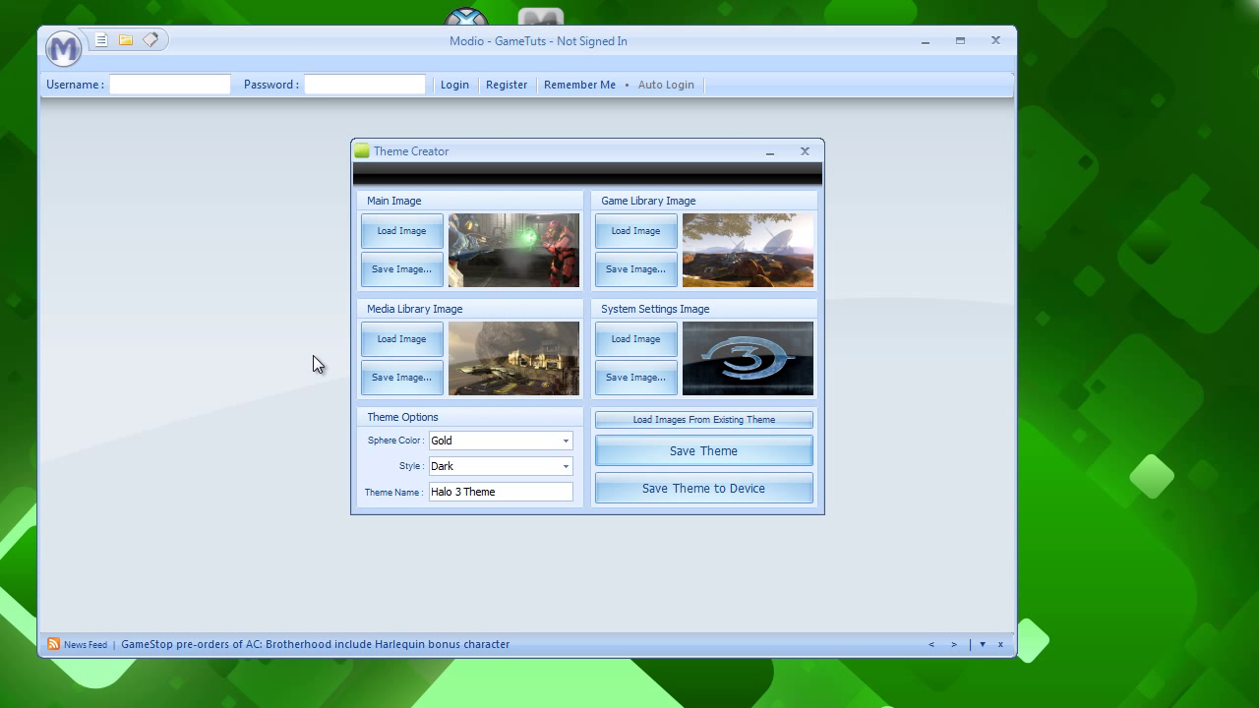
pyautogui.click(703, 451)
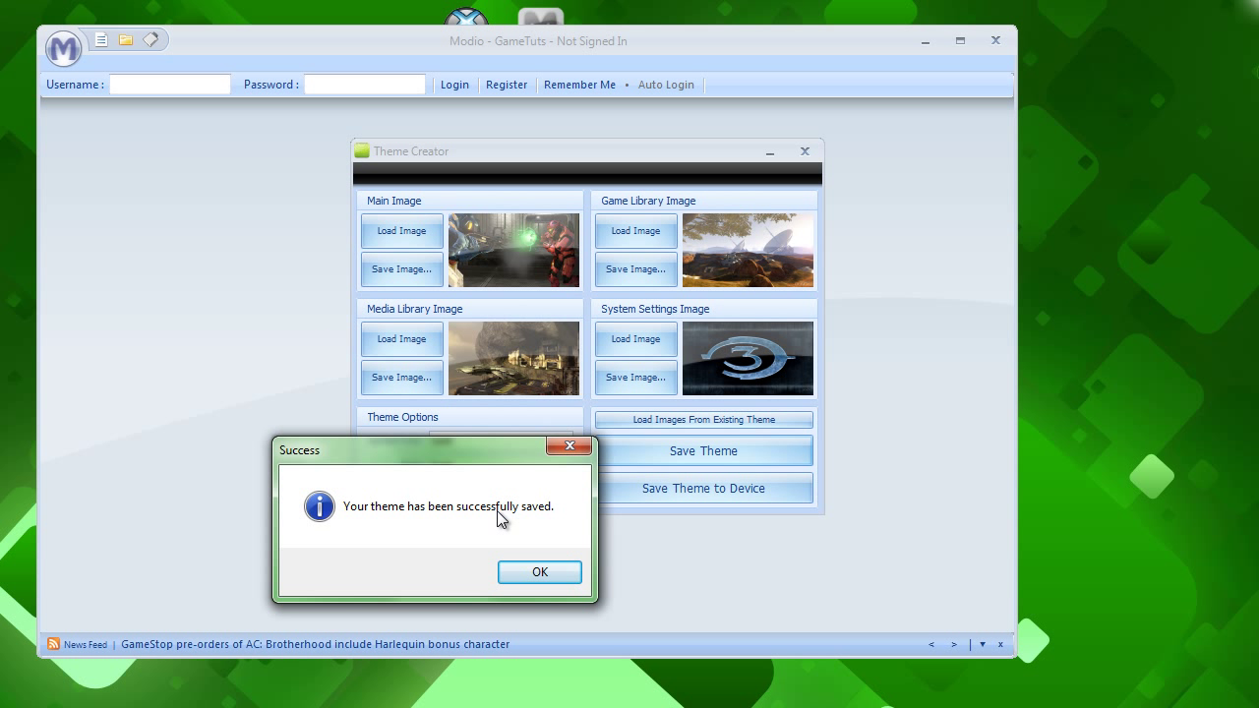
pyautogui.click(539, 572)
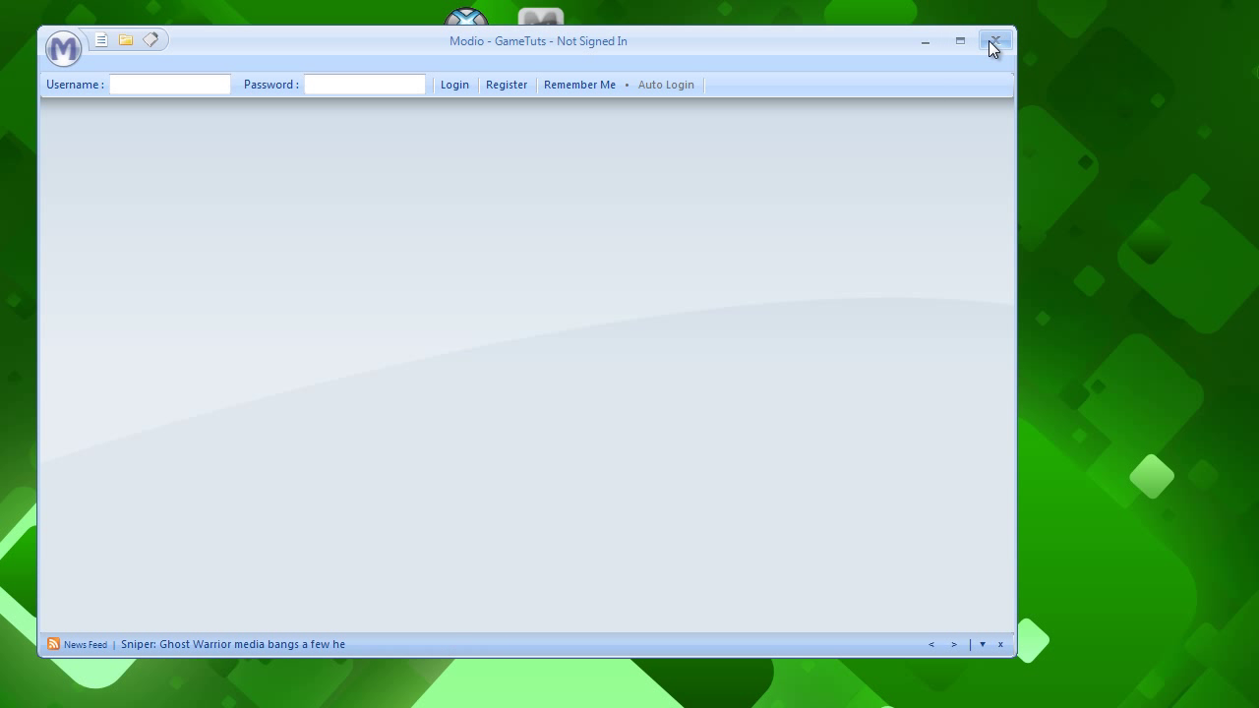
pyautogui.click(996, 40)
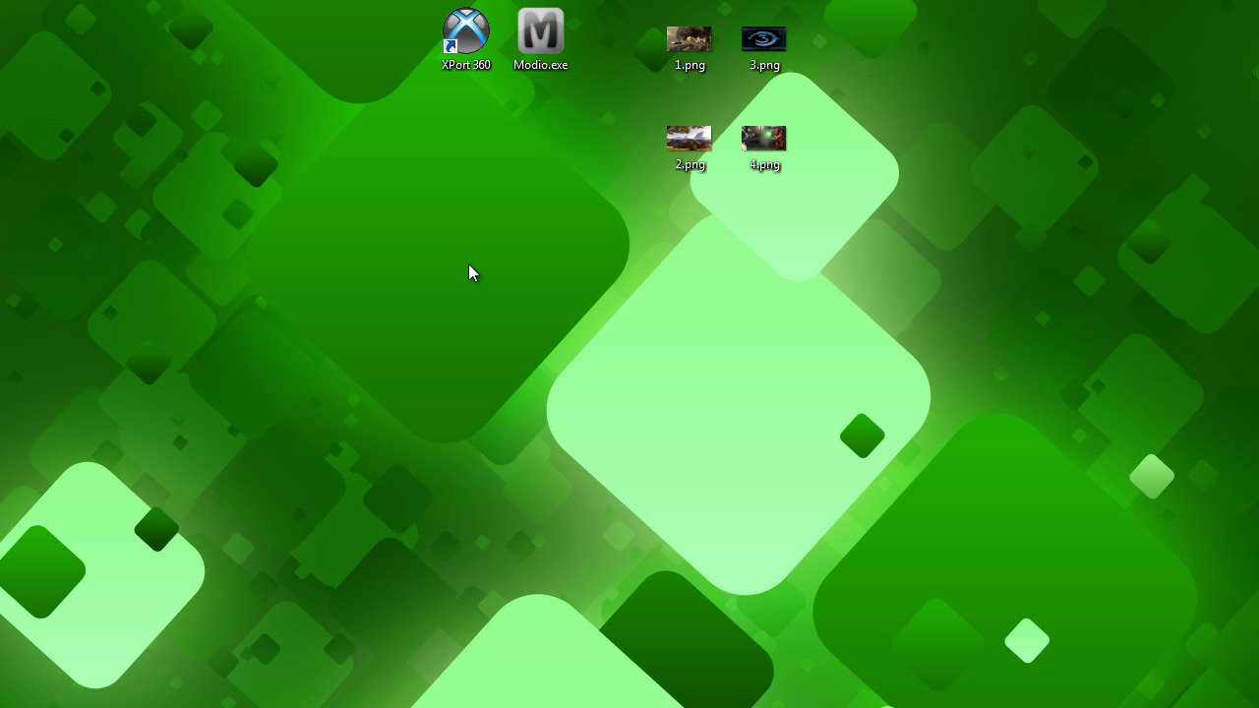
# - Launch XPort 360 and load Device 6, the 20 GB Xbox 360 hard disk
pyautogui.click(465, 37)
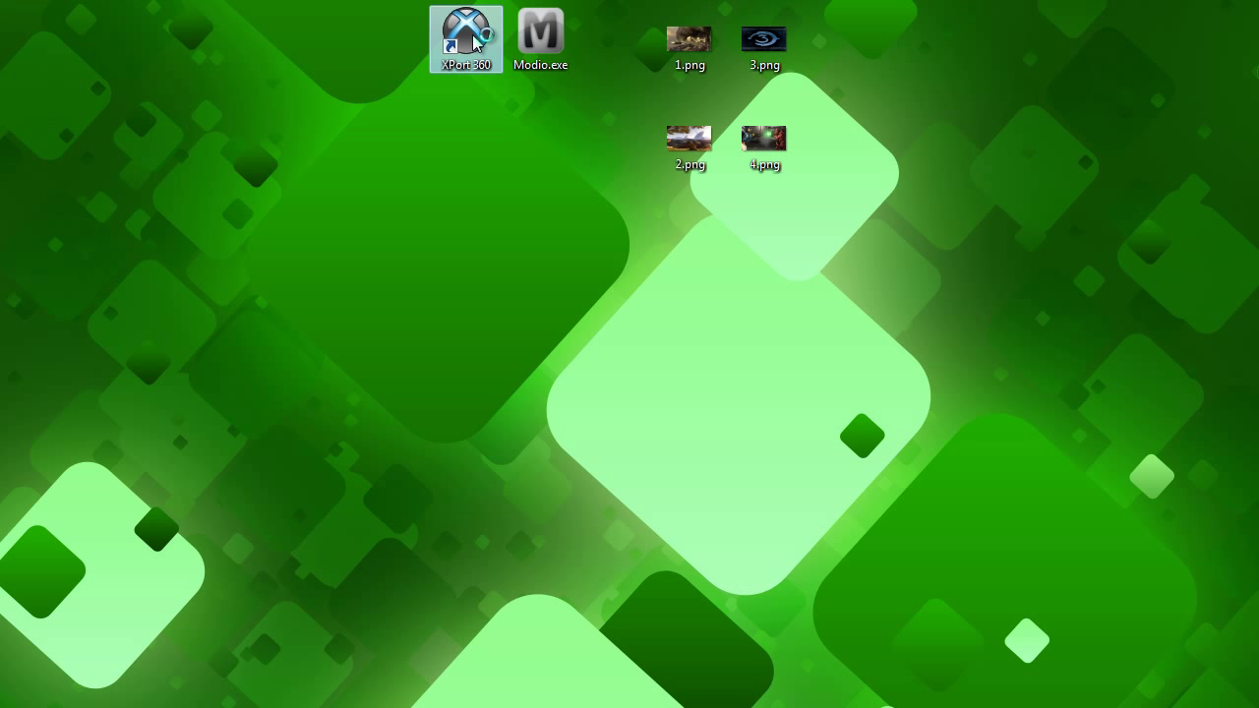
pyautogui.doubleClick(466, 32)
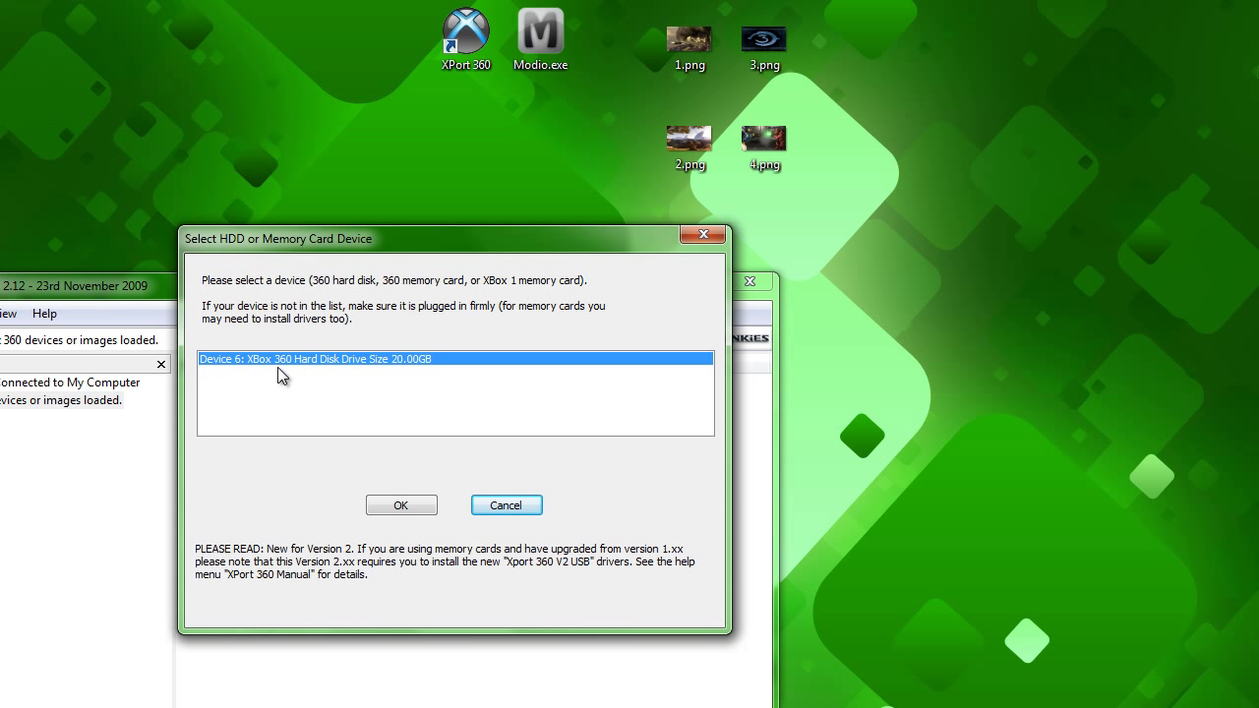
pyautogui.moveTo(341, 367)
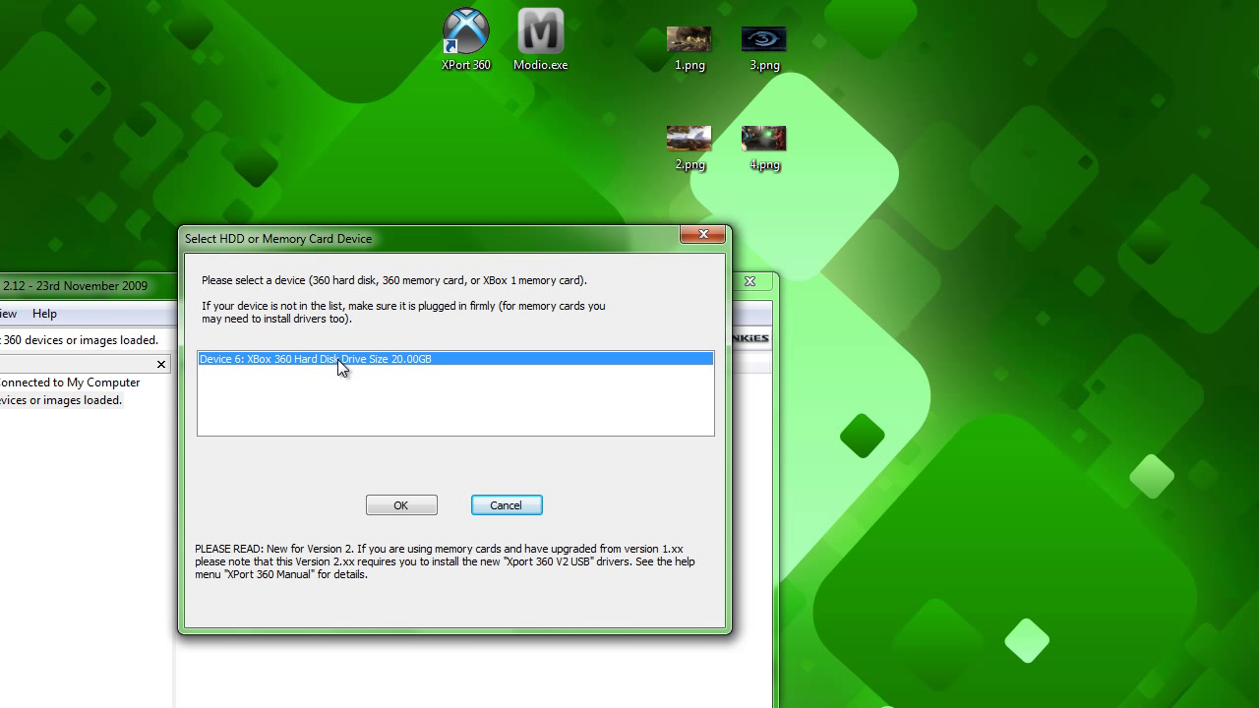
pyautogui.moveTo(374, 366)
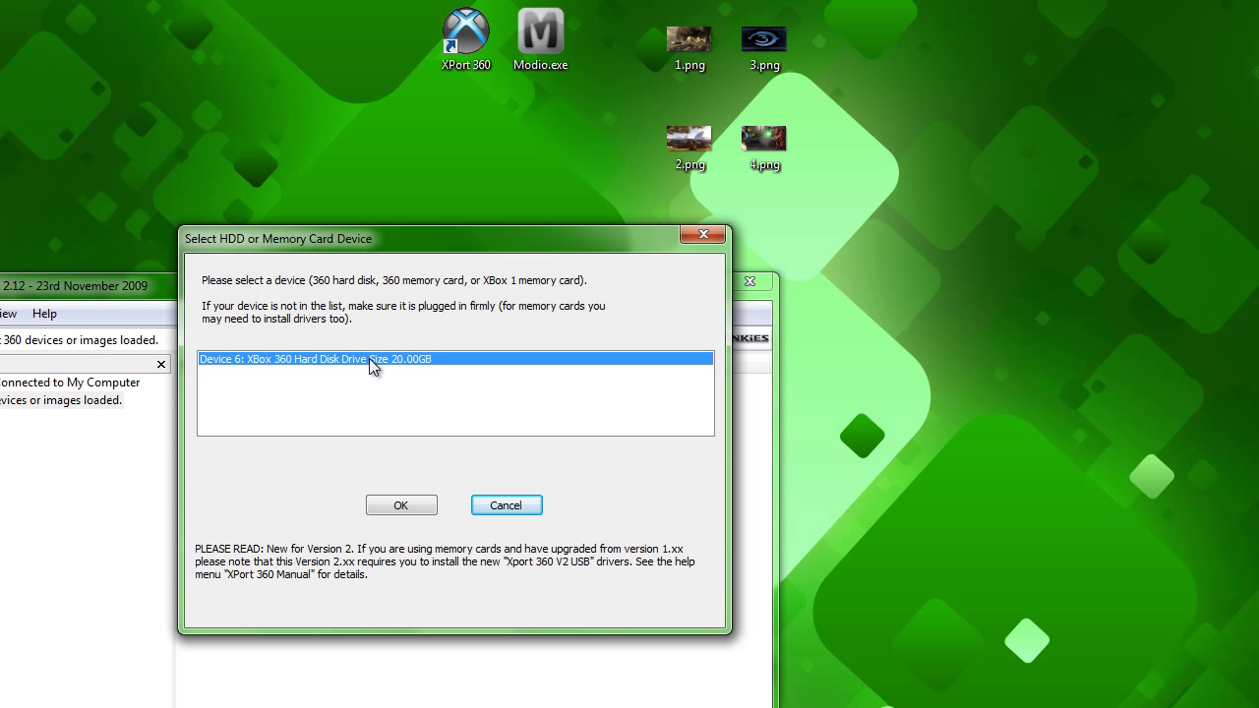
pyautogui.moveTo(326, 421)
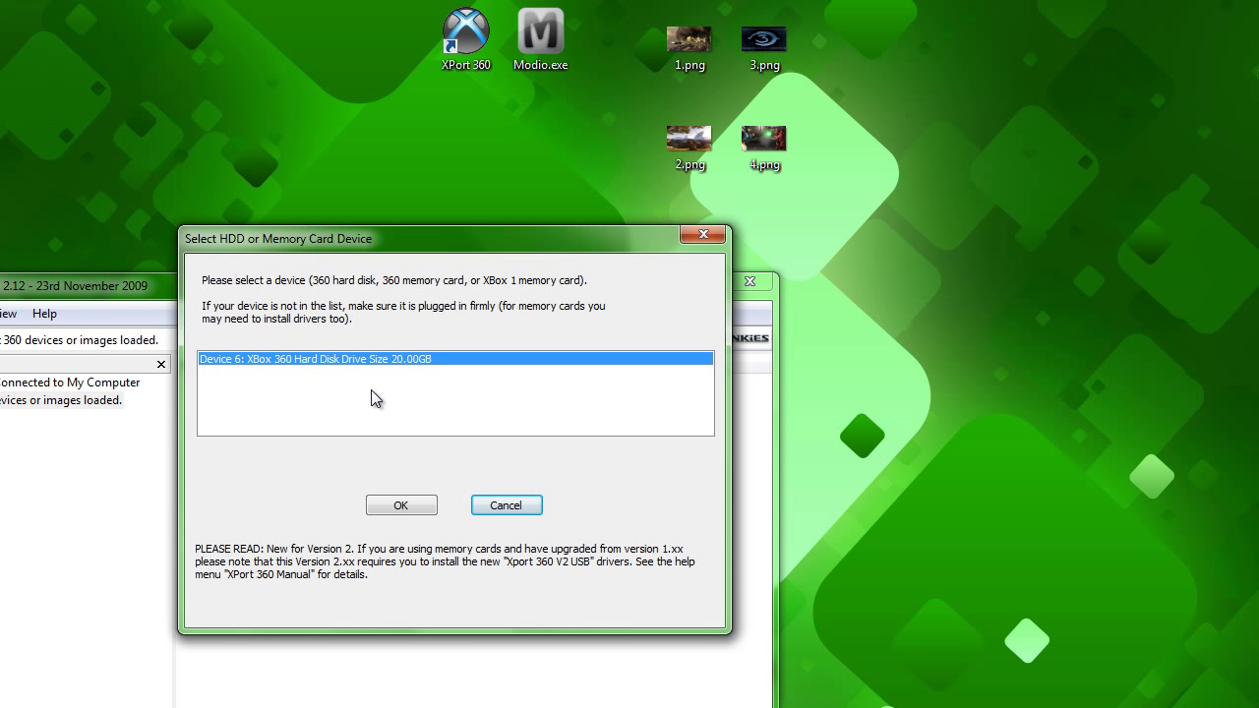
pyautogui.moveTo(309, 424)
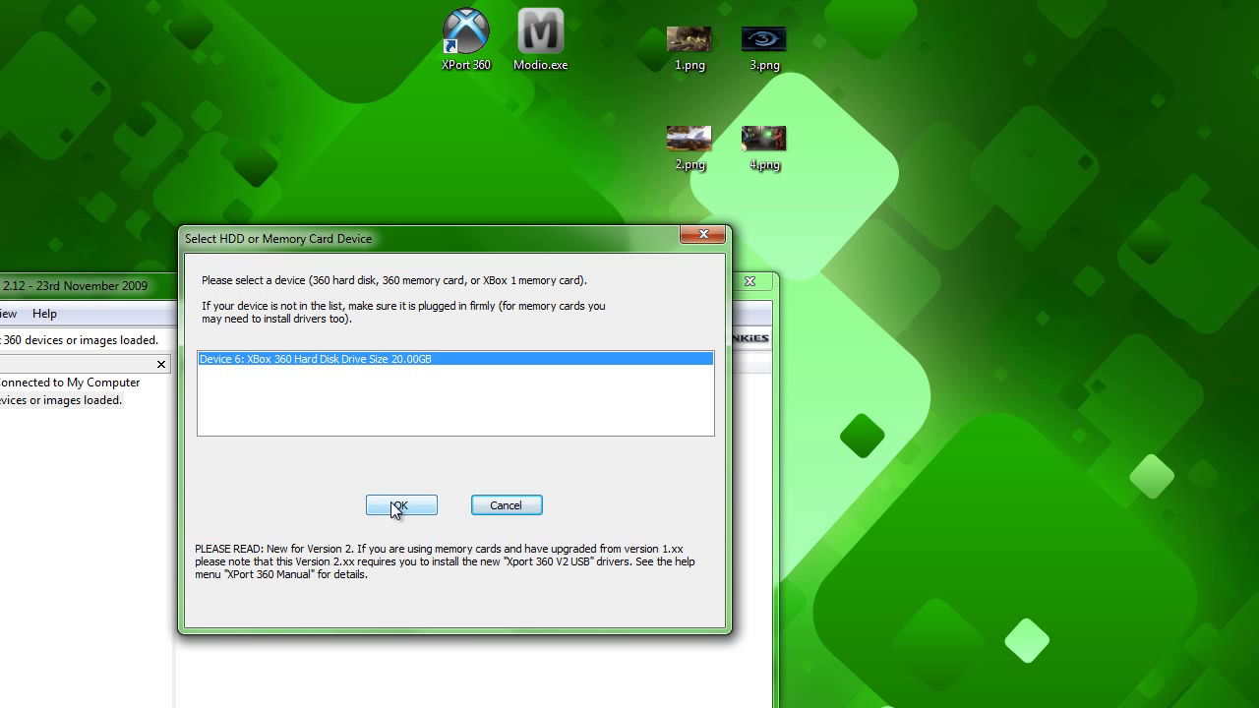
pyautogui.click(401, 505)
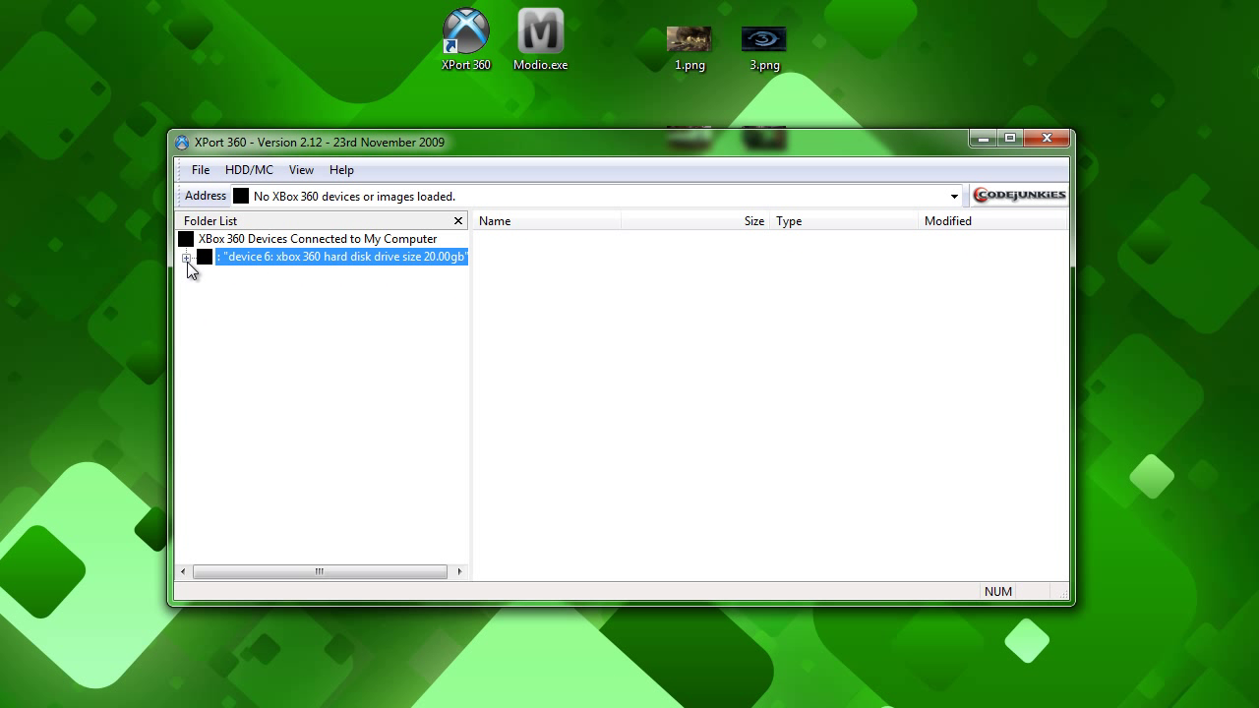
pyautogui.click(187, 257)
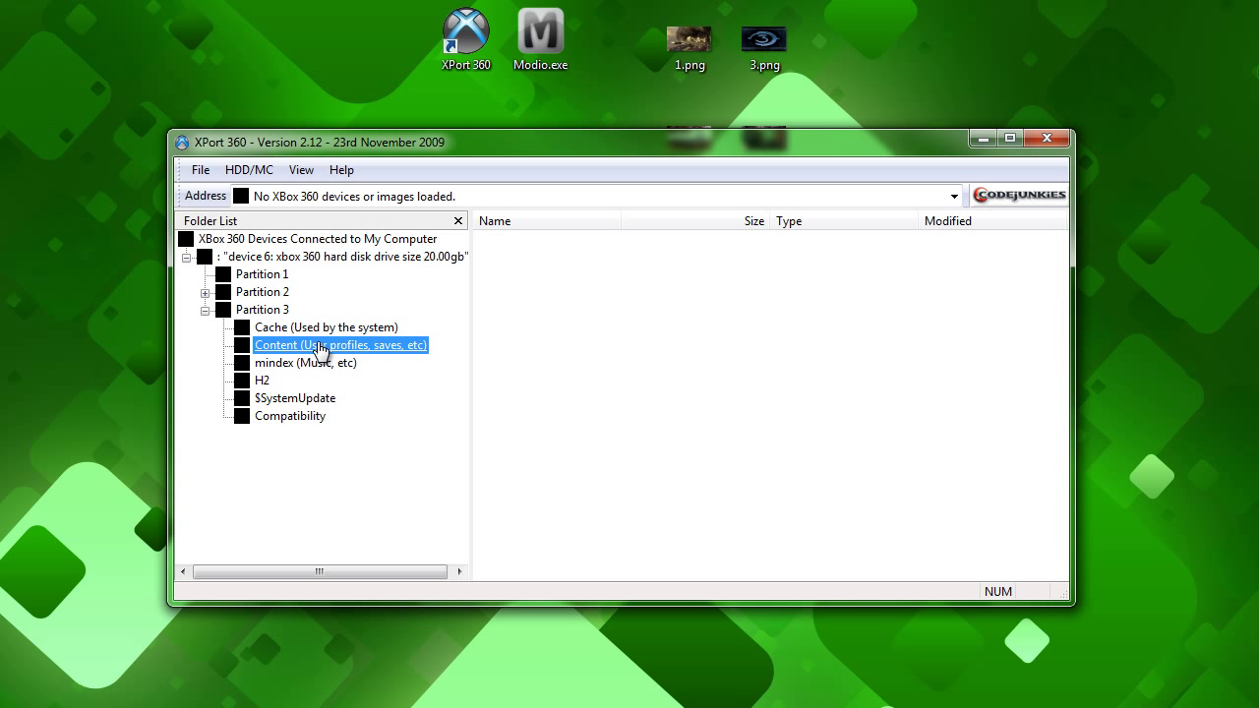
pyautogui.moveTo(352, 344)
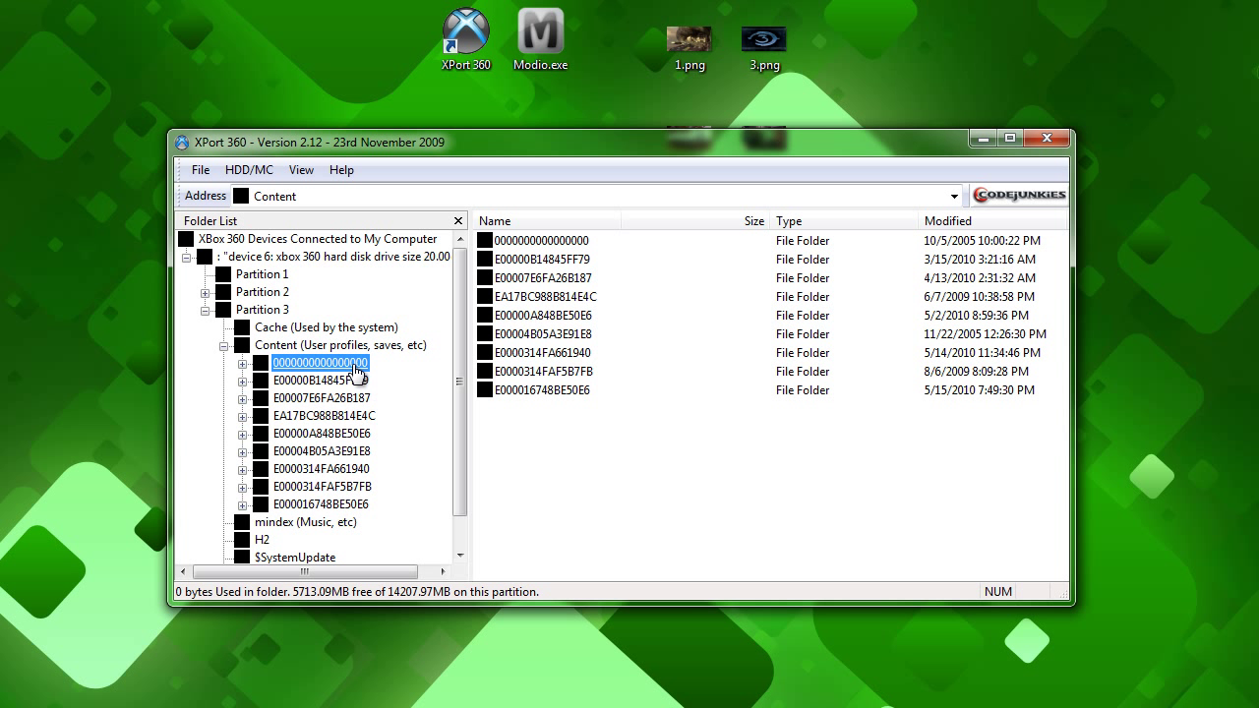
pyautogui.doubleClick(320, 363)
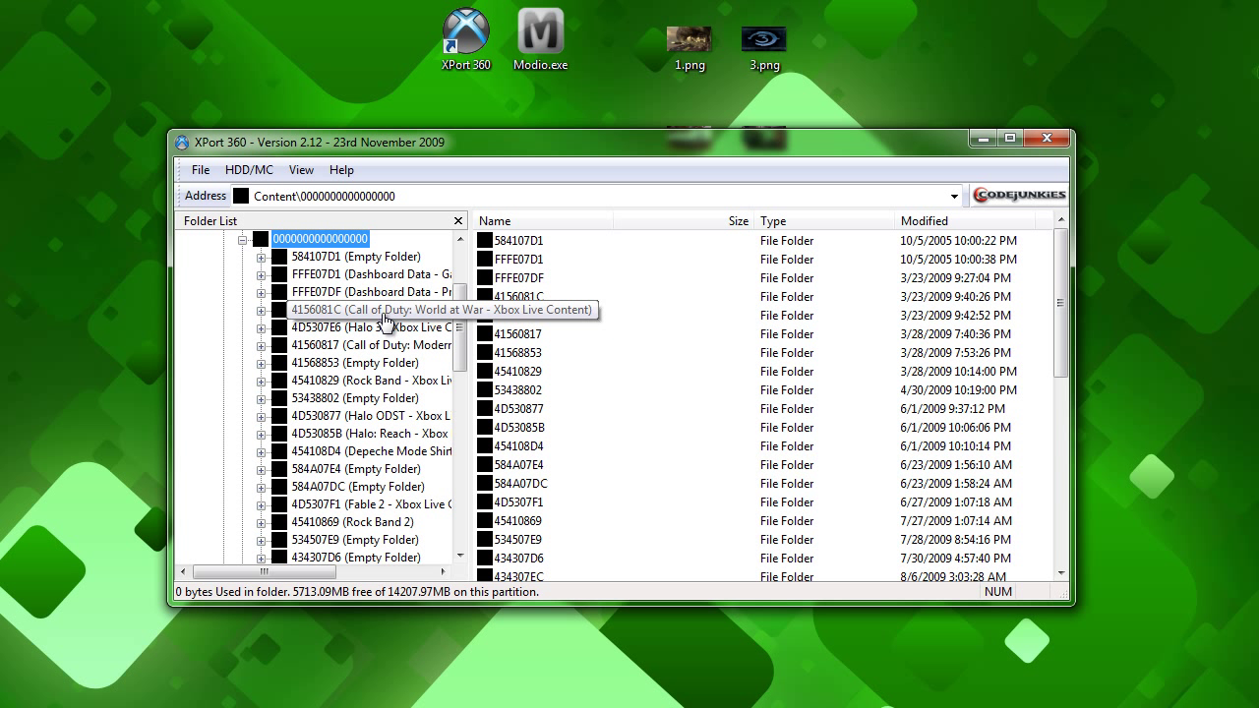
pyautogui.moveTo(369, 285)
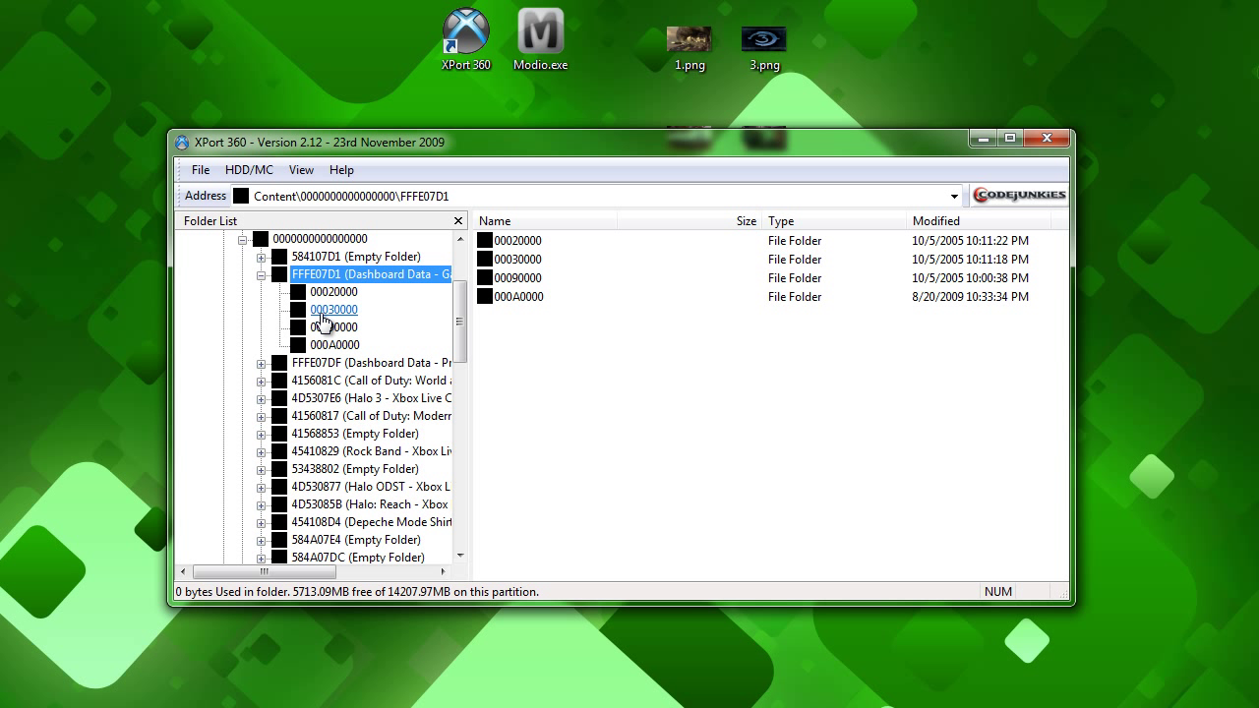
pyautogui.moveTo(334, 318)
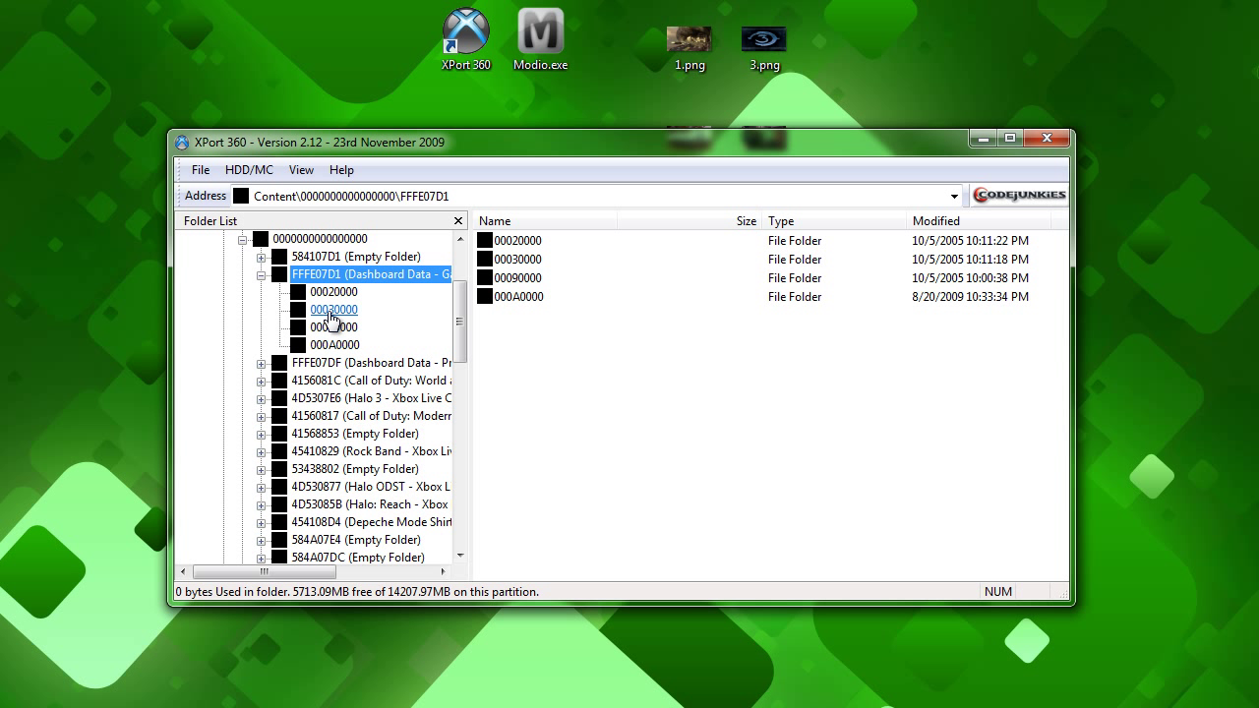
pyautogui.click(334, 309)
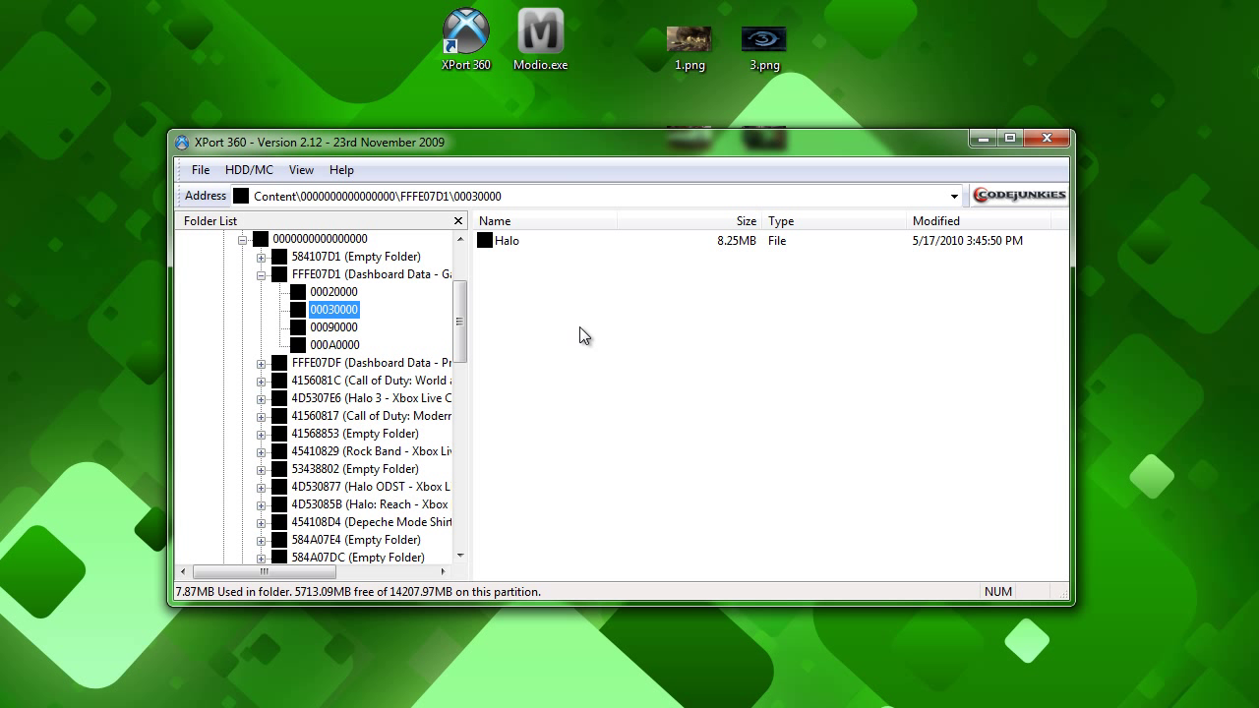
pyautogui.moveTo(566, 192)
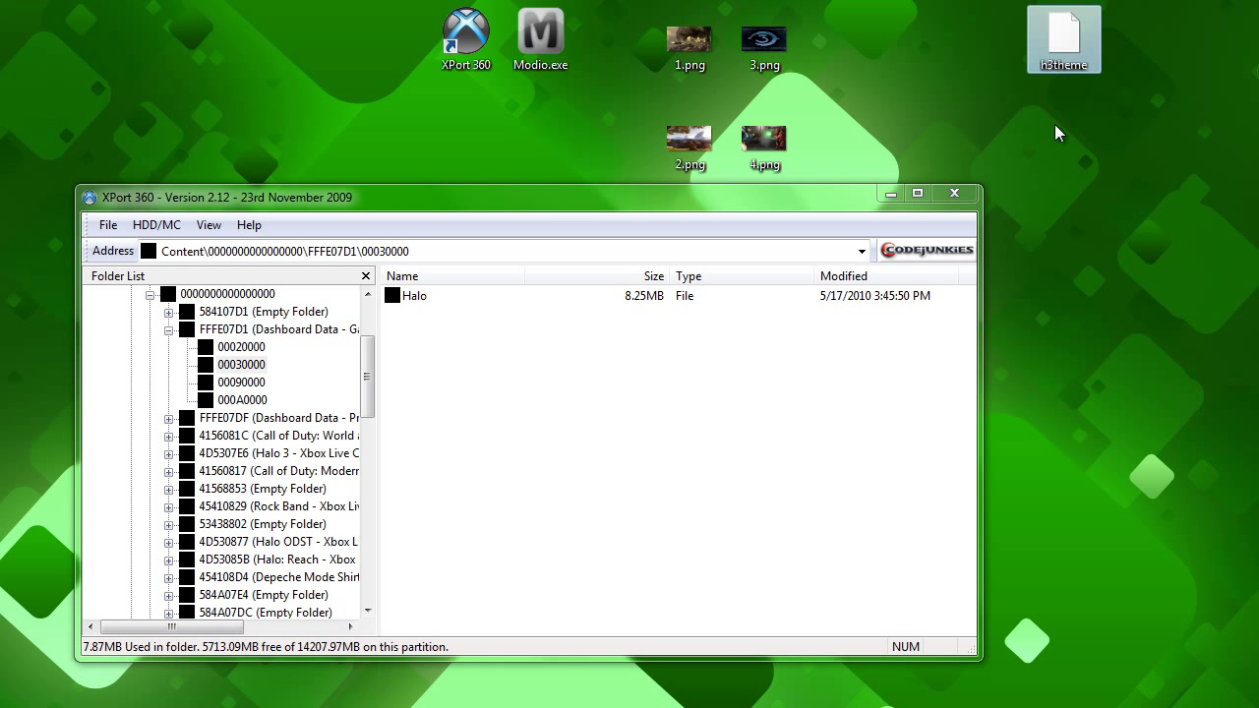
pyautogui.moveTo(1063, 39)
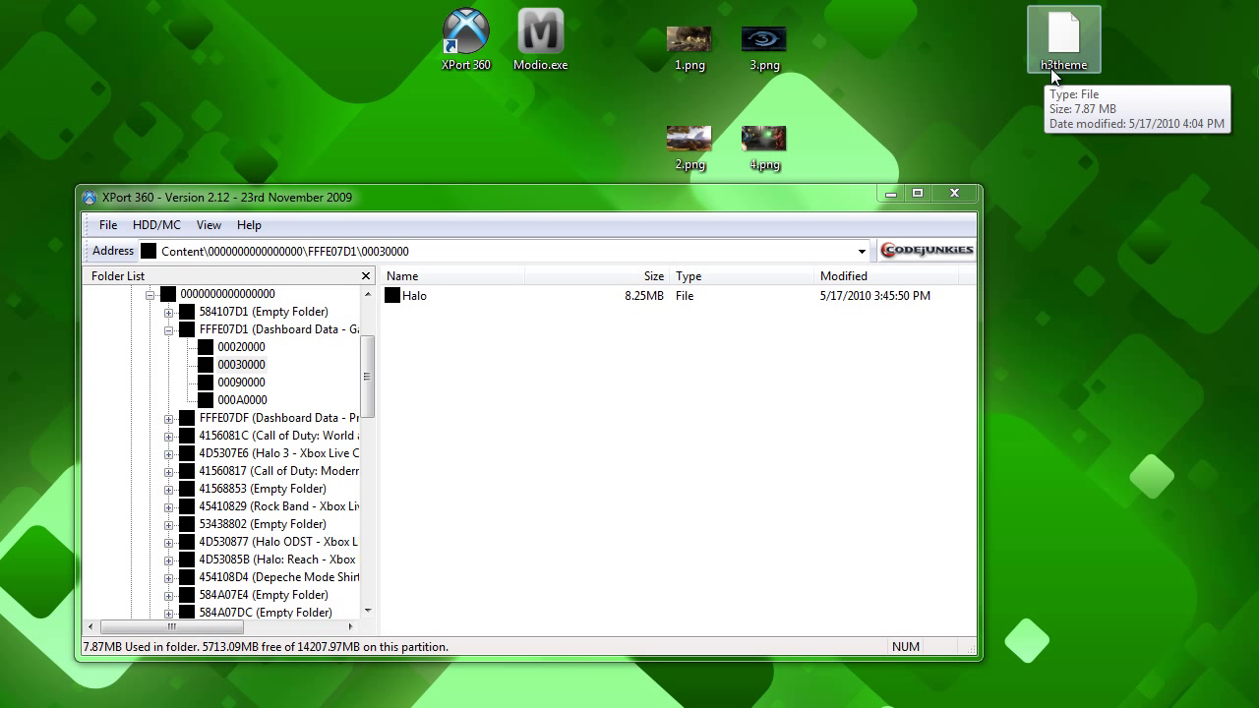
pyautogui.moveTo(1111, 64)
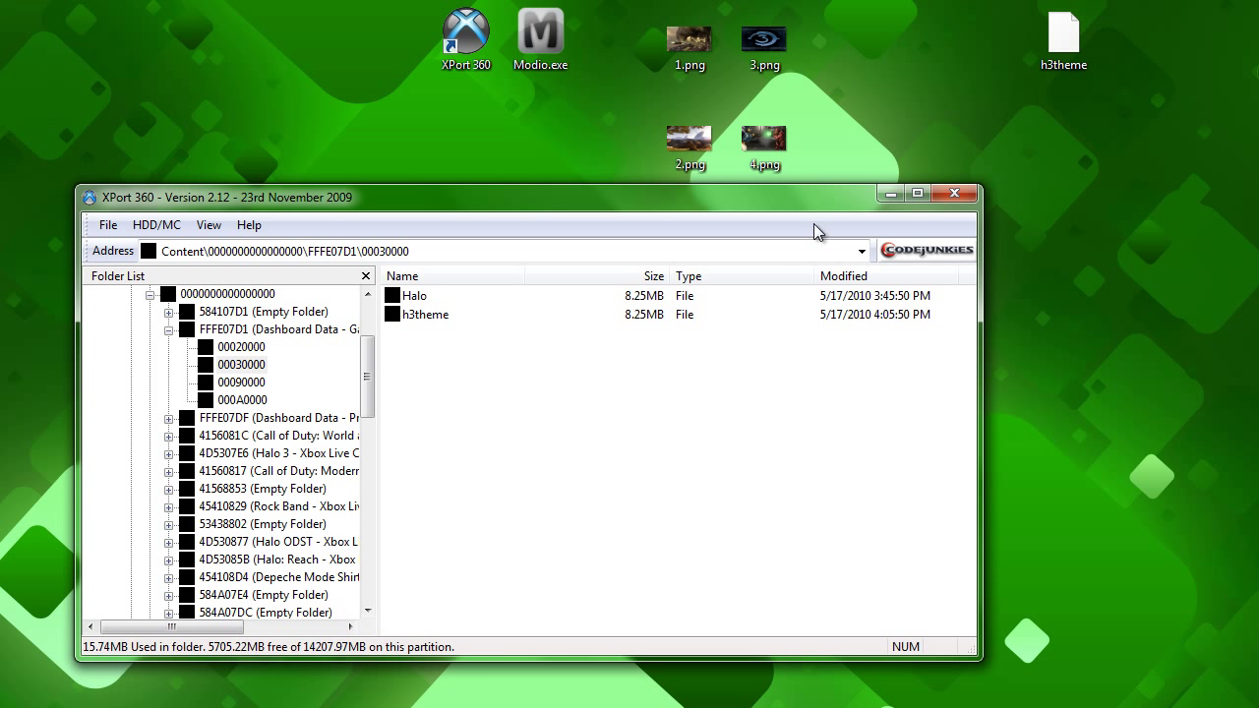
pyautogui.moveTo(873, 331)
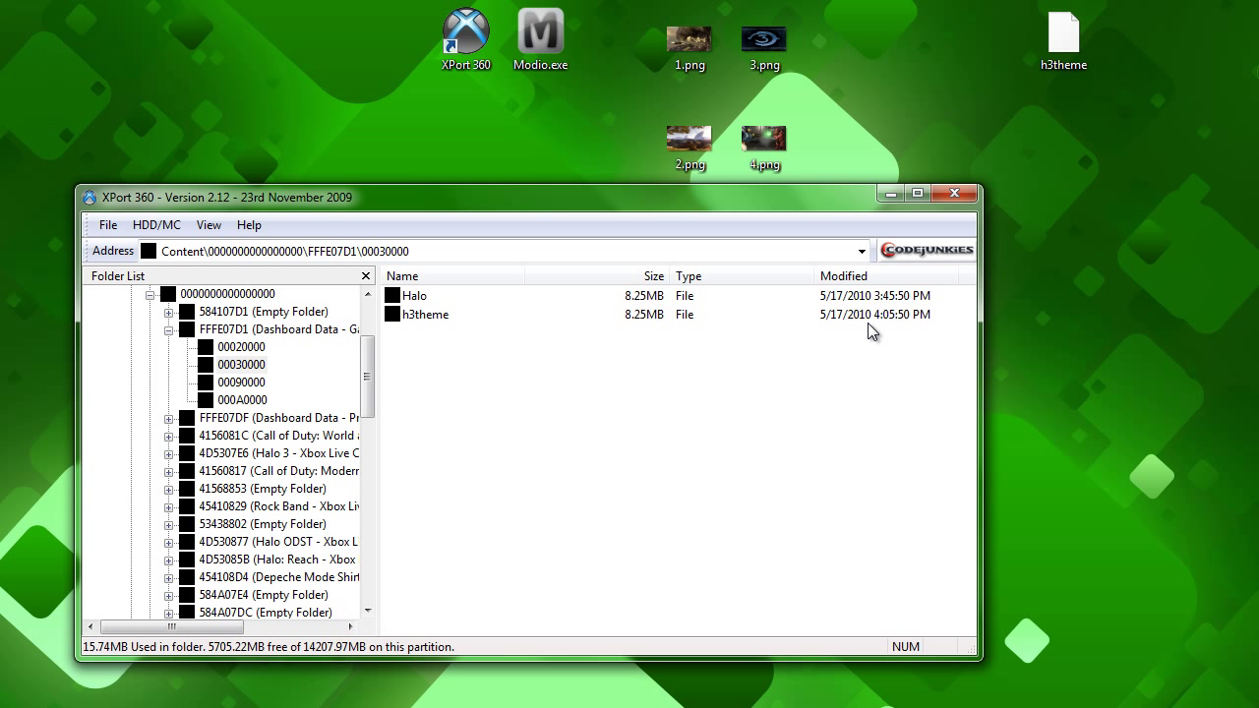
pyautogui.moveTo(863, 330)
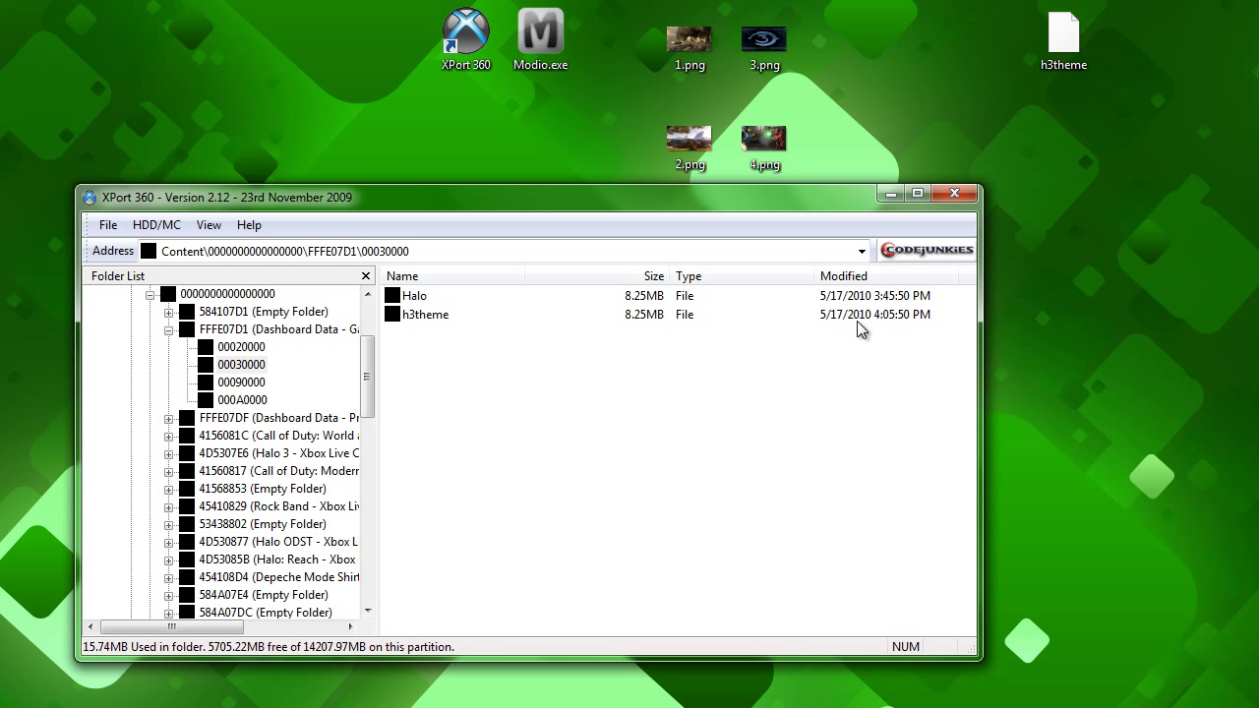
pyautogui.moveTo(888, 437)
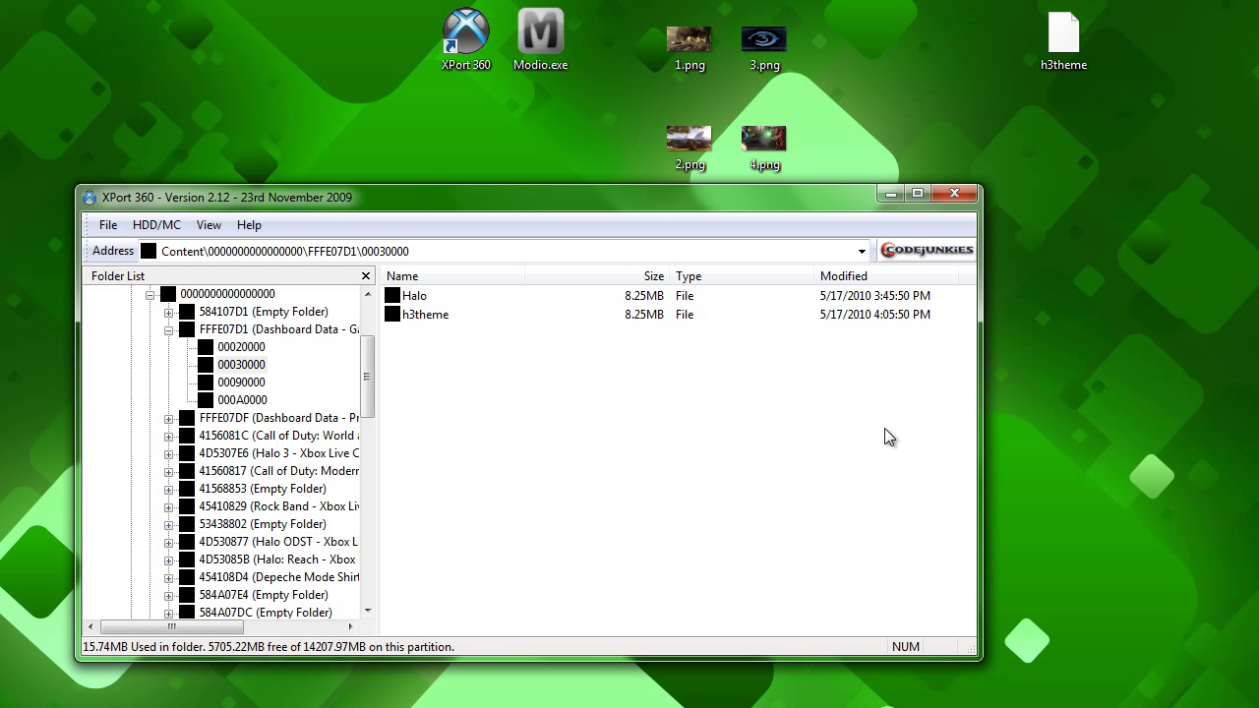
pyautogui.moveTo(534, 405)
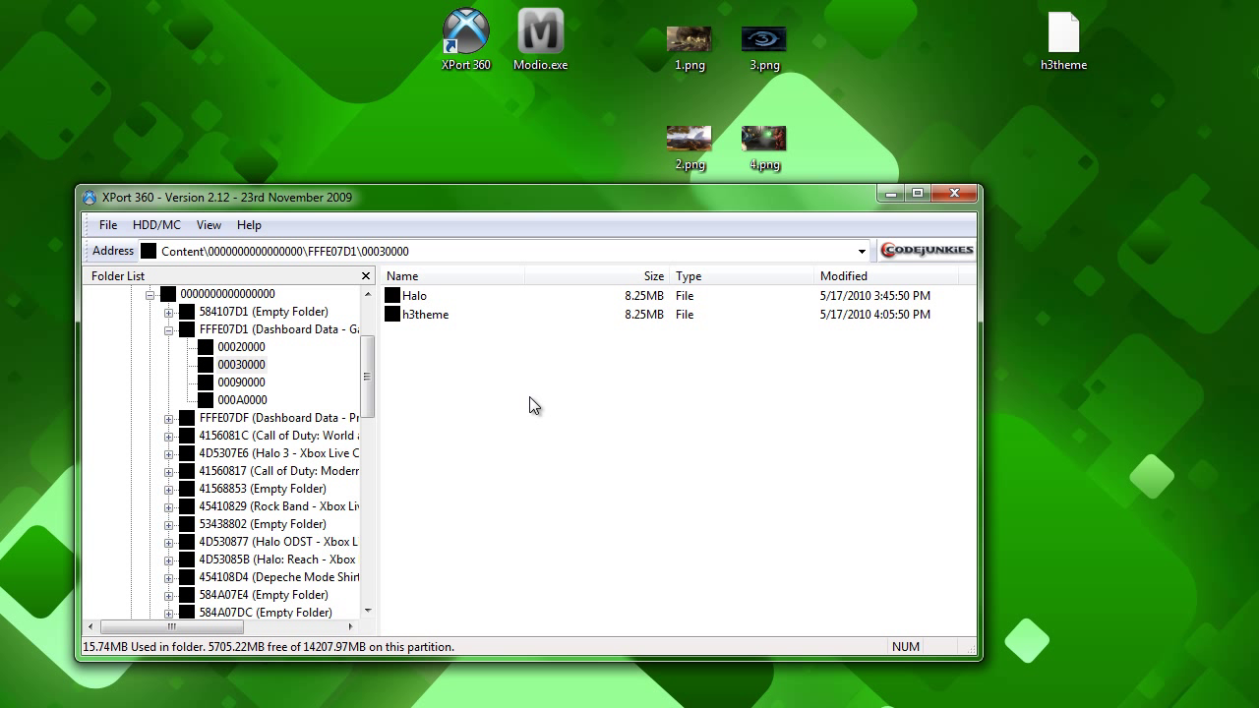
pyautogui.moveTo(1038, 300)
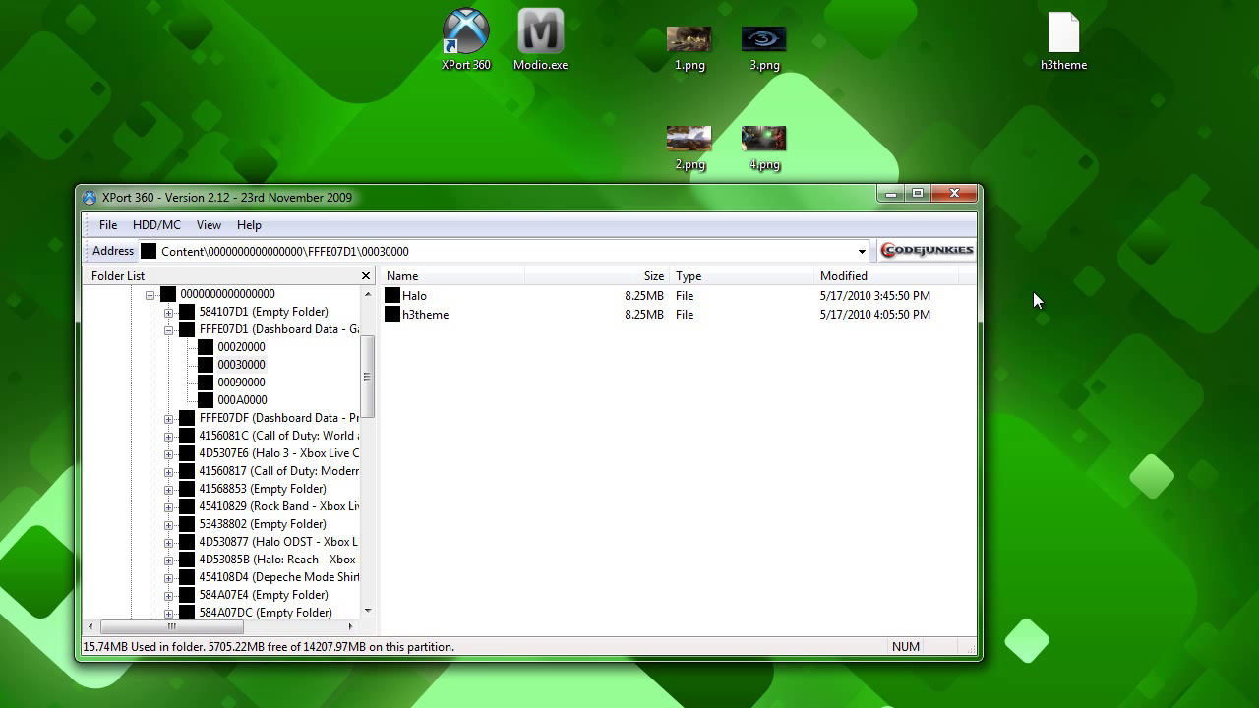
pyautogui.moveTo(974, 78)
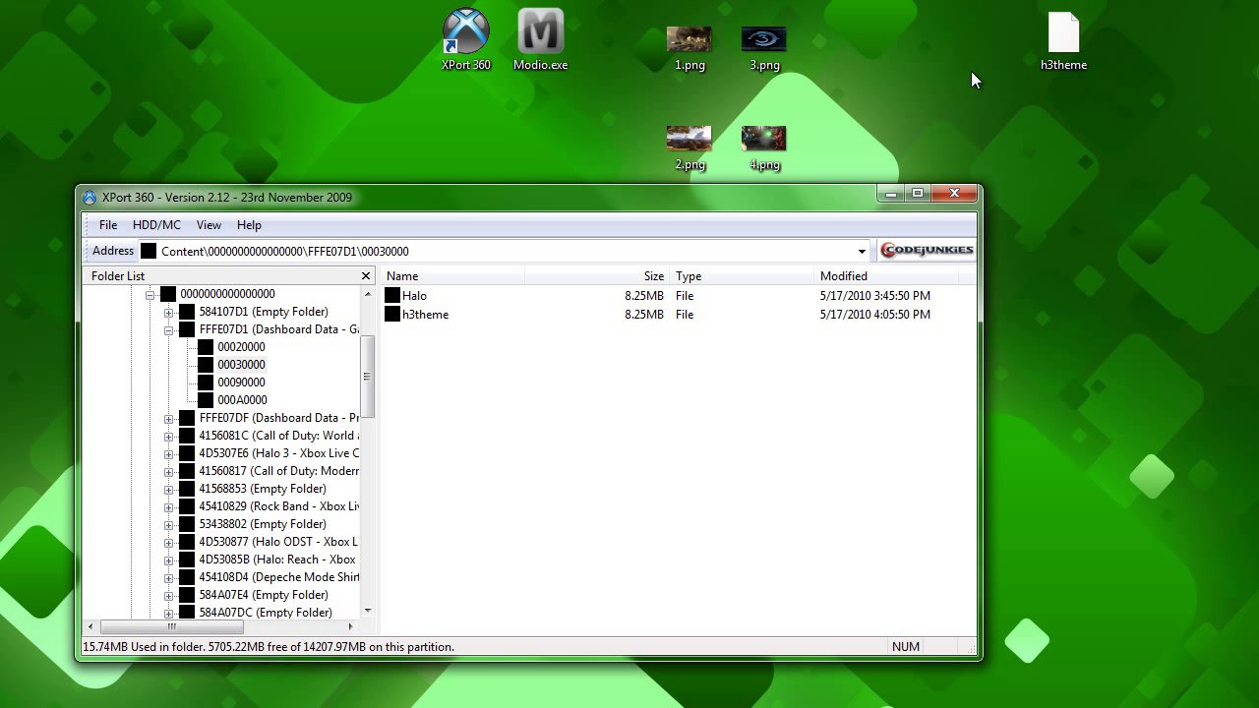
pyautogui.moveTo(774, 411)
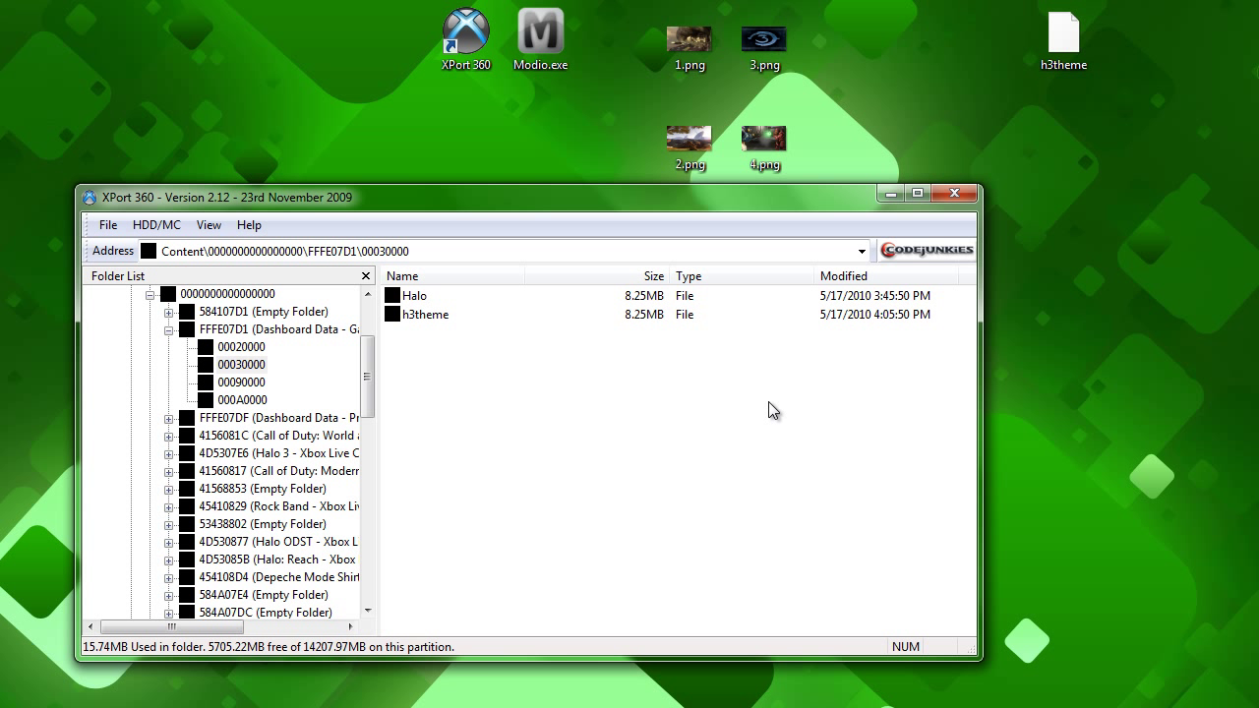
pyautogui.moveTo(416, 341)
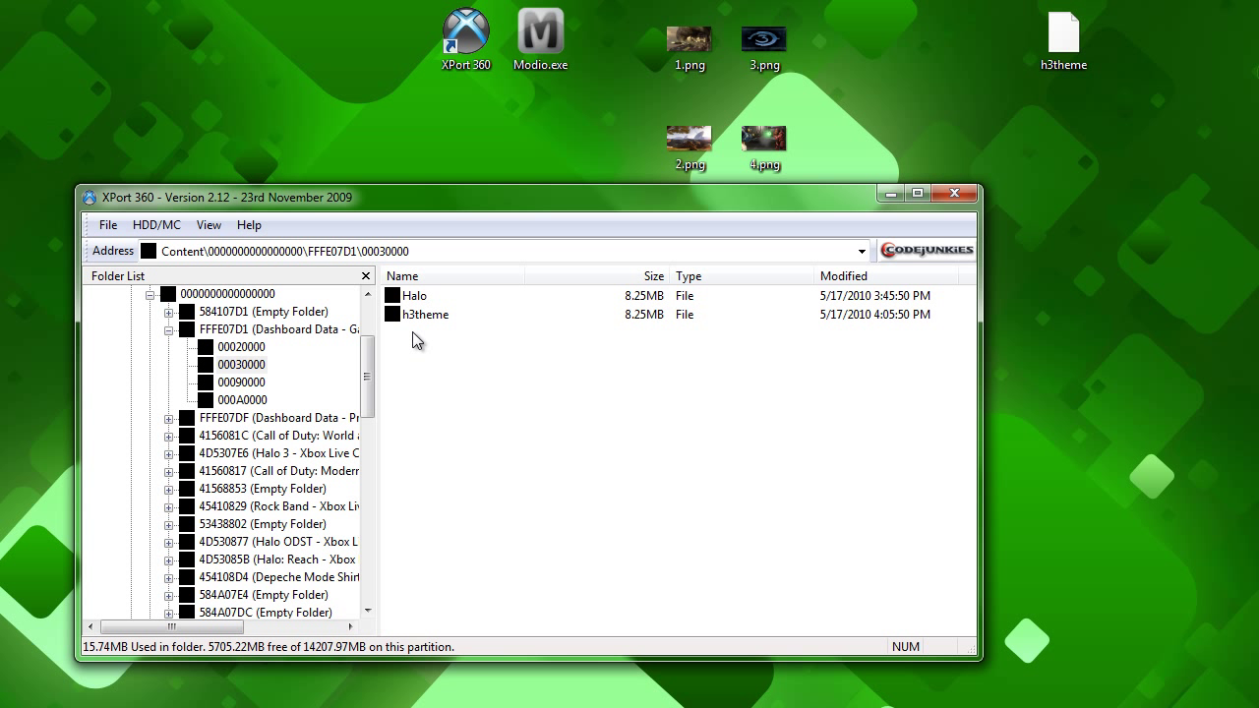
pyautogui.moveTo(448, 341)
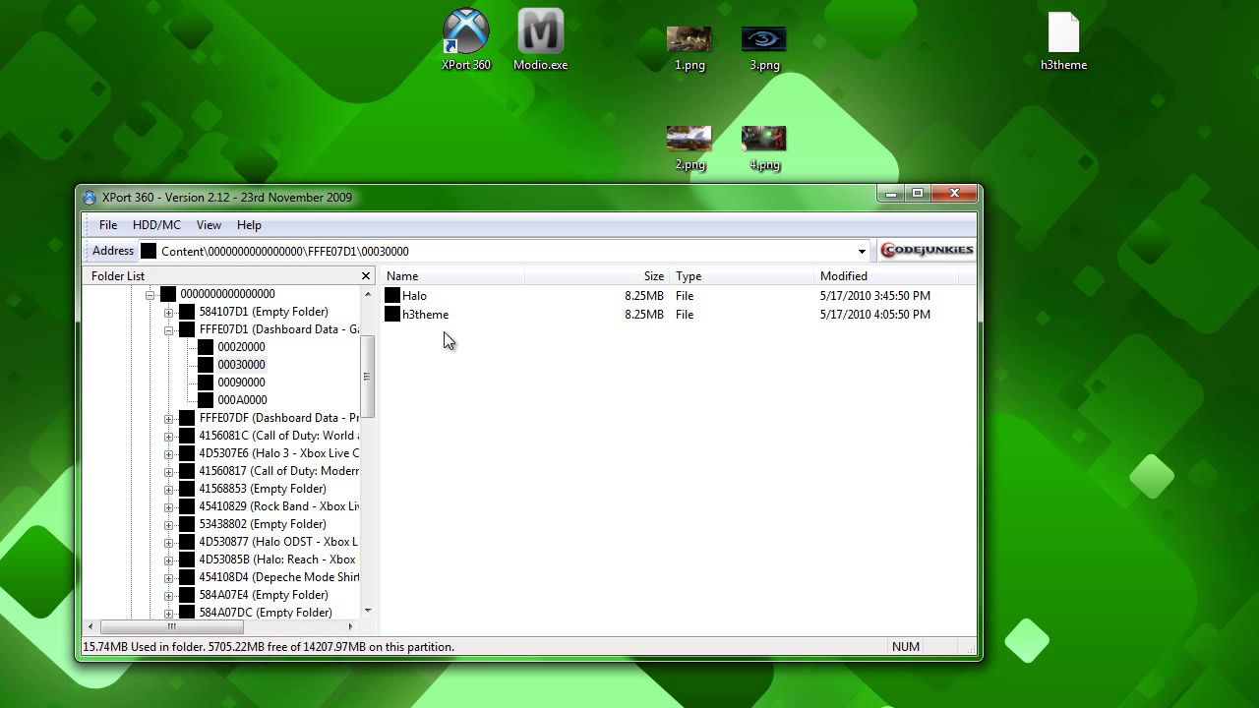
pyautogui.moveTo(556, 389)
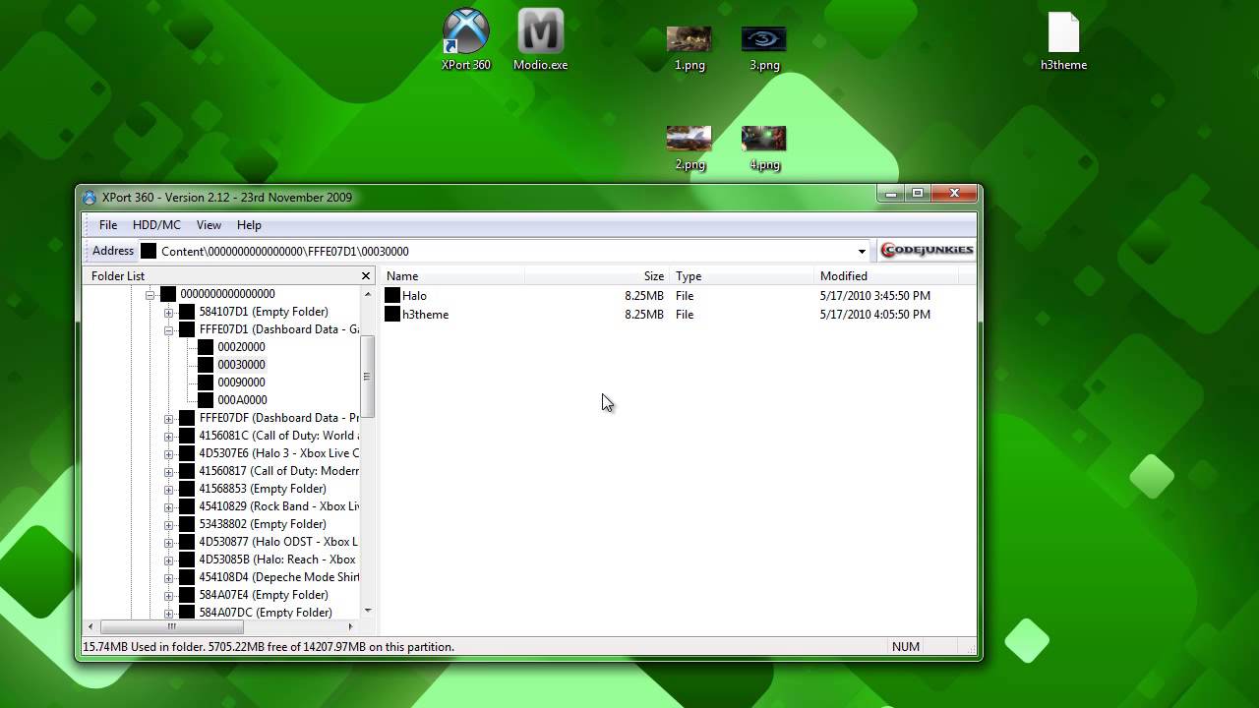
pyautogui.moveTo(613, 411)
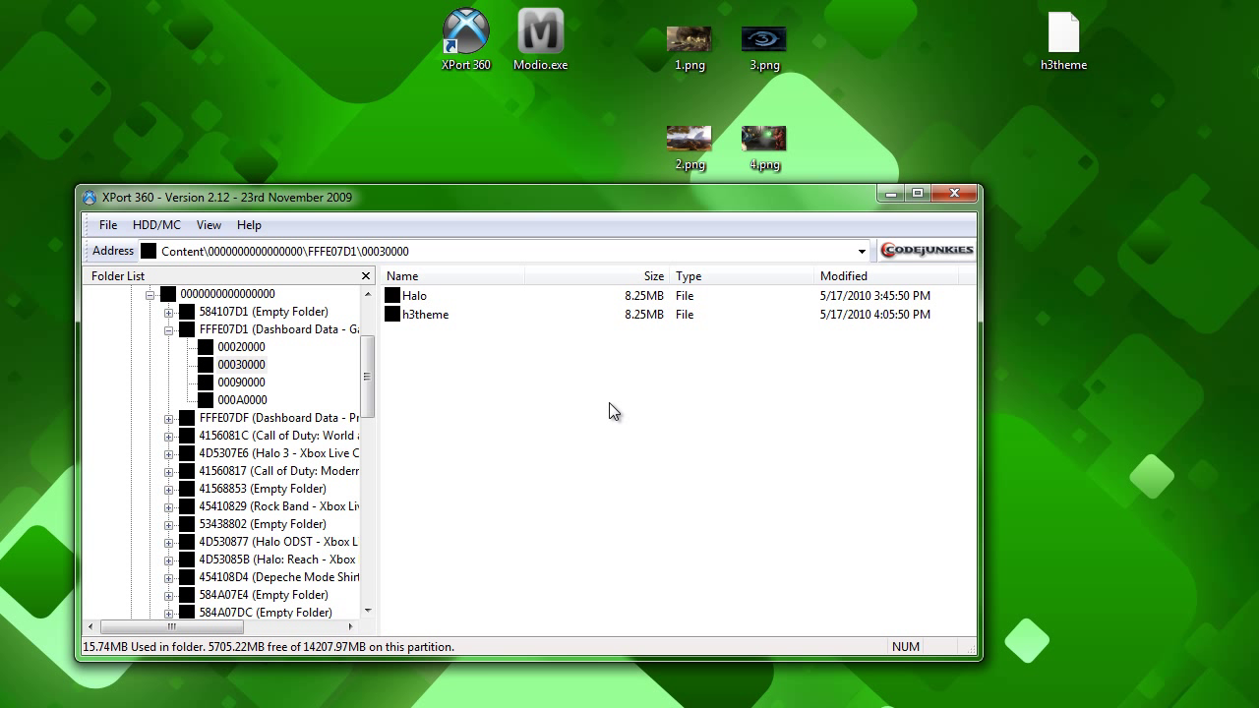
pyautogui.moveTo(1141, 699)
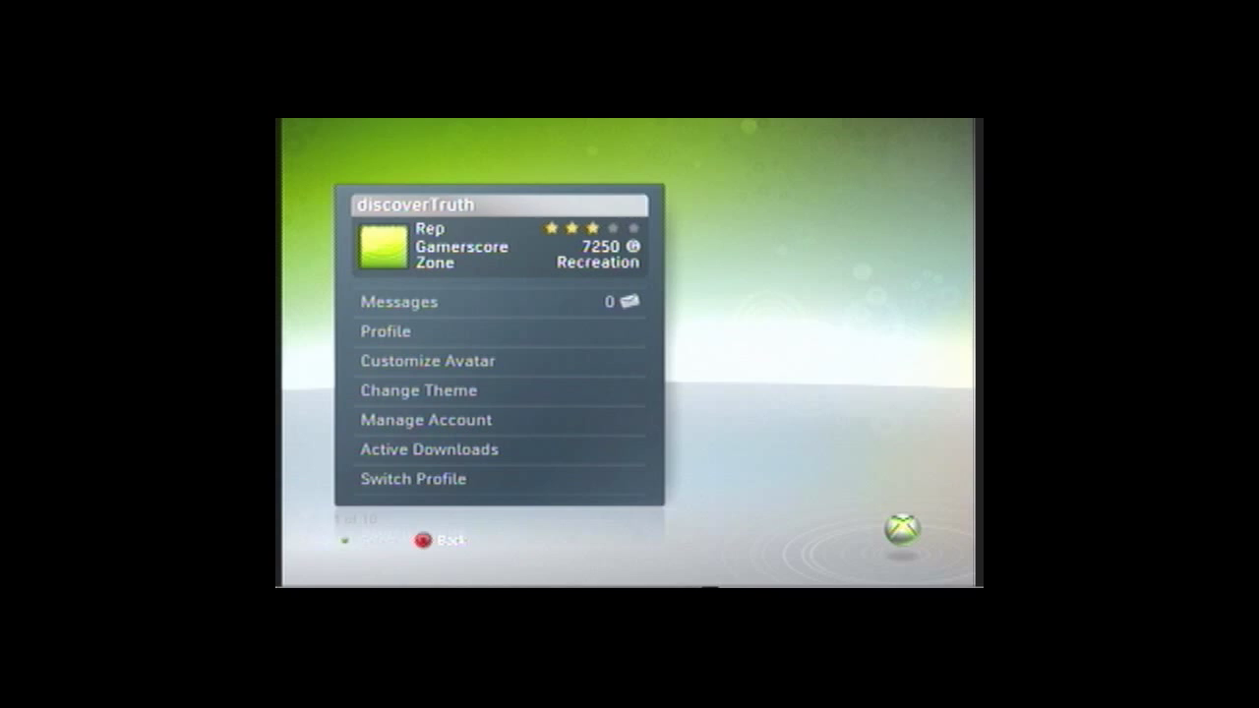
# - Open Change Theme, move down to Halo 3 Theme and apply it
pyautogui.click(417, 390)
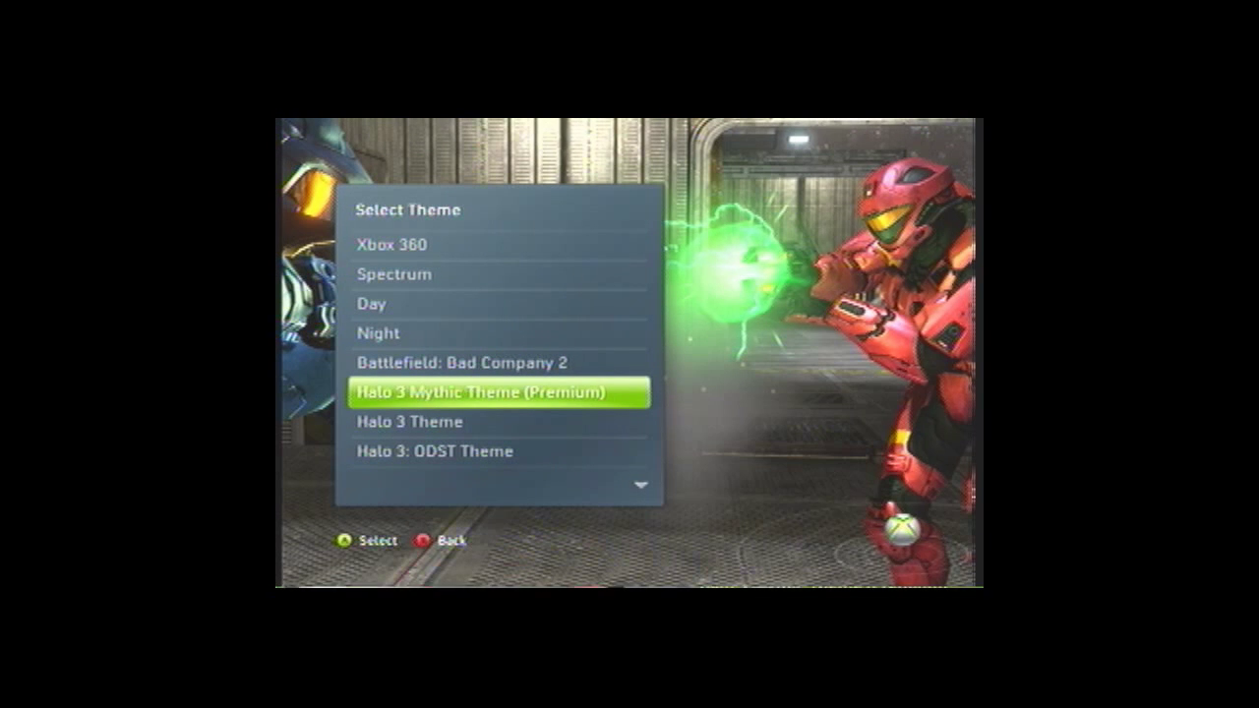
pyautogui.press('down')
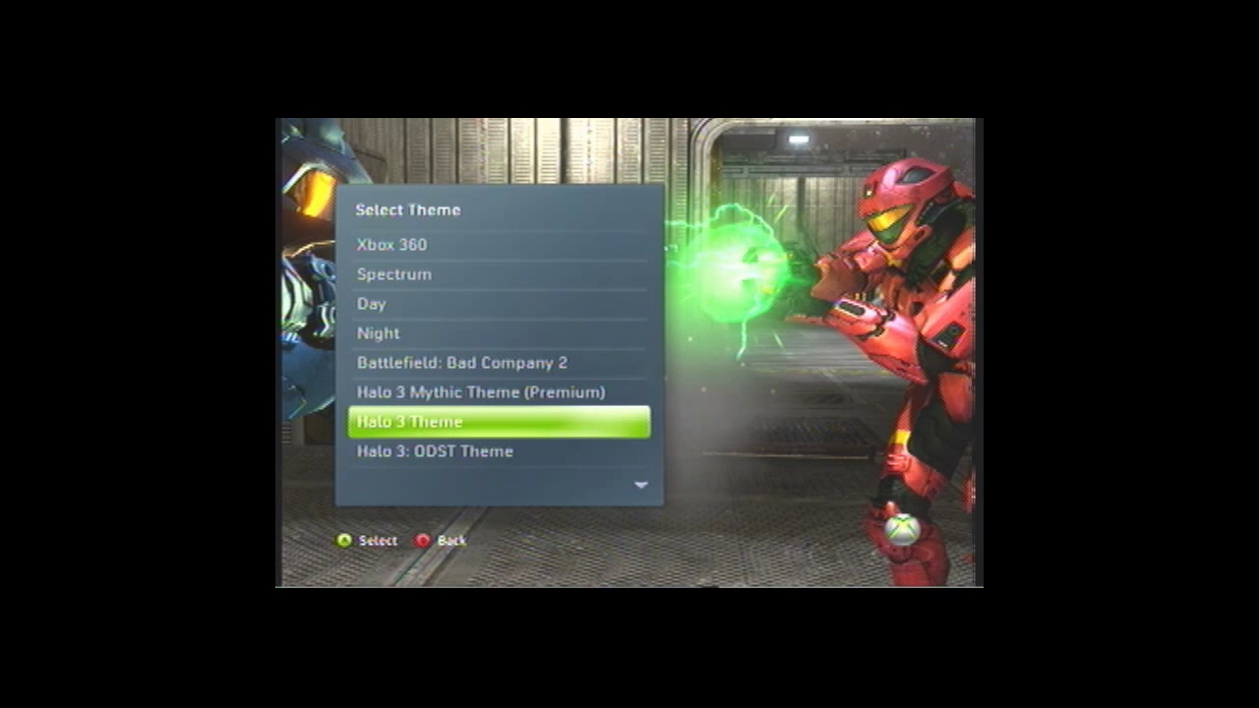
pyautogui.click(497, 422)
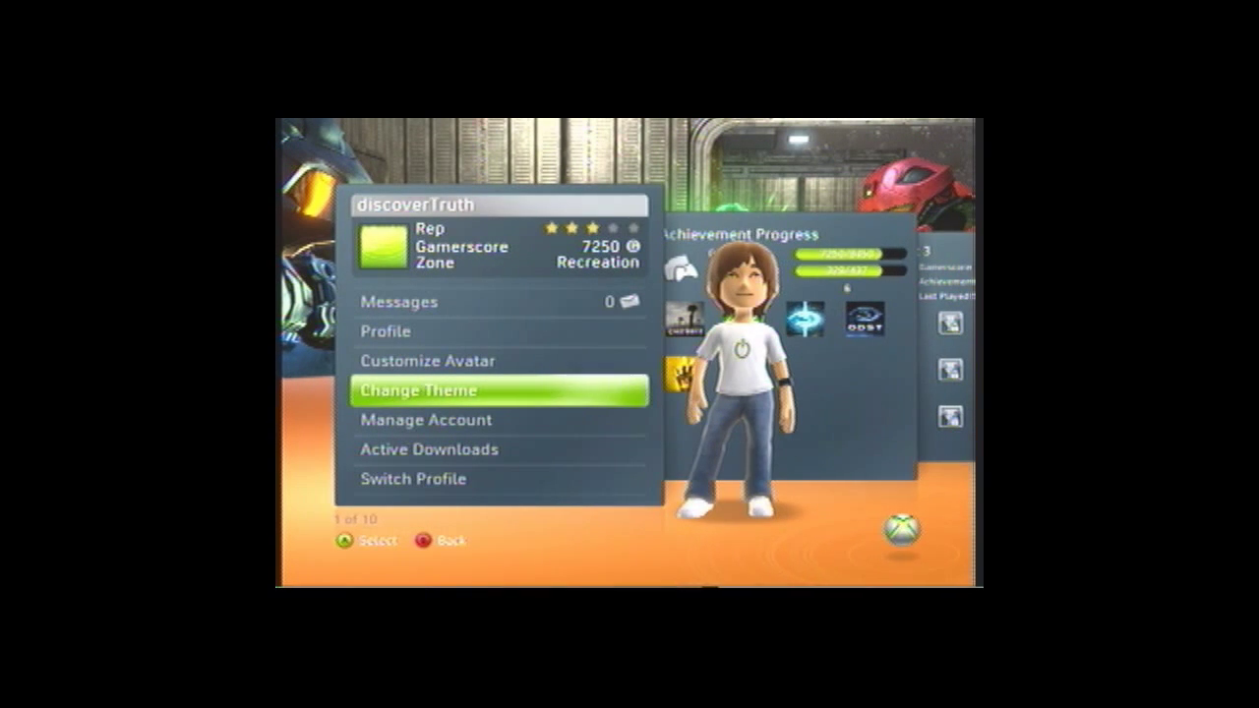
# - Back out to My Xbox, scroll across to Music Library and open its source picker
pyautogui.press('Back')
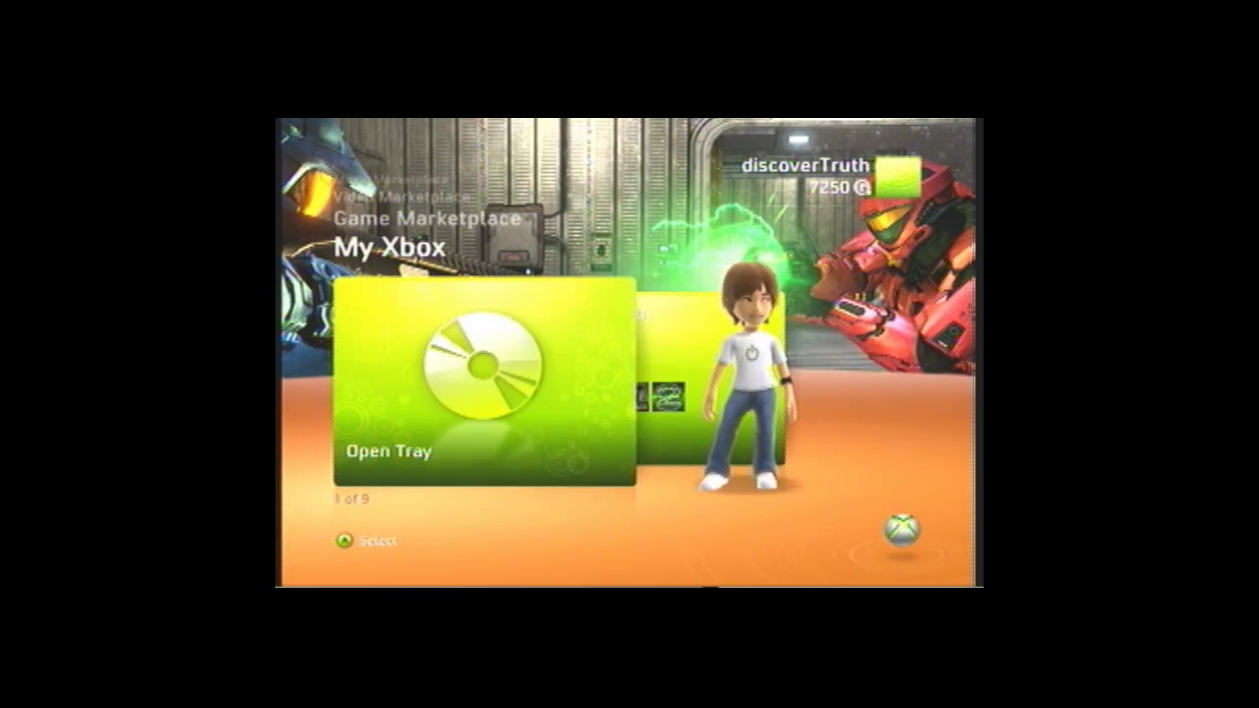
pyautogui.hscroll(3)
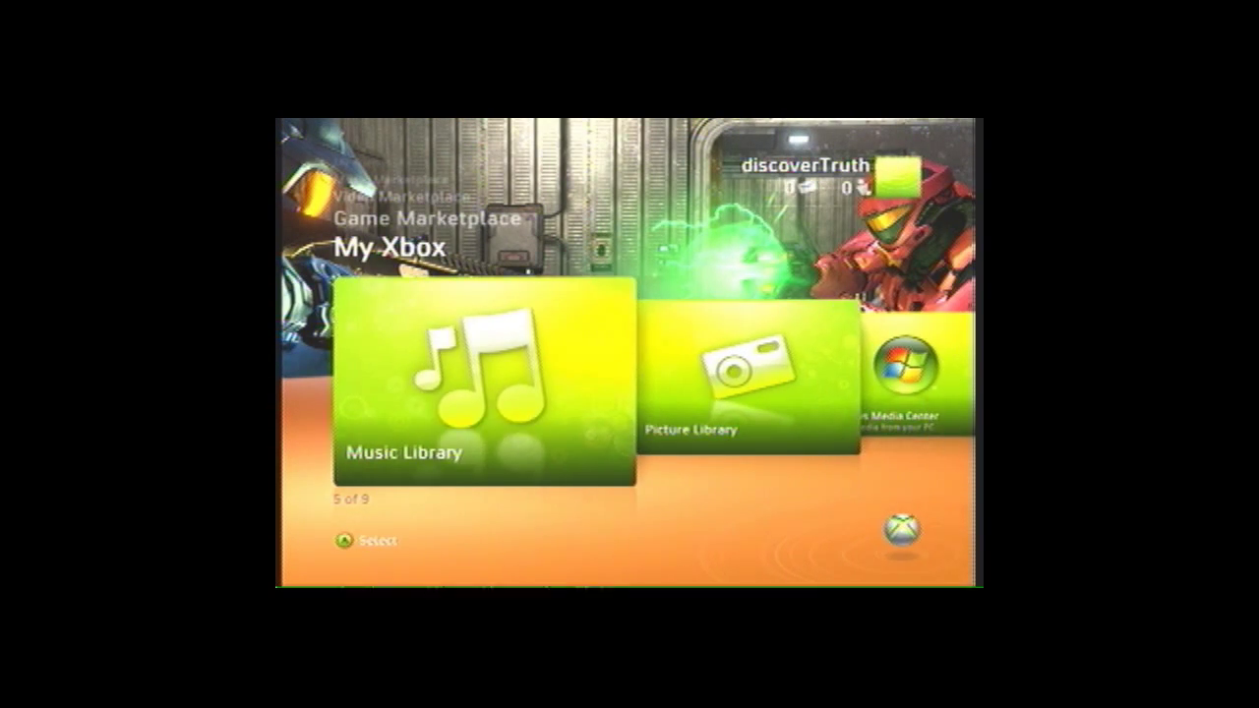
pyautogui.click(476, 382)
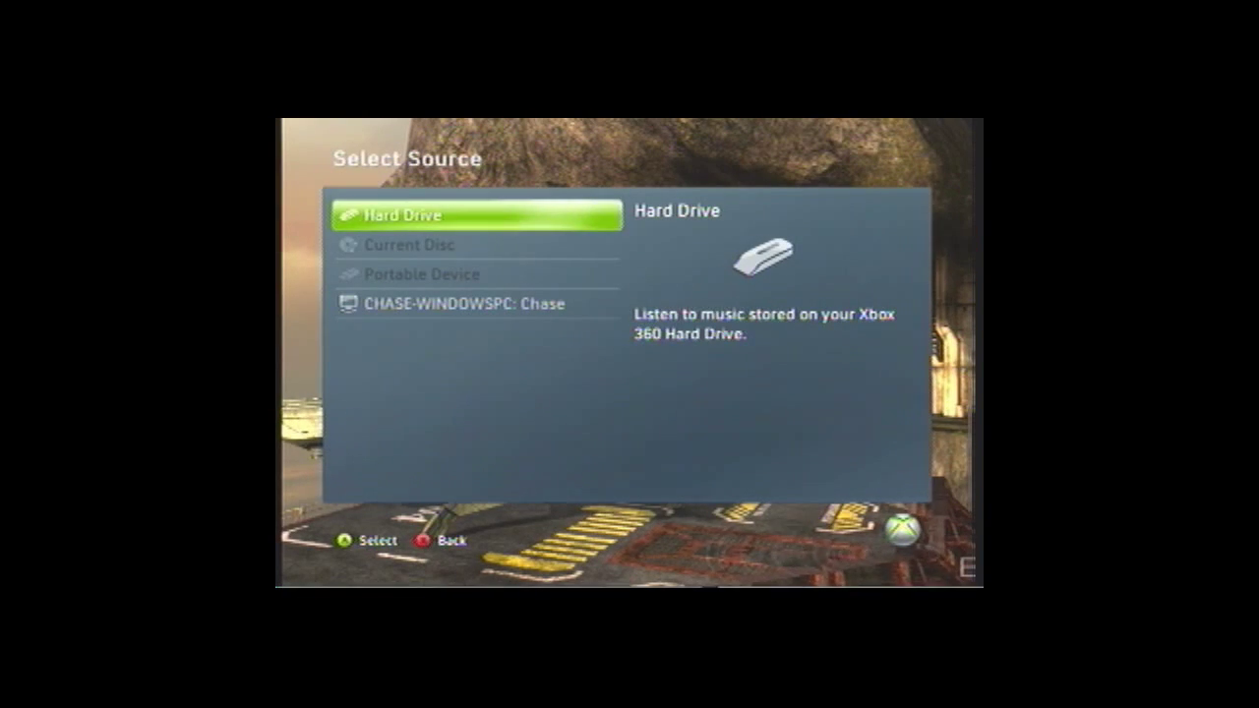